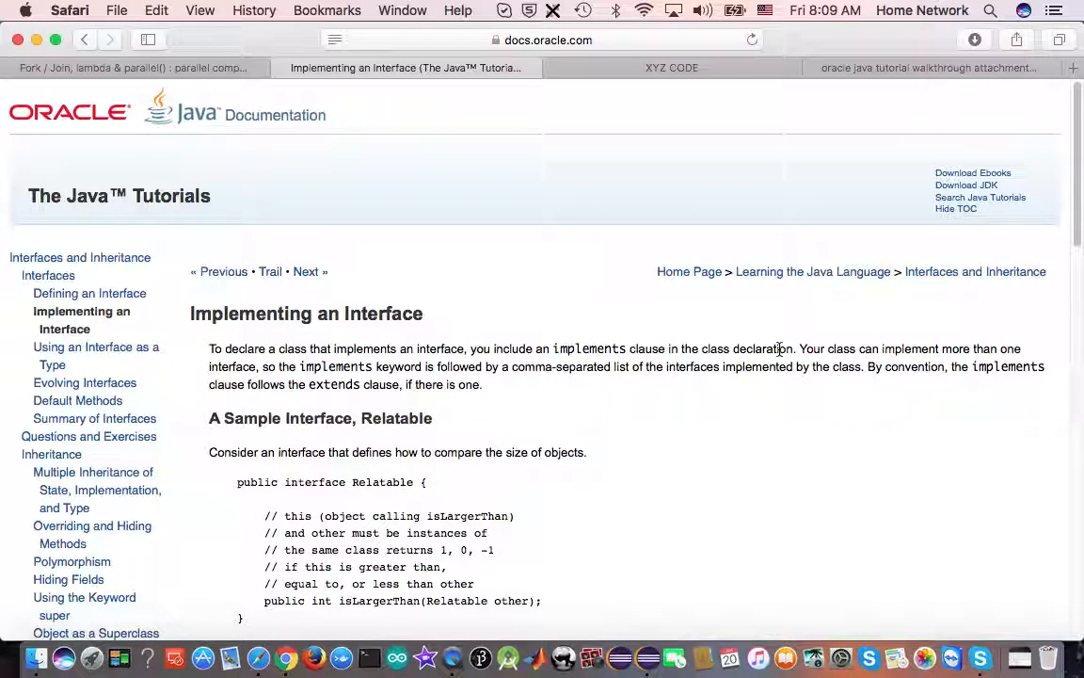
mouse_move(937, 354)
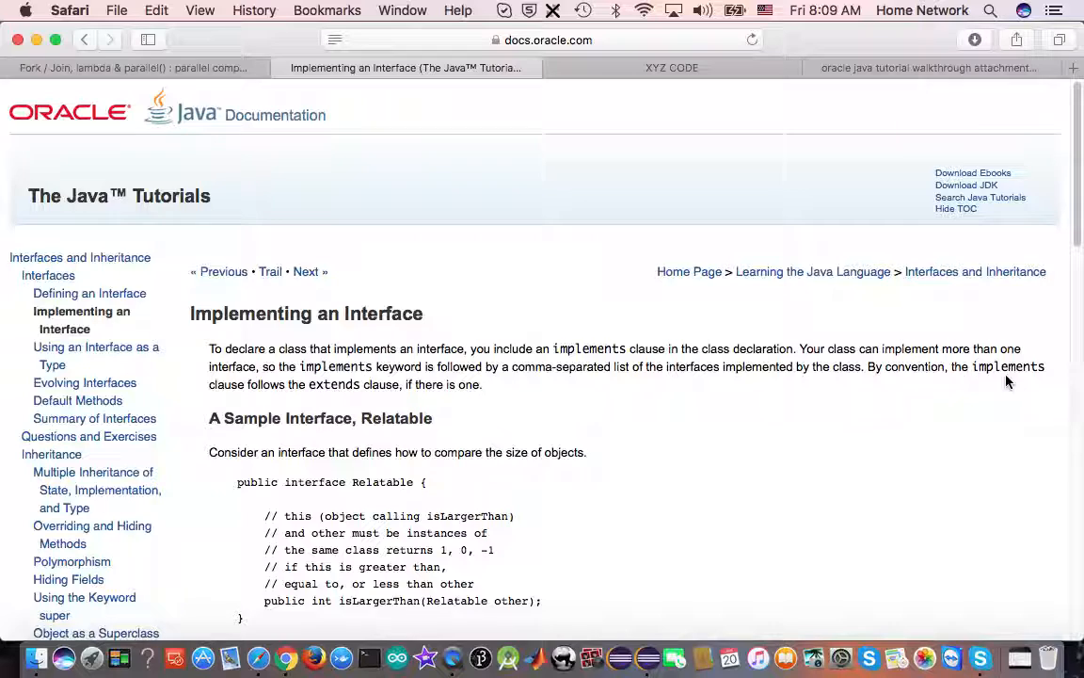
mouse_move(932, 366)
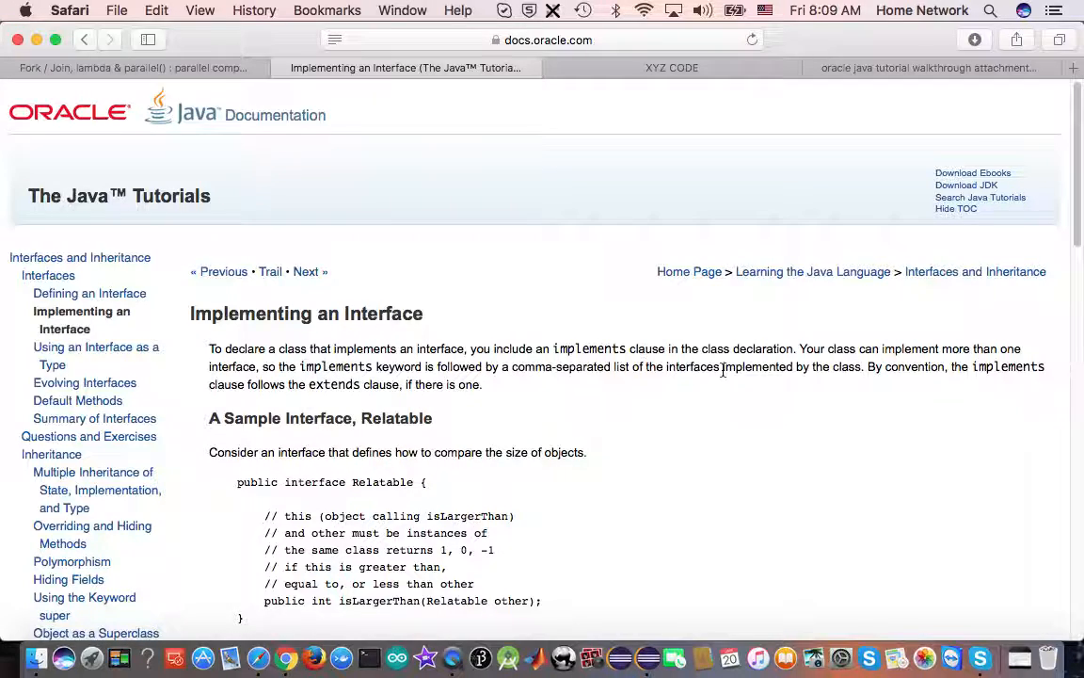
mouse_move(647, 659)
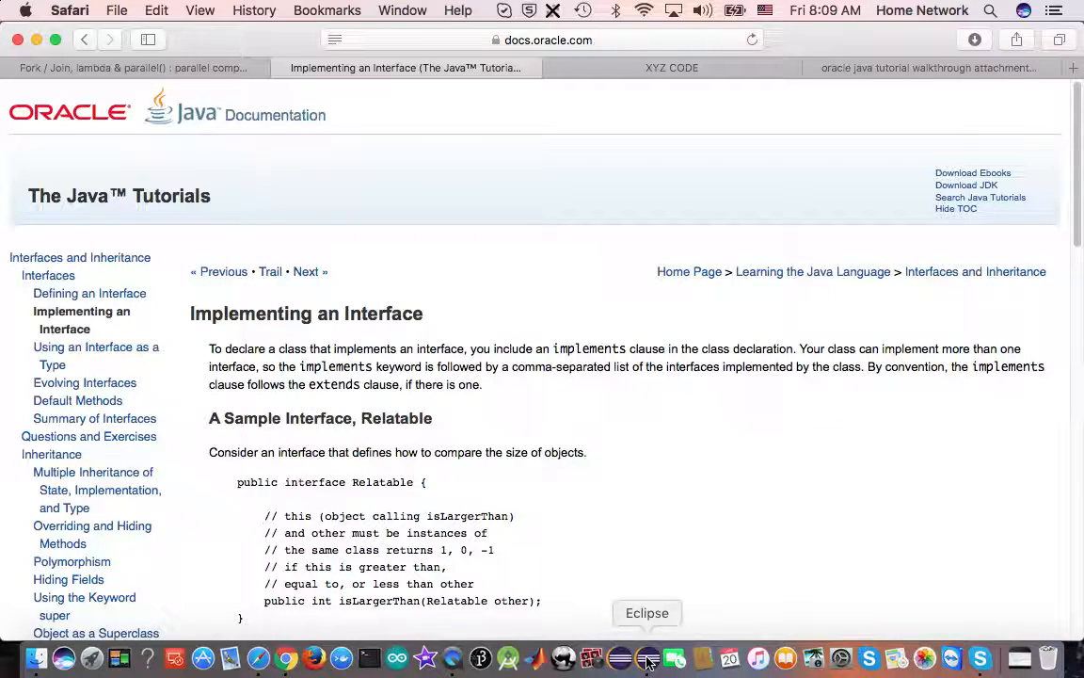
- Create a new empty class GroupedInterfaceImplePlus in the session1 package
click(648, 658)
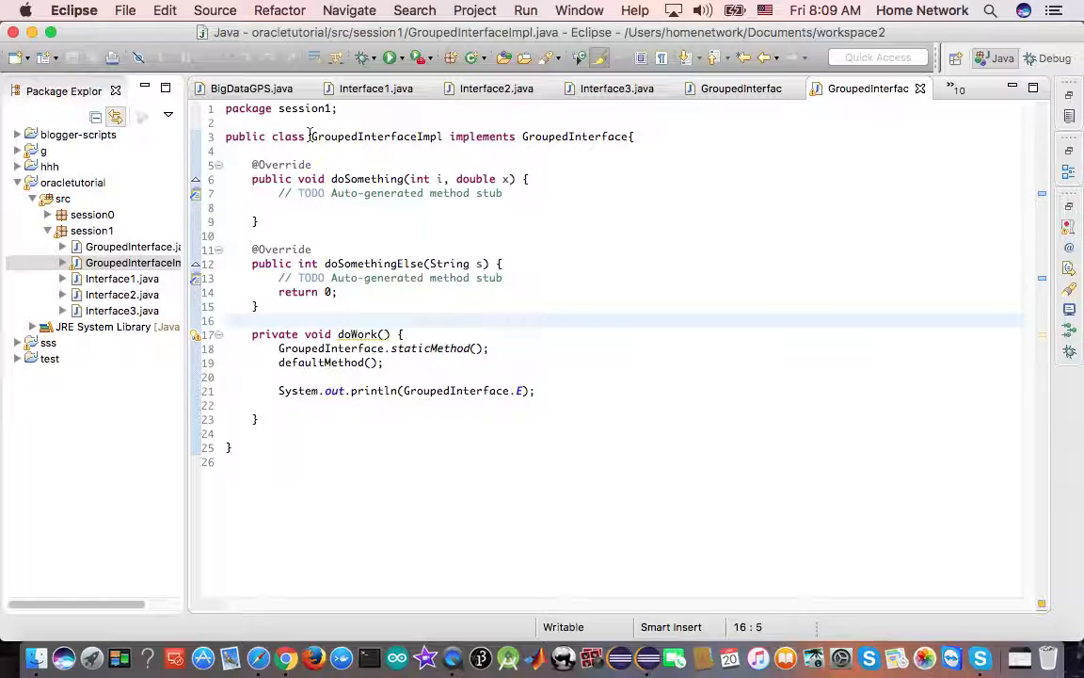
mouse_move(555, 143)
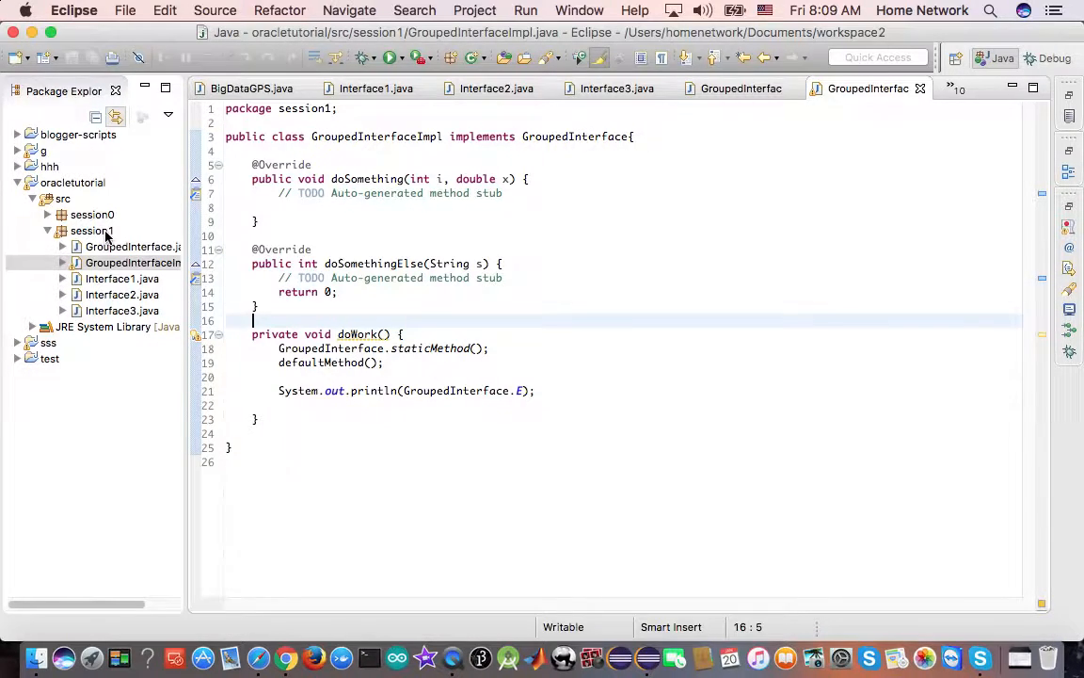
right_click(90, 229)
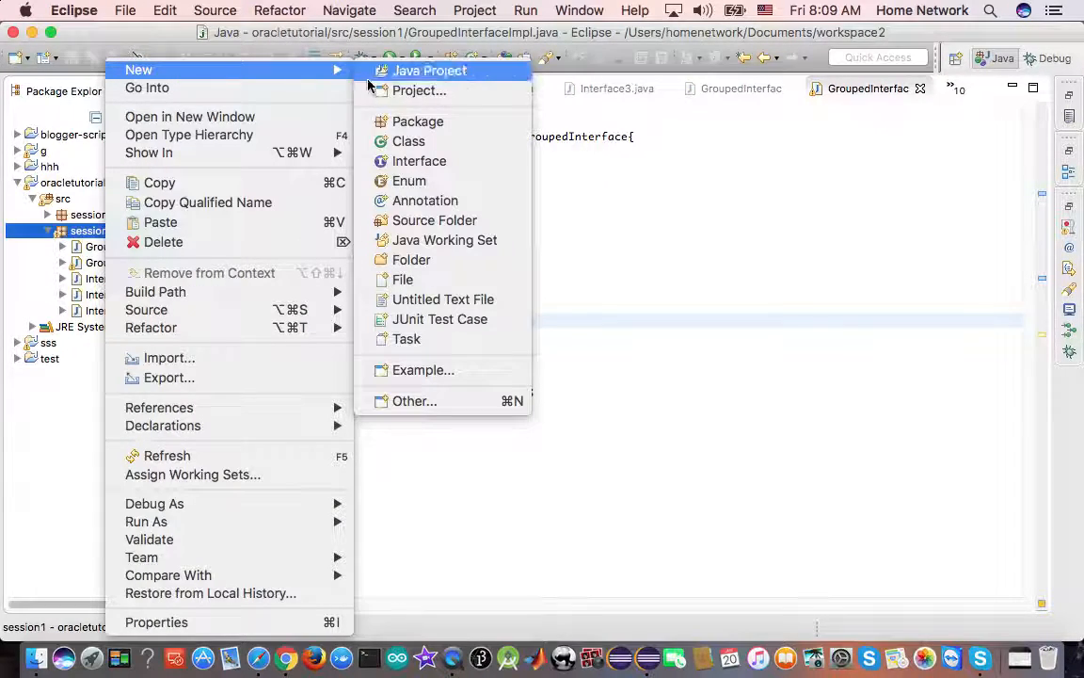
click(408, 140)
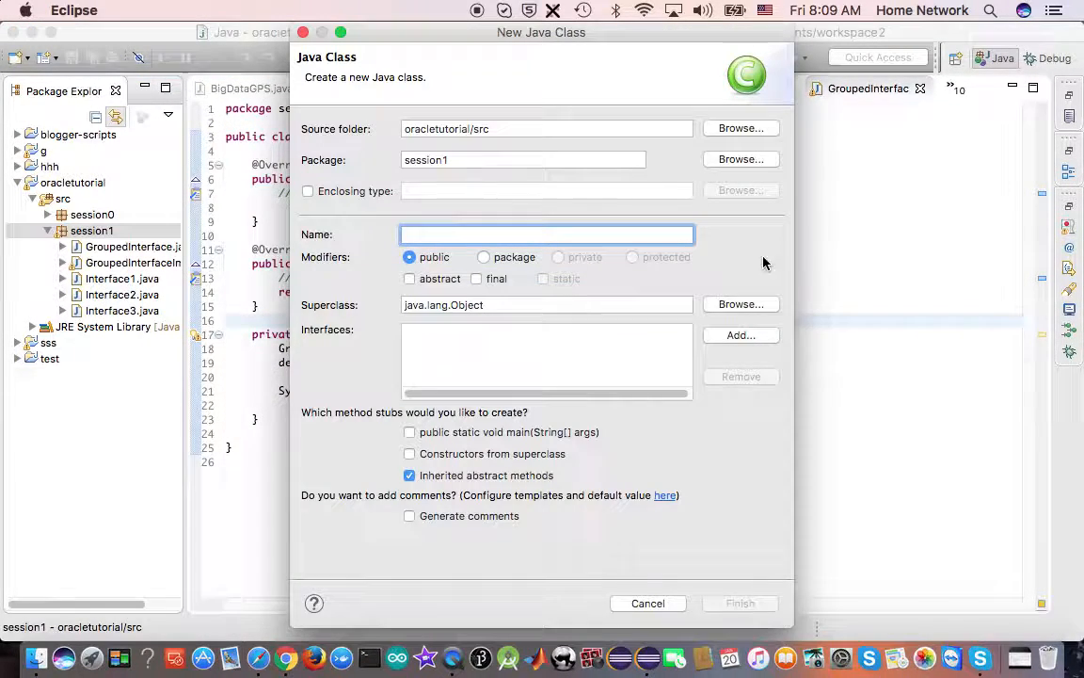
text(GroupedInterfaceImpleP)
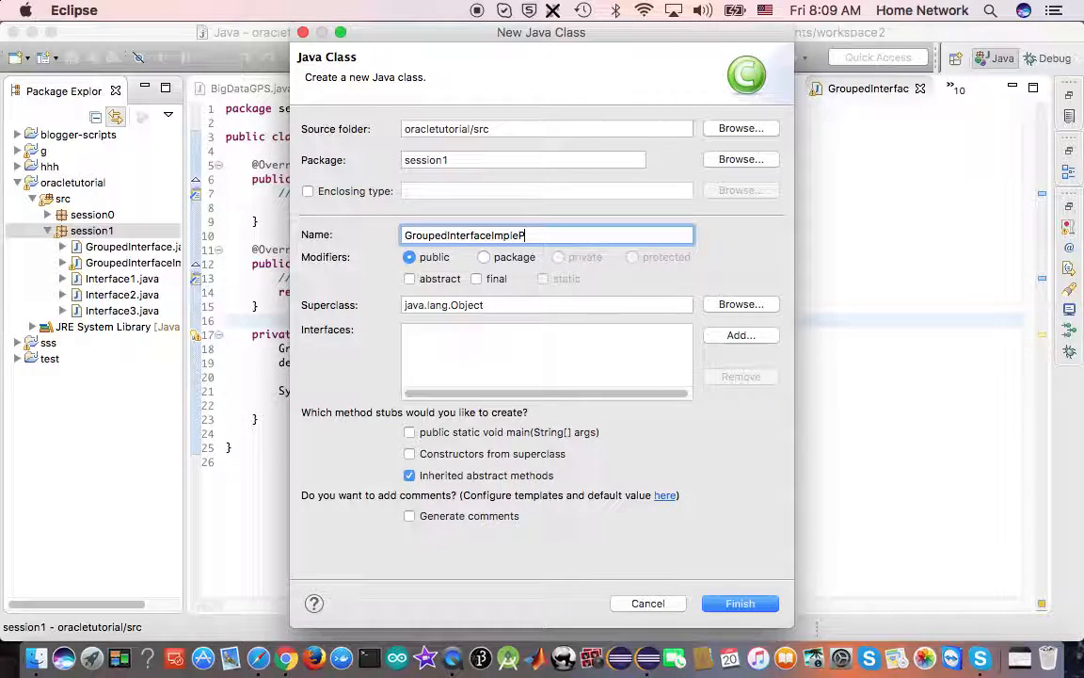
click(740, 603)
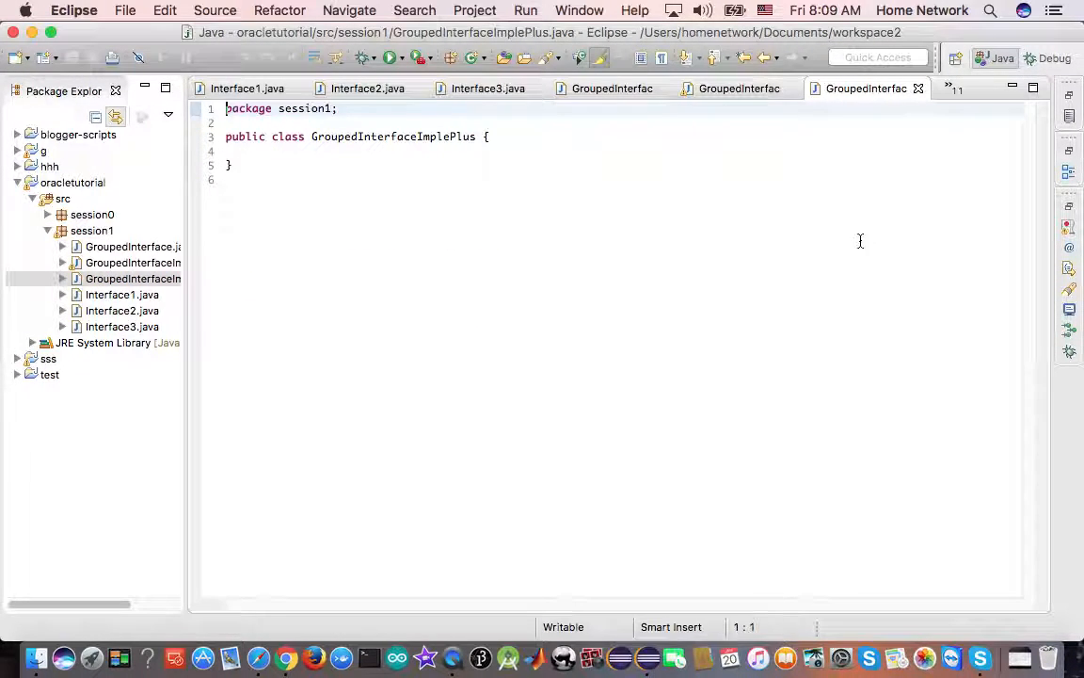
- Declare the class as extends GroupedInterfaceImpl implements Interface1, Interface2, Interface3, GroupedInterface and save
text(extends GroupedInterfaceImpl)
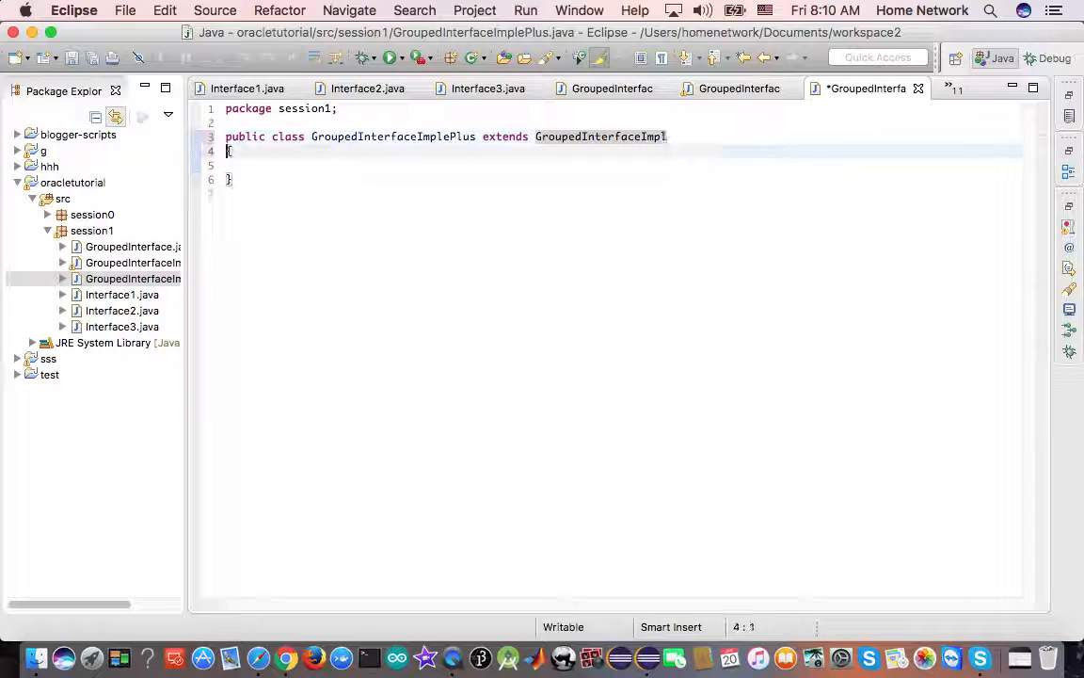
text(implements)
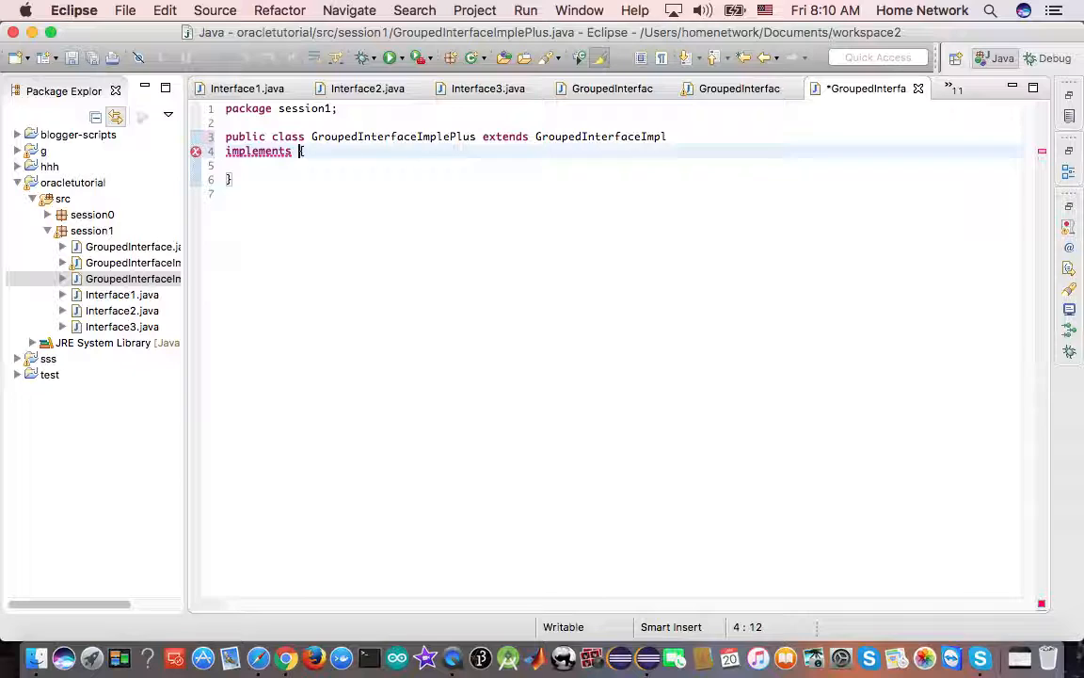
text(Interface1,)
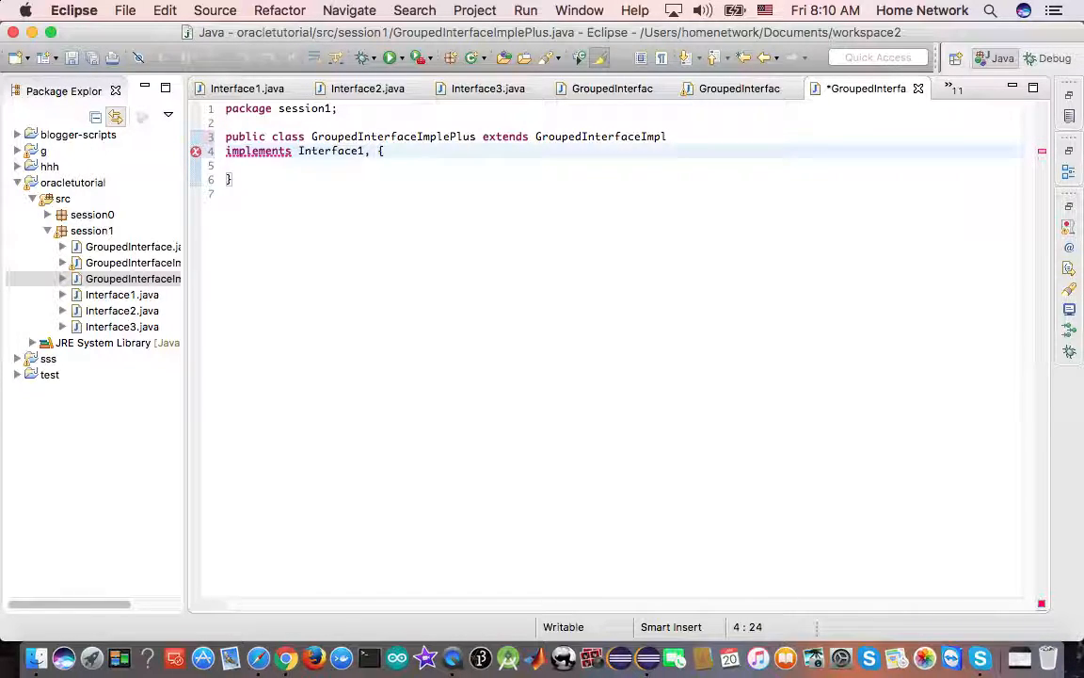
text(I)
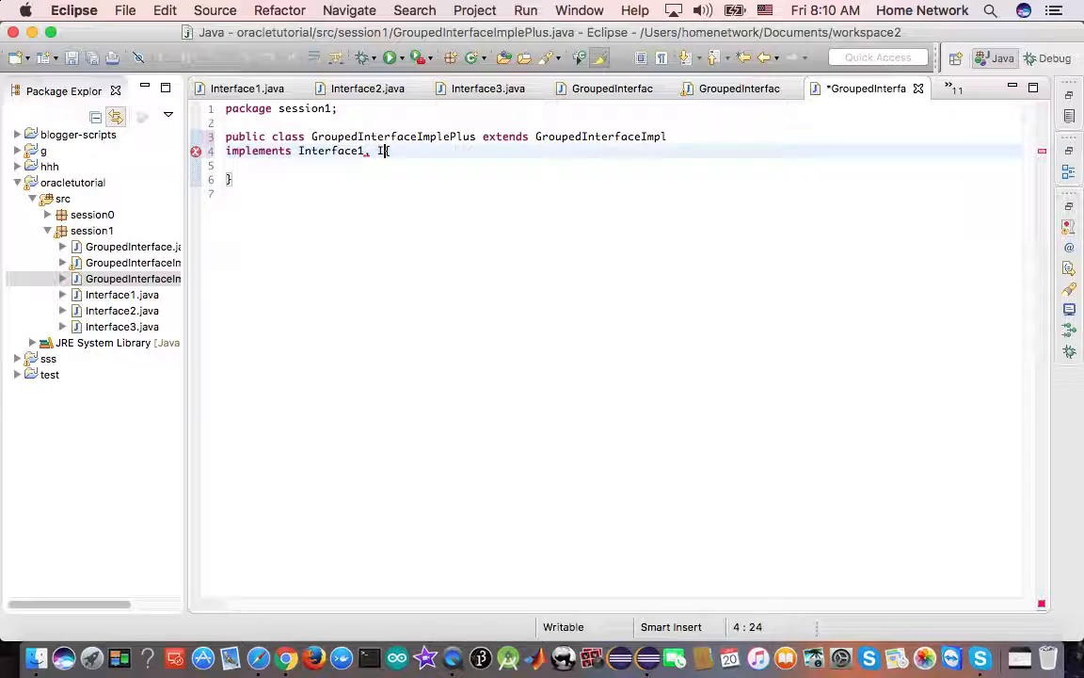
text(Interface2, {)
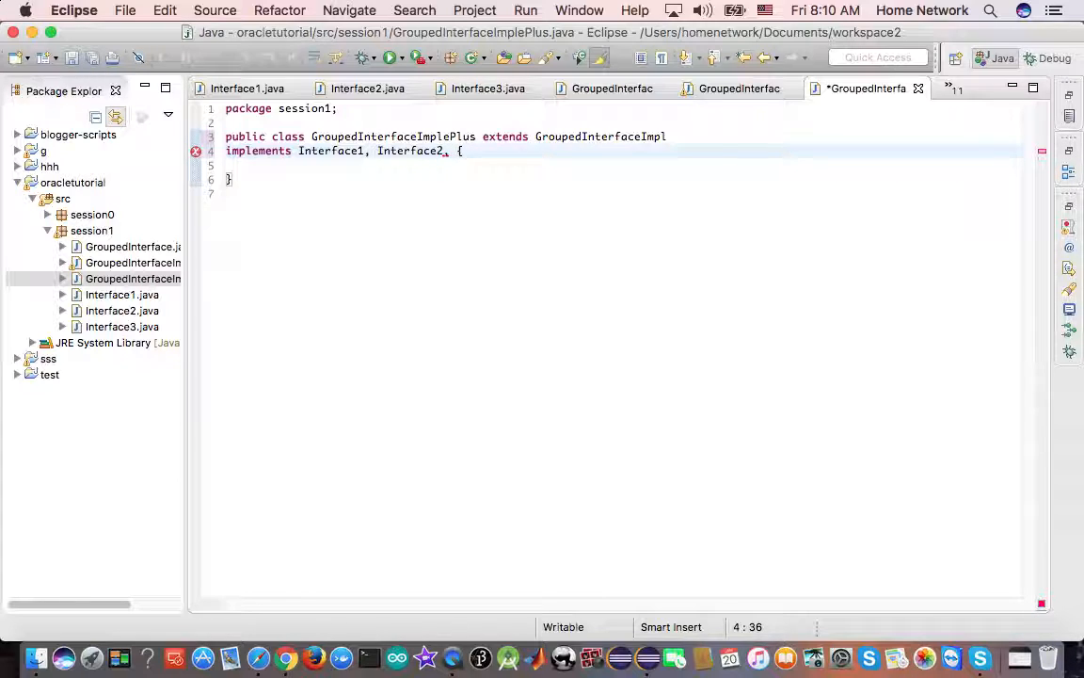
text(Interface2,)
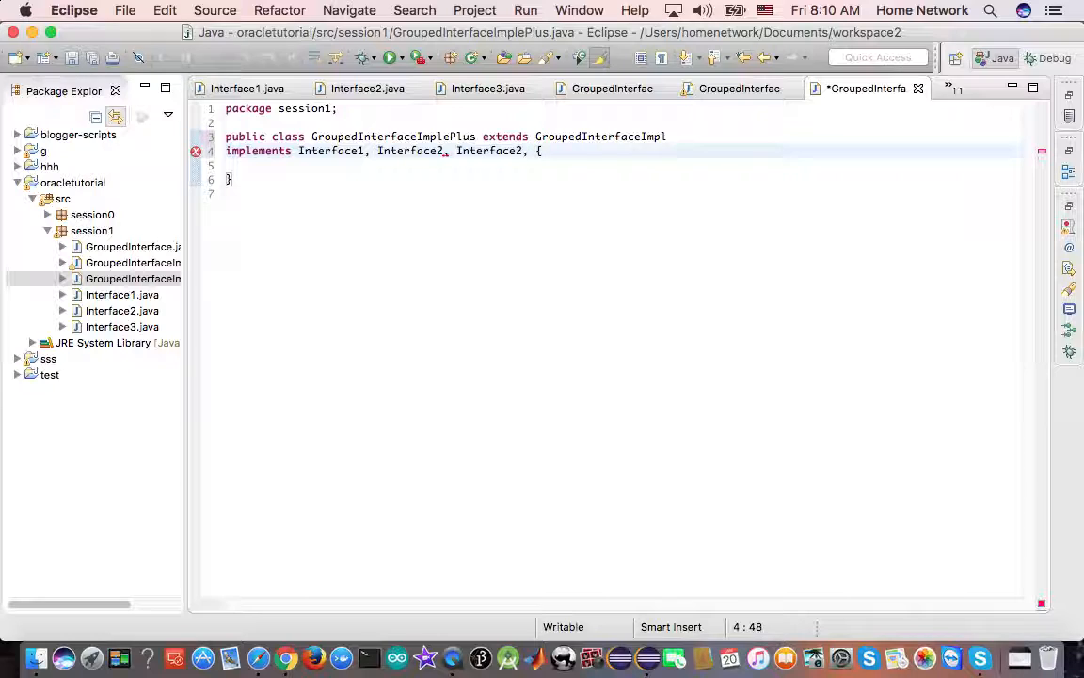
text(GroupedInterface)
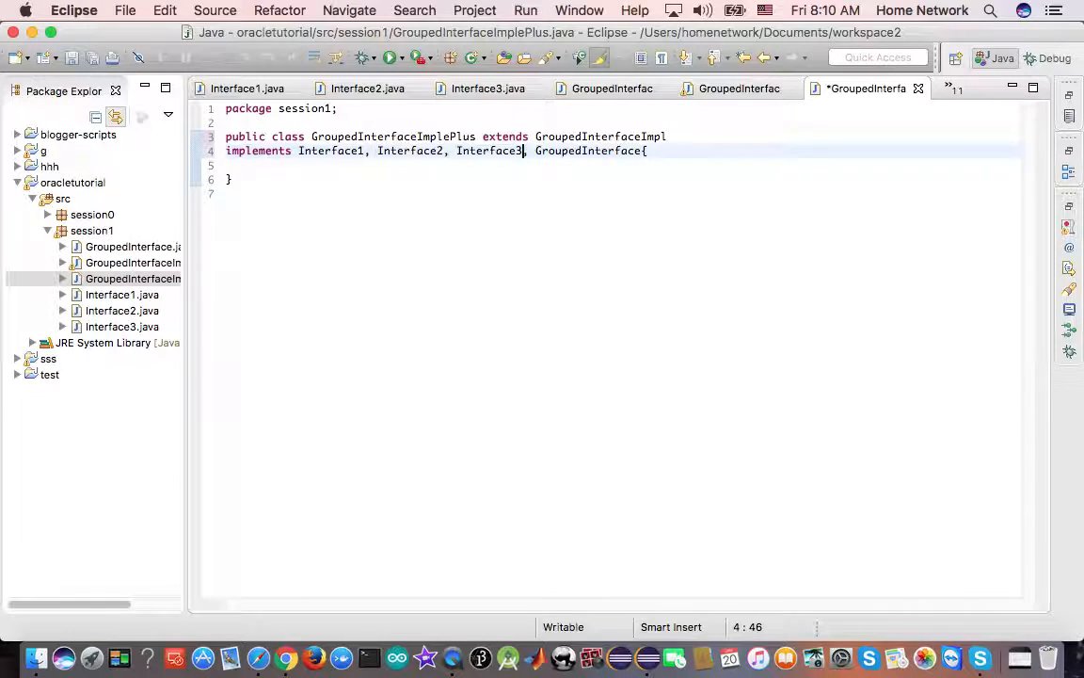
key(cmd+s)
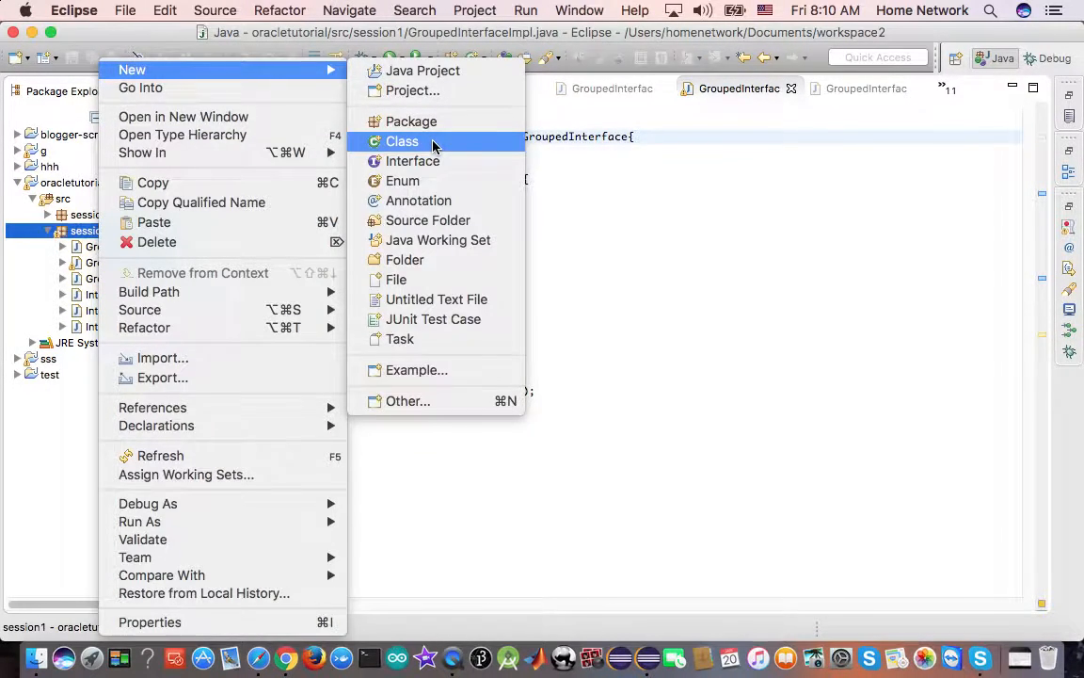
- Create a new type named Interface4 in the session1 package
click(403, 141)
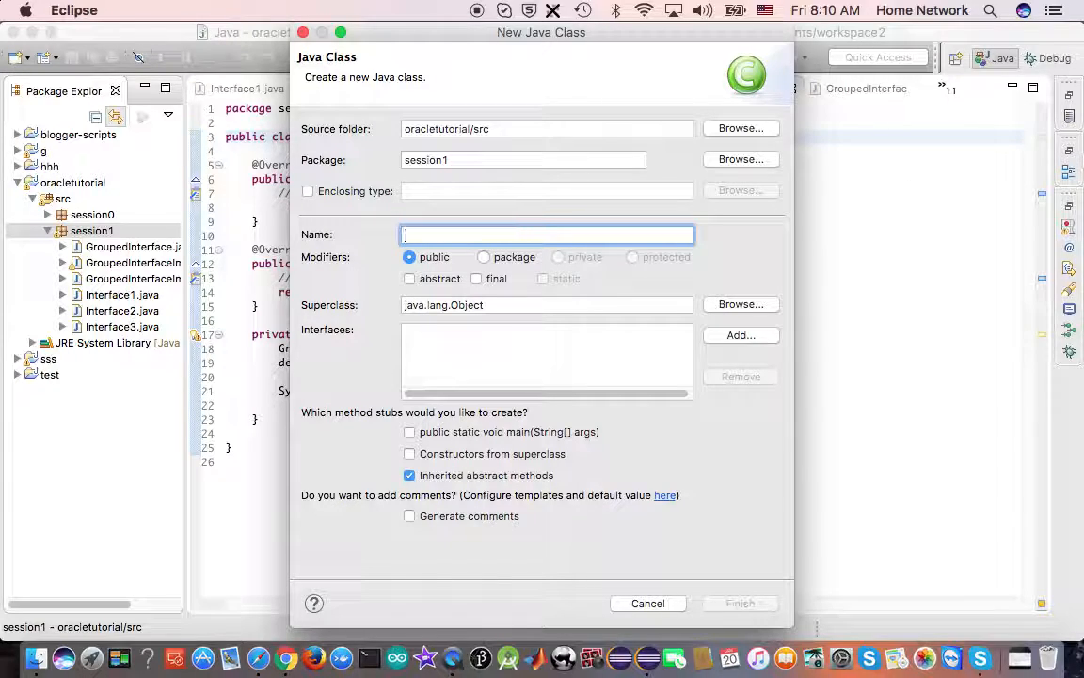
text(Inte)
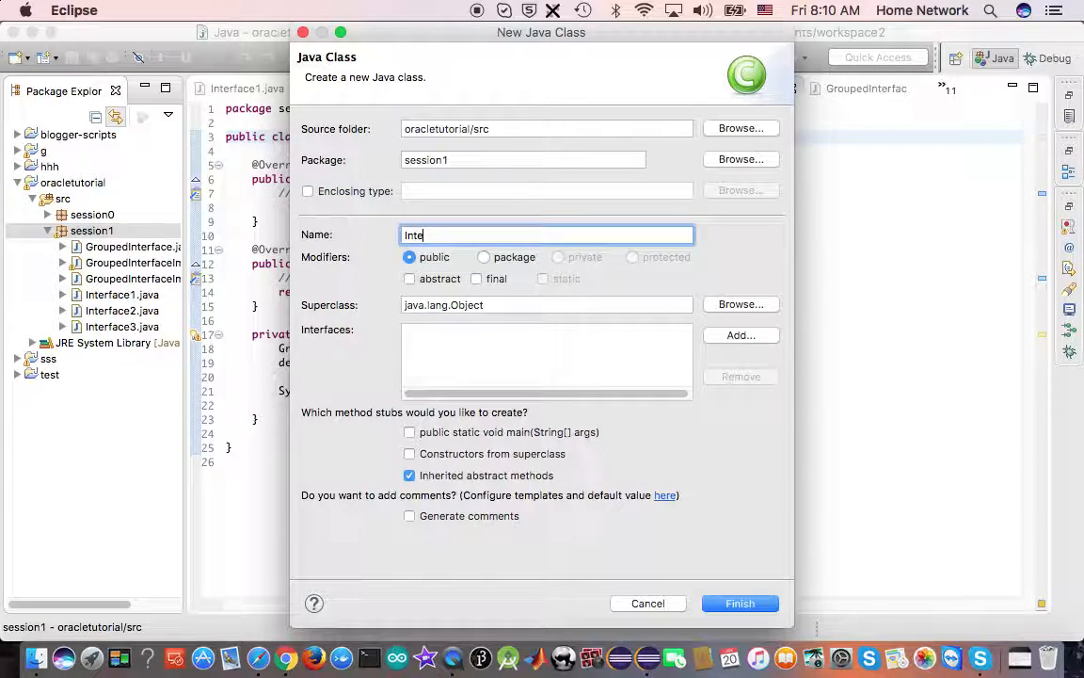
text(rface)
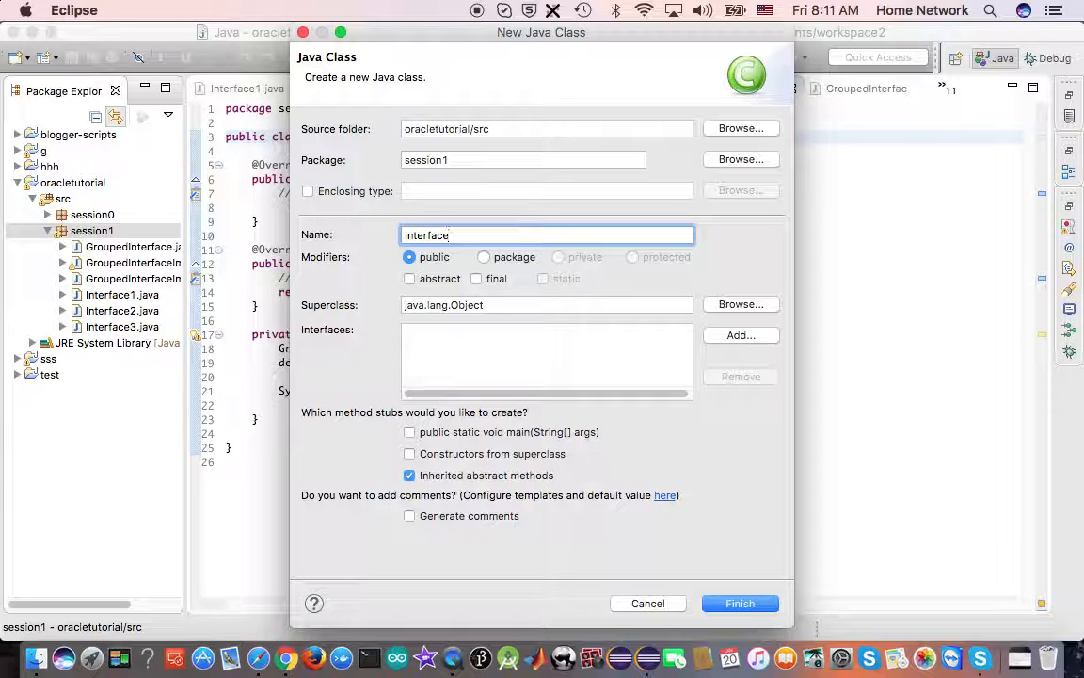
click(740, 603)
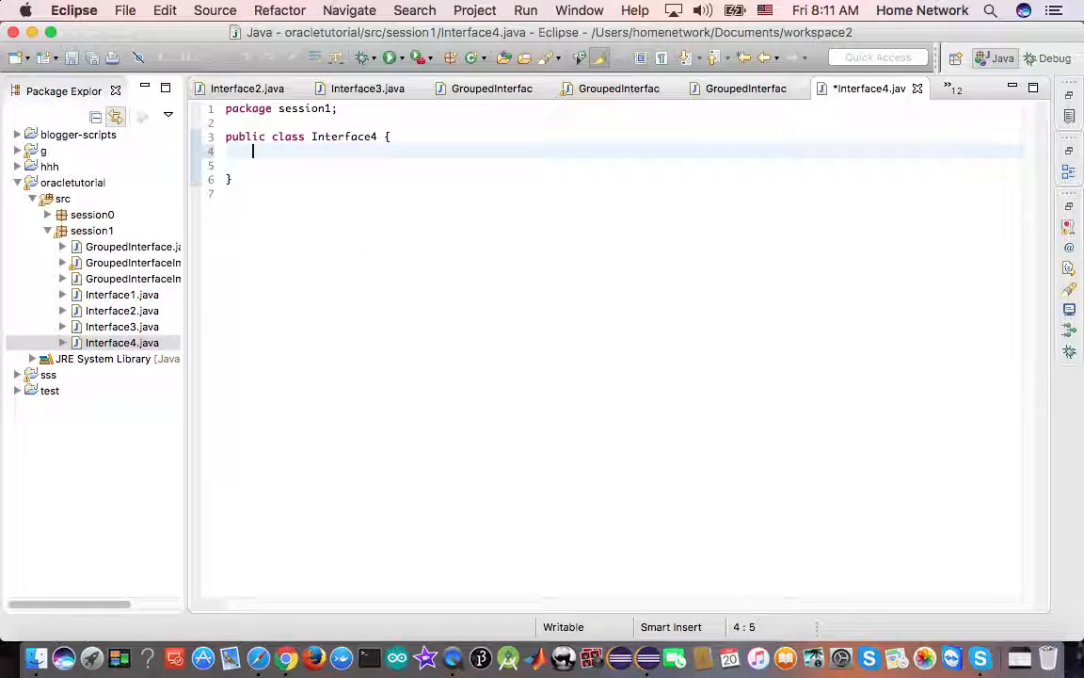
- Declare the bodiless method int extra(int x); inside Interface4
text(int e)
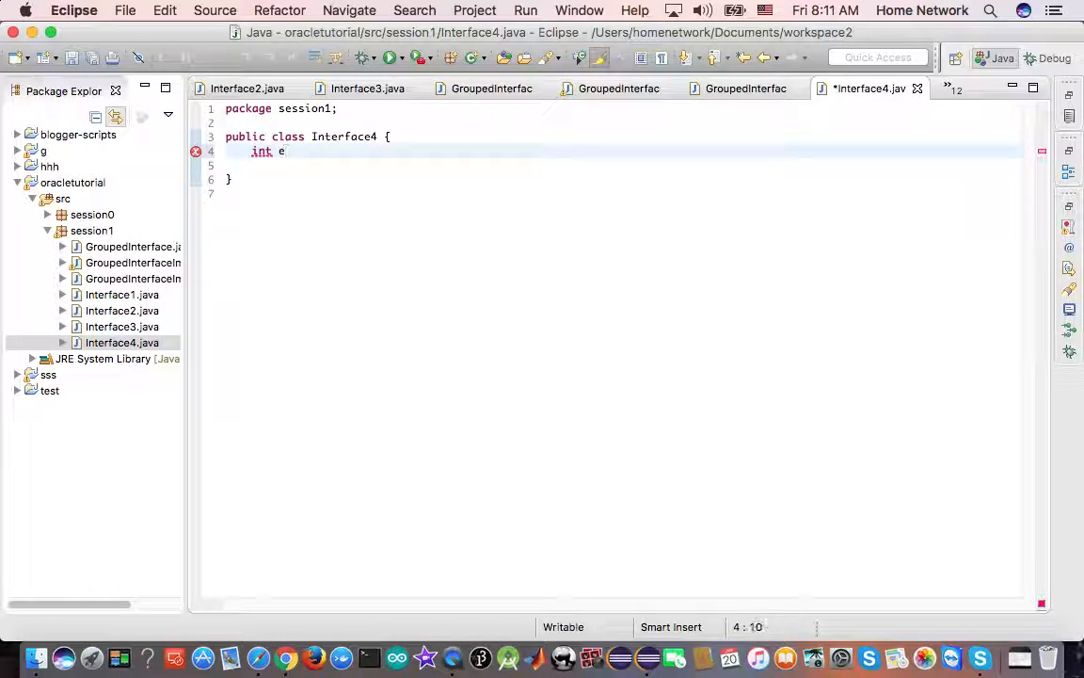
text(xtra())
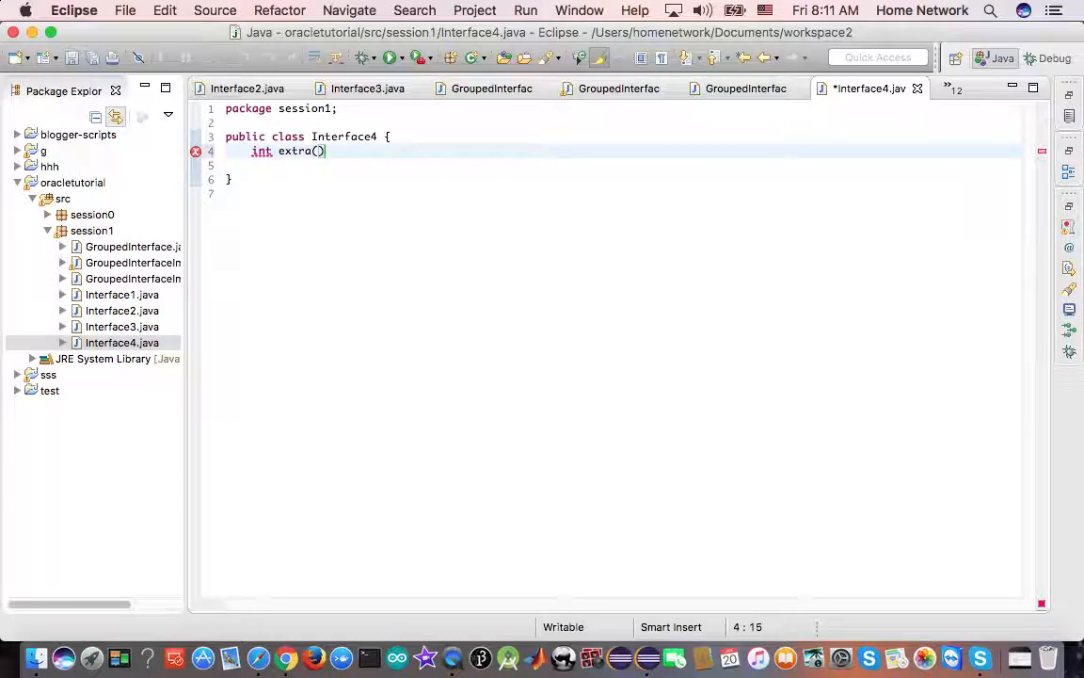
text(;)
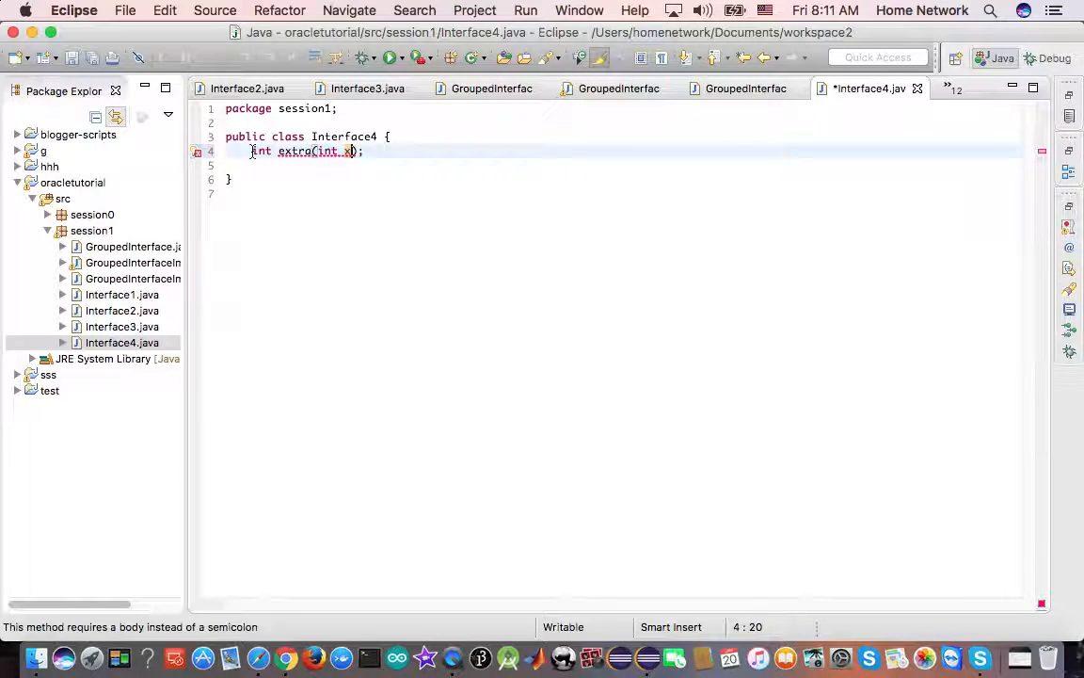
mouse_move(196, 151)
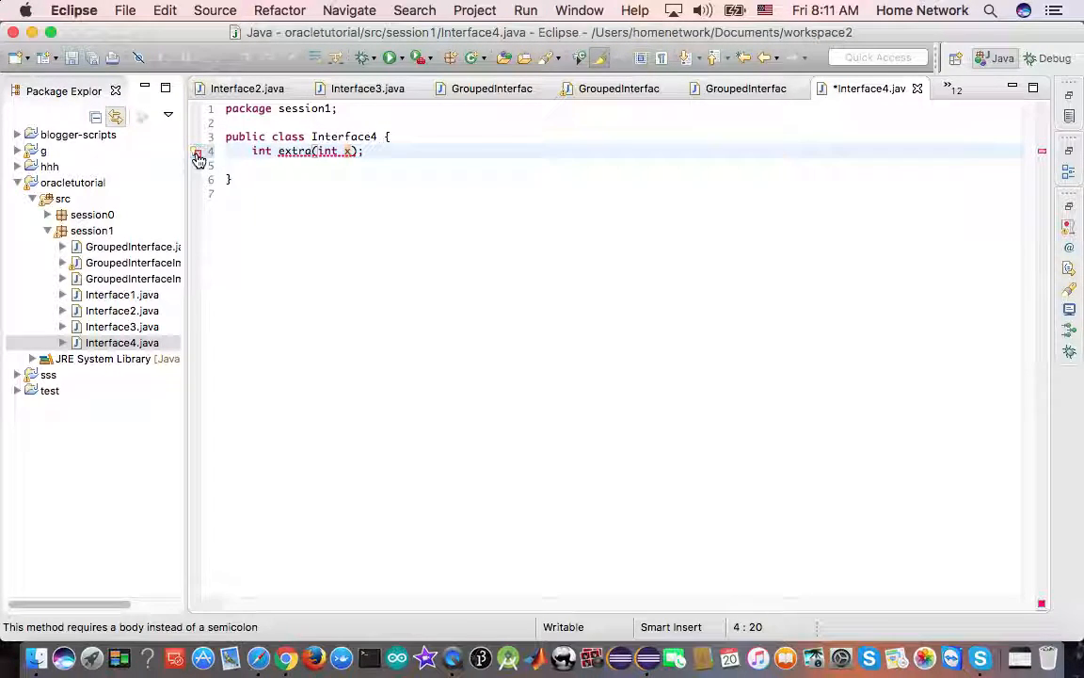
- Replace the keyword class with interface in Interface4's declaration, clearing the error
click(196, 151)
text(Inter)
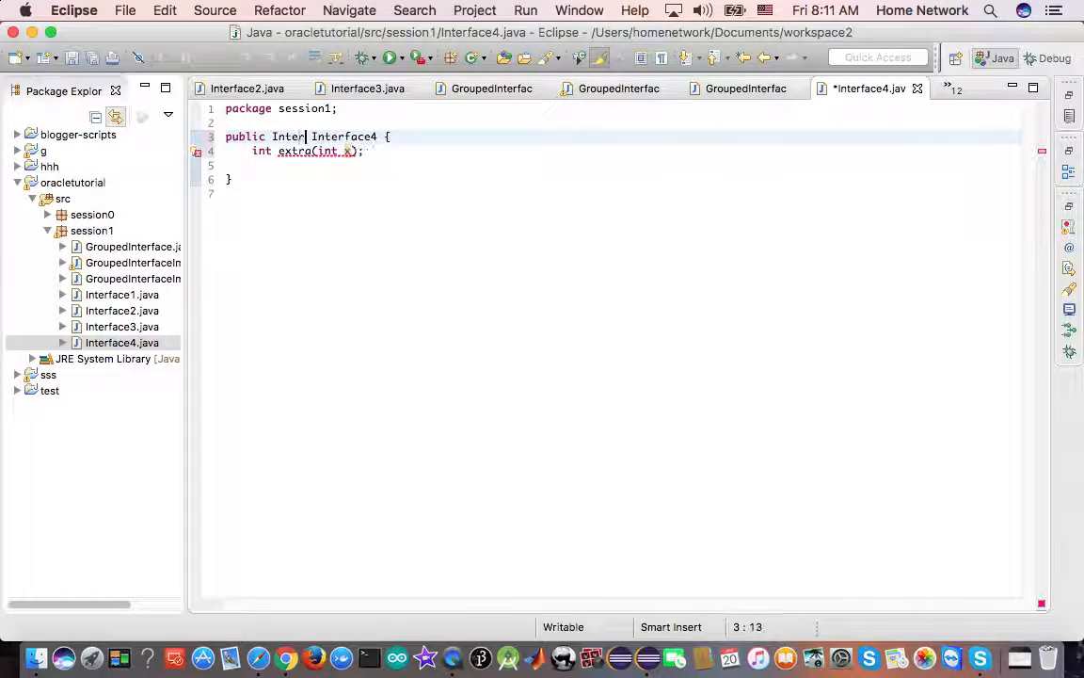
text(ace)
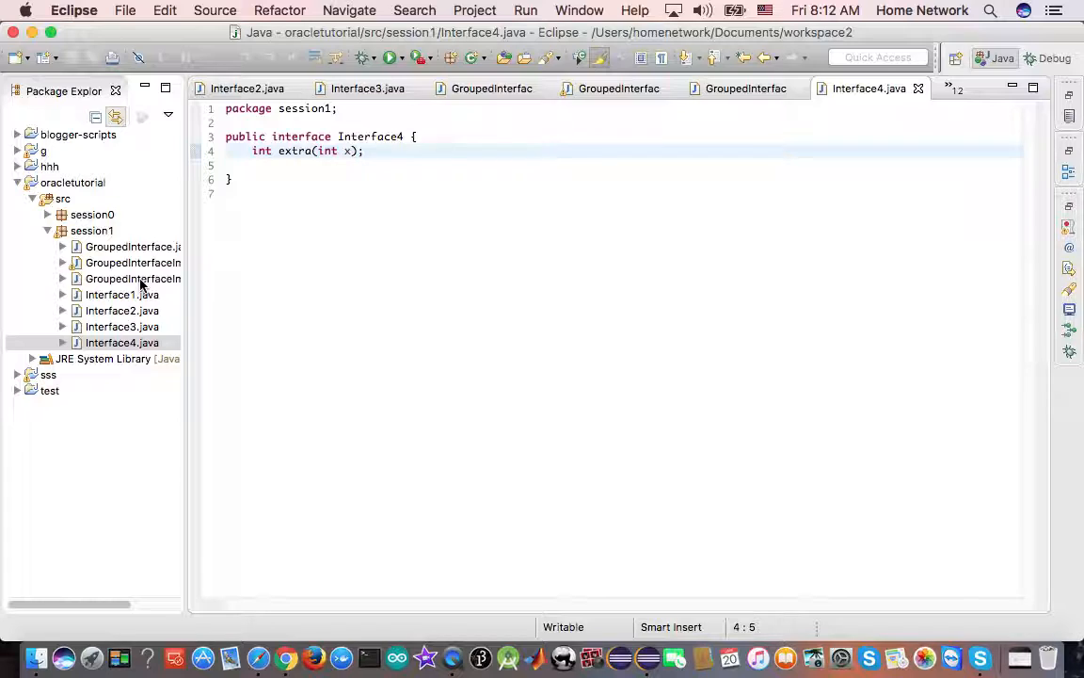
- Append Interface4 to the implements clause and inspect the unimplemented extra() error without applying a fix
click(132, 264)
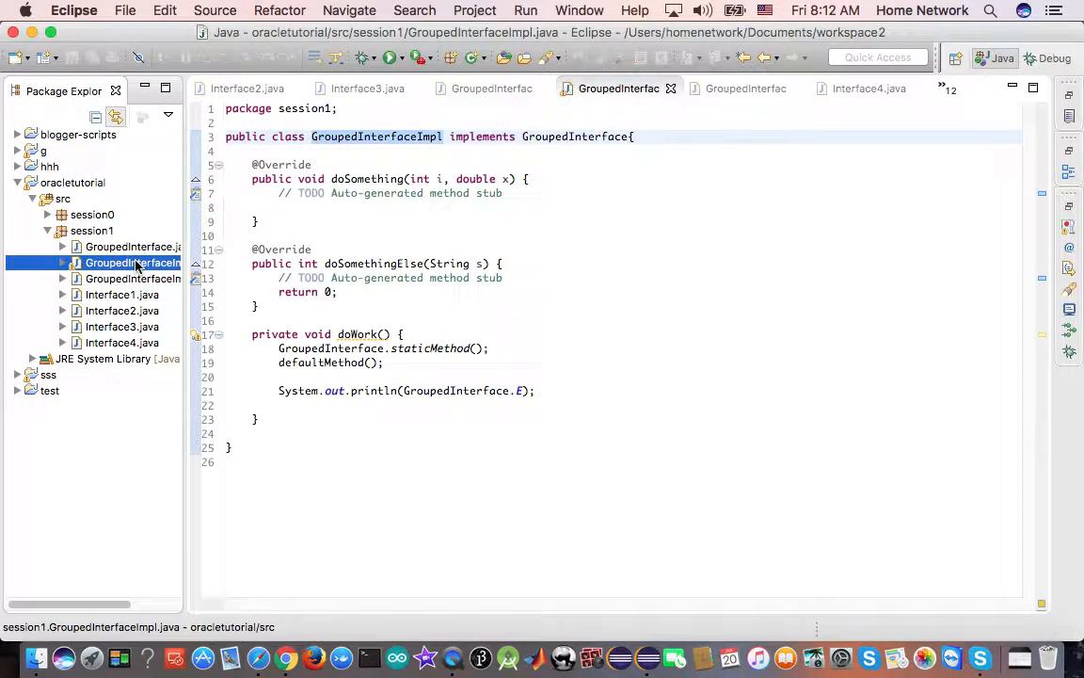
click(132, 246)
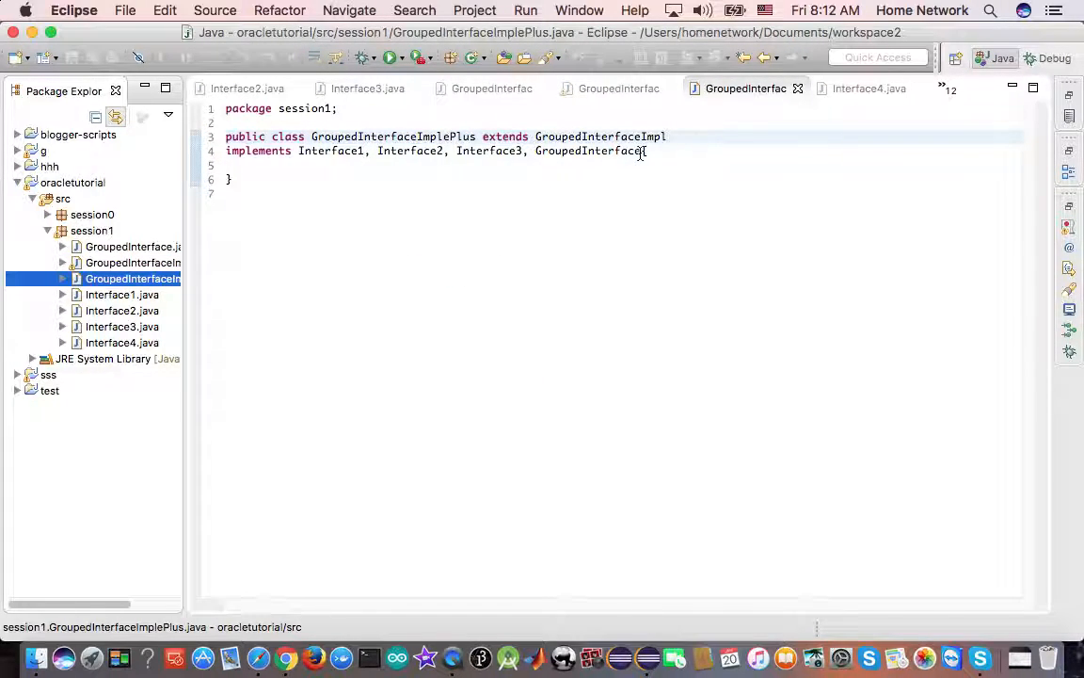
text(, I)
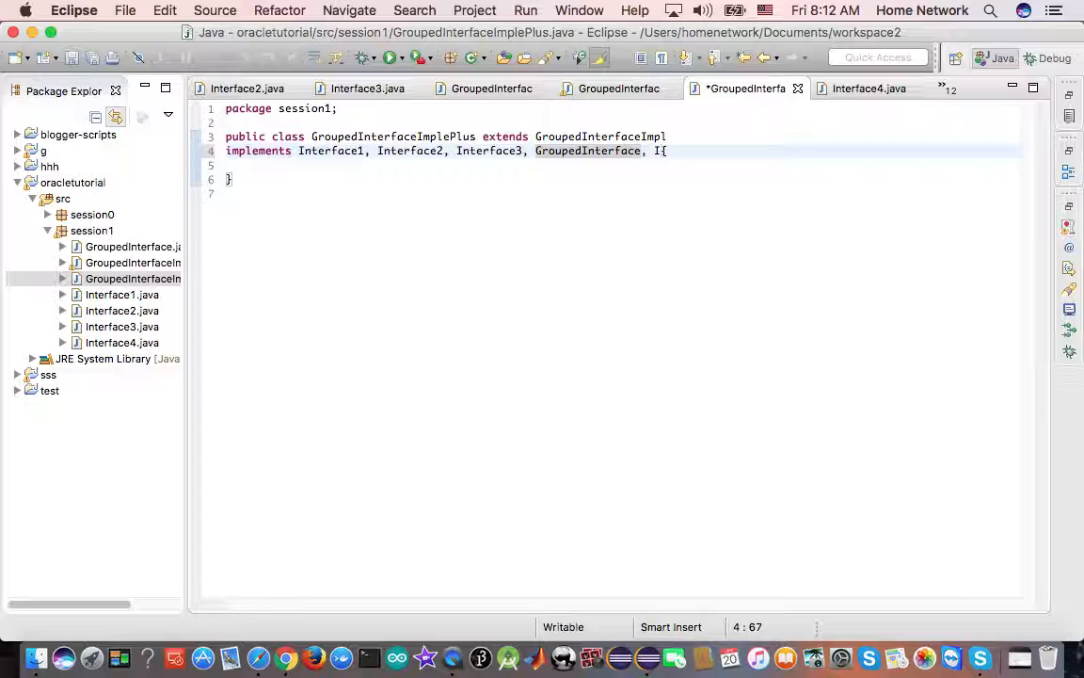
text(nterface)
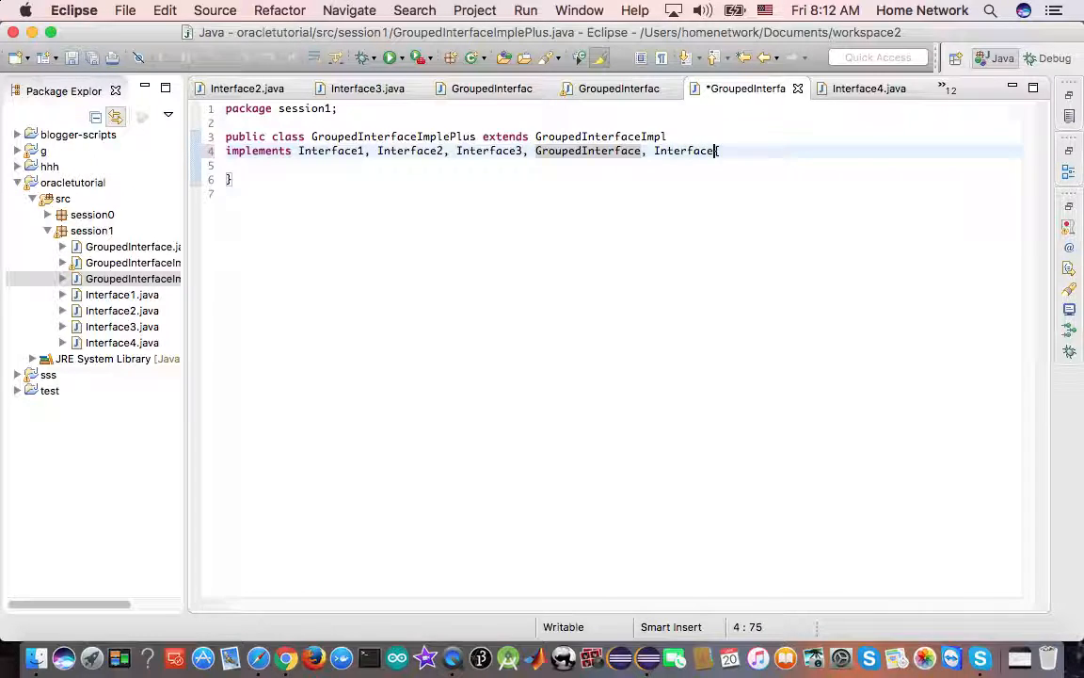
text(4)
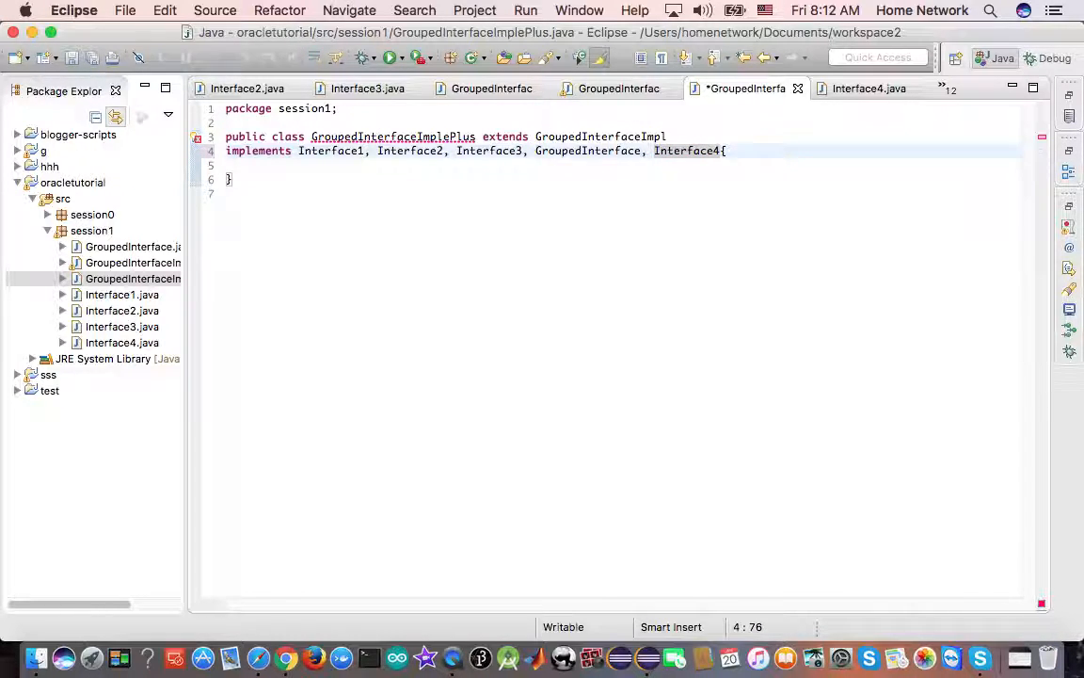
click(197, 139)
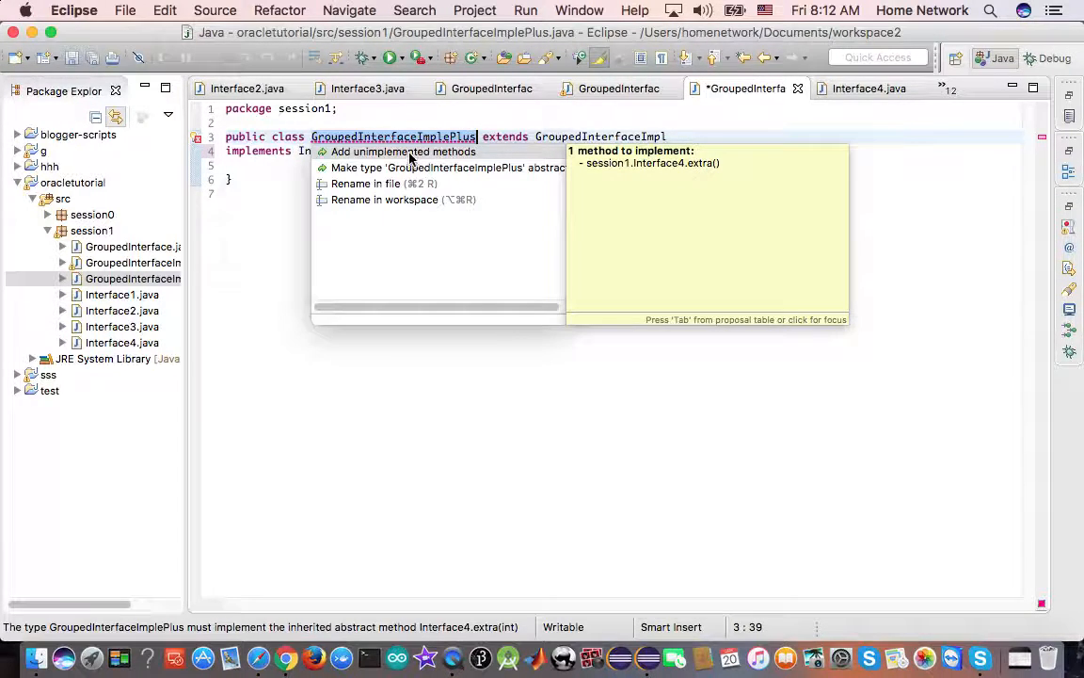
click(403, 150)
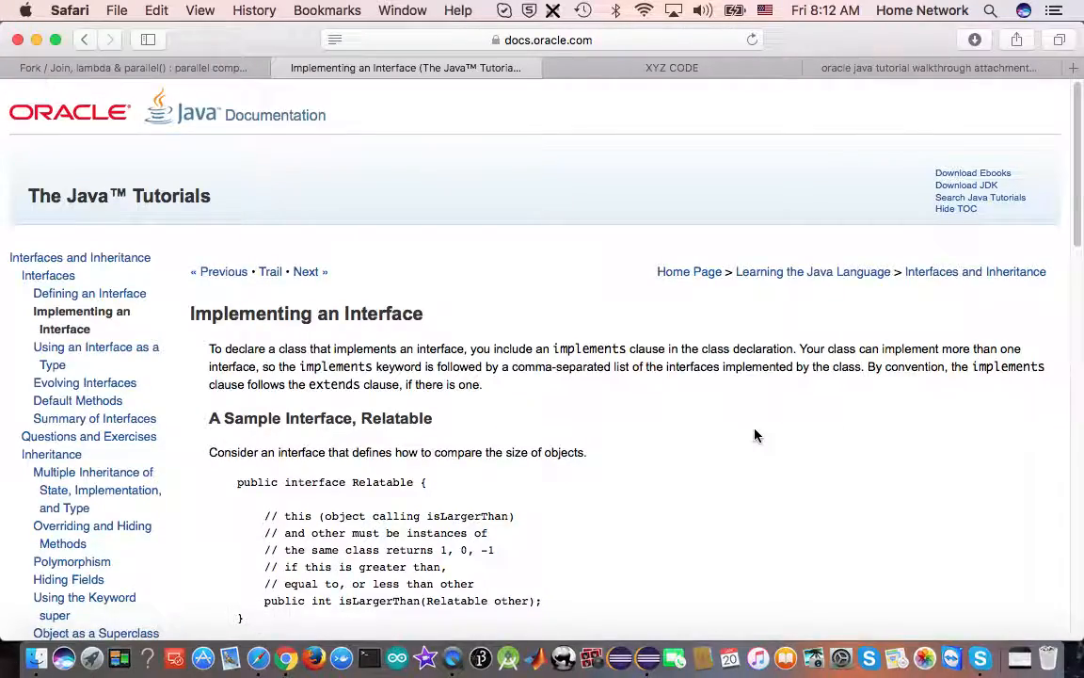
scroll(down, 3)
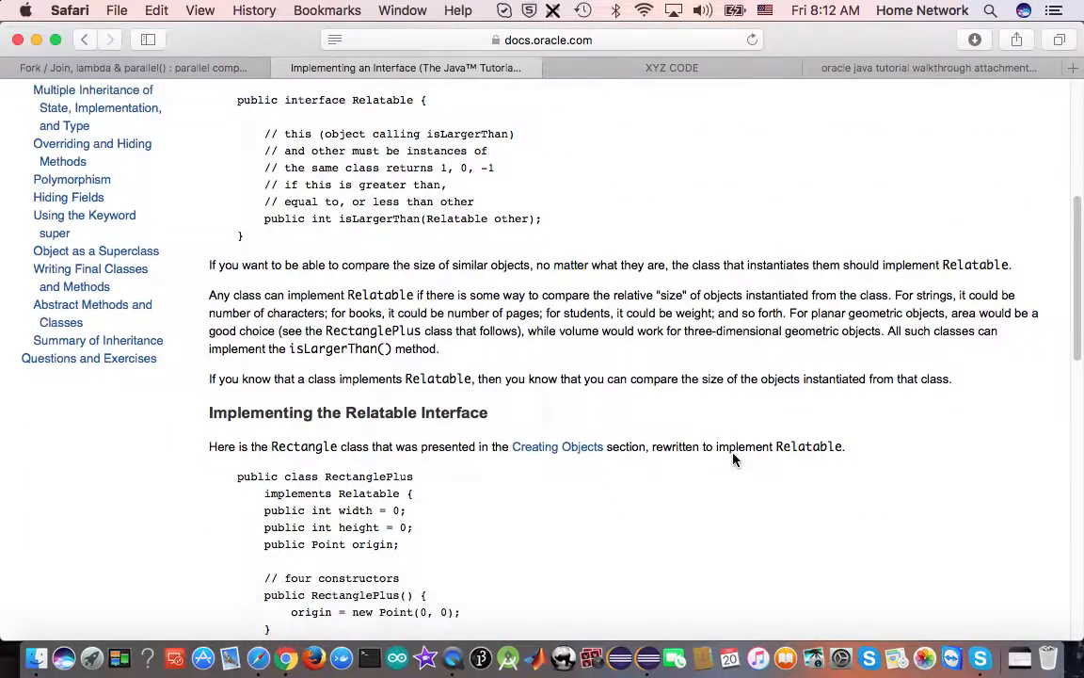
scroll(down, 3)
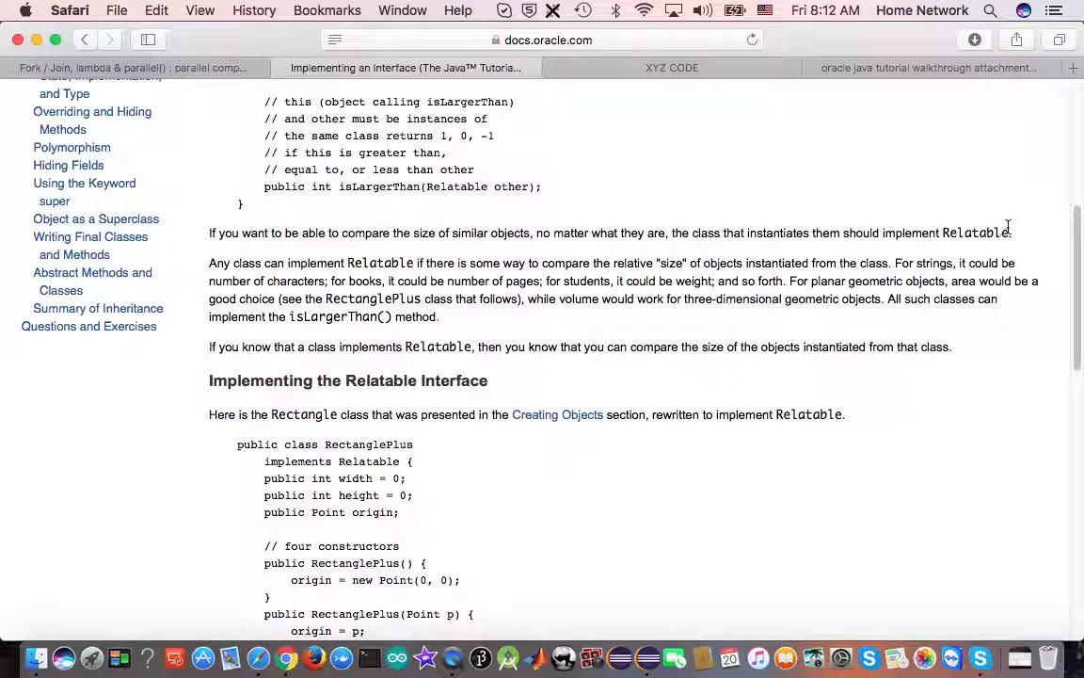
mouse_move(938, 230)
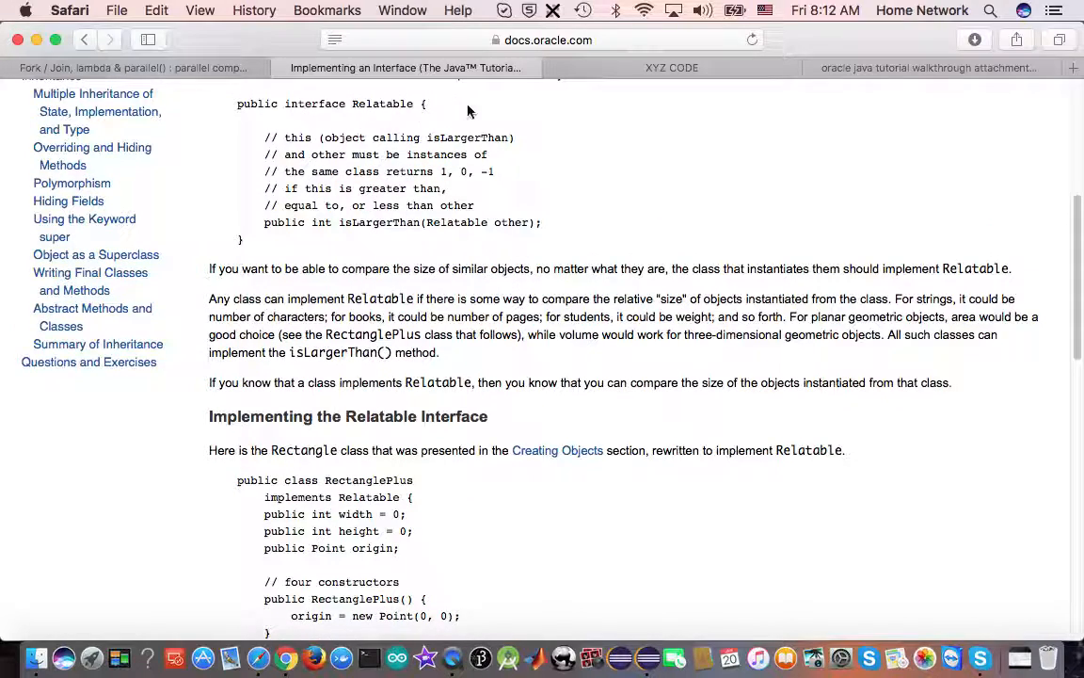
scroll(down, 3)
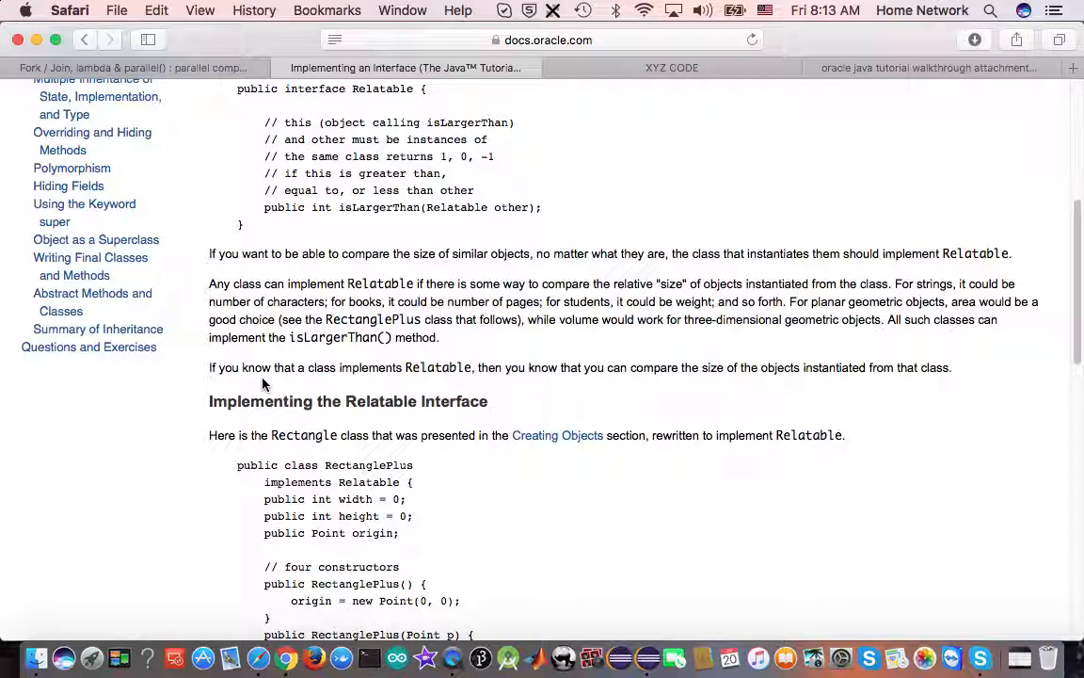
mouse_move(432, 361)
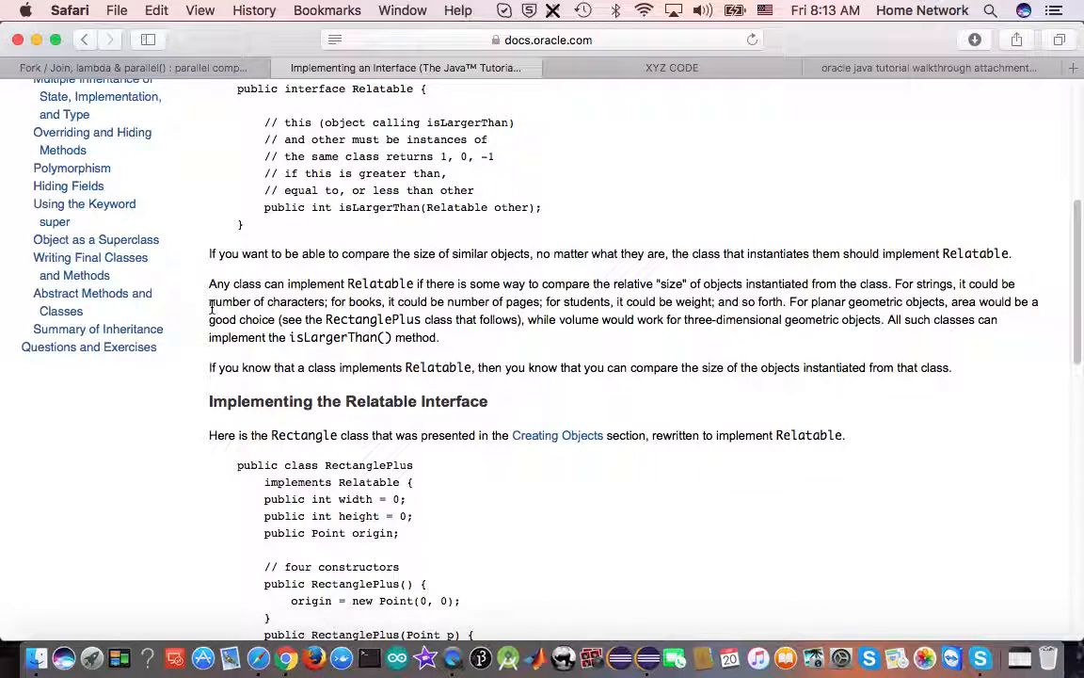
double_click(241, 302)
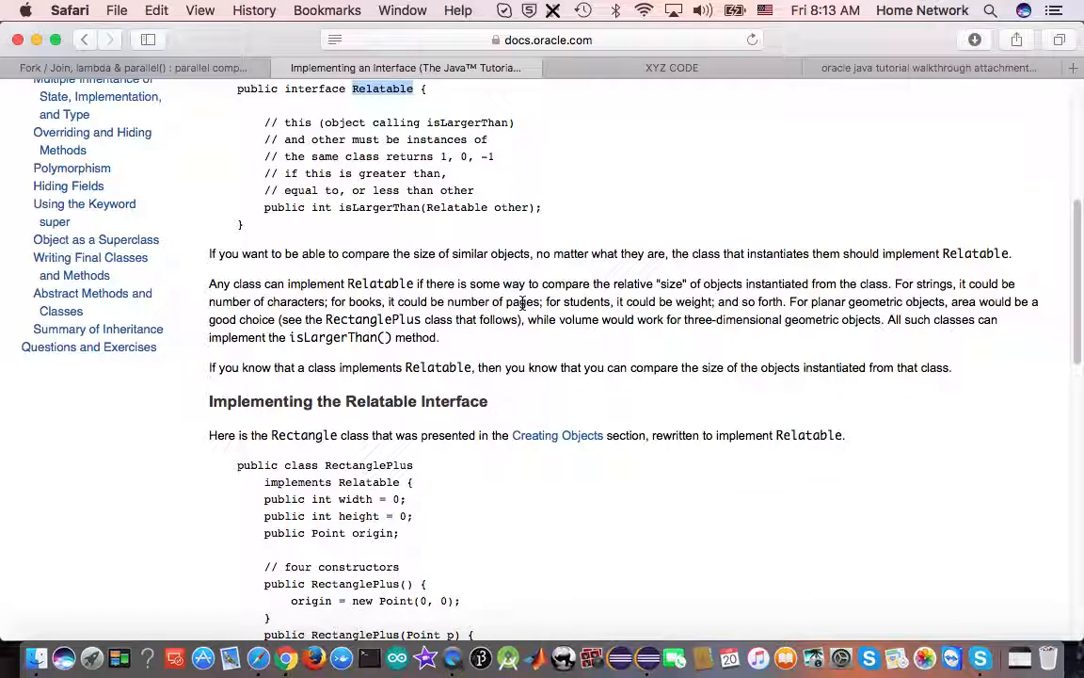
double_click(524, 302)
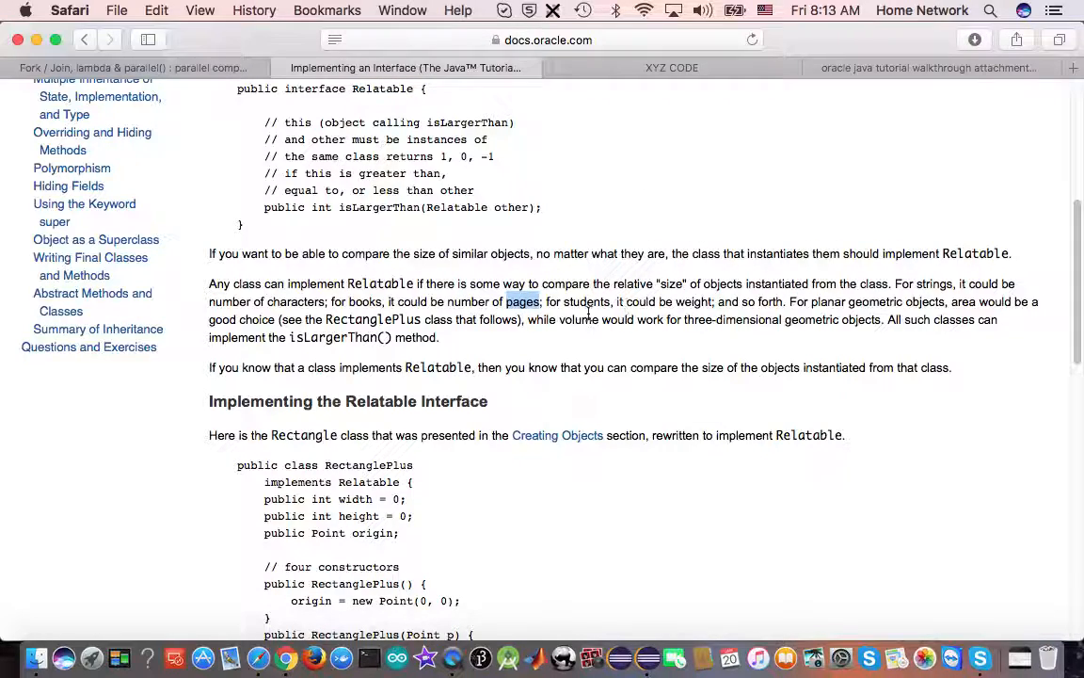
double_click(587, 301)
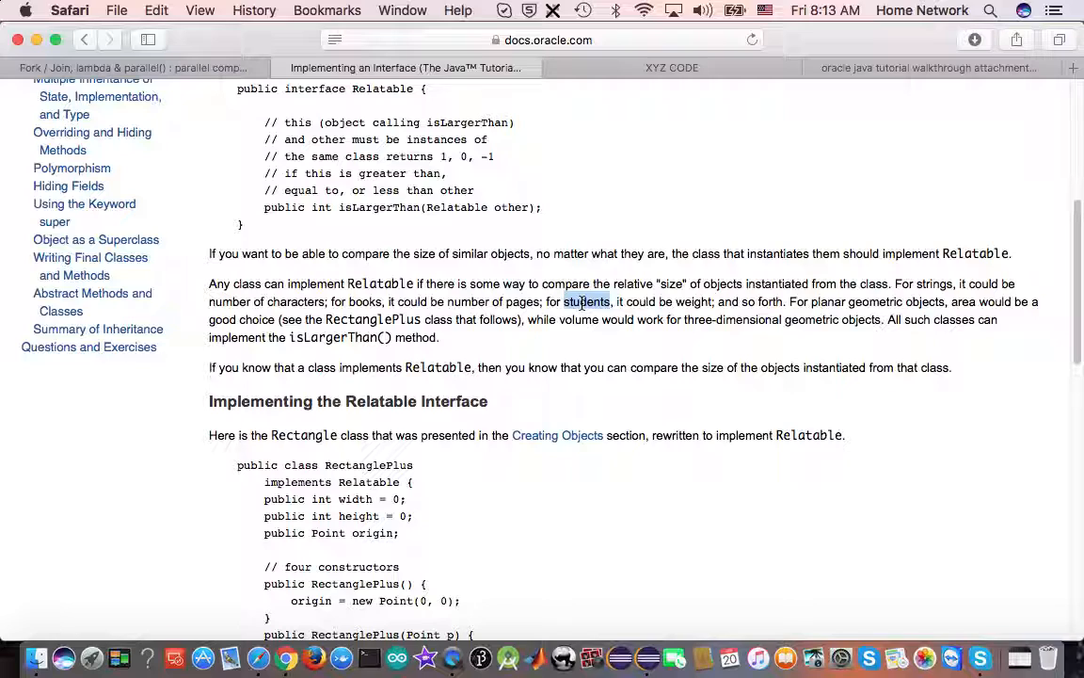
mouse_move(689, 305)
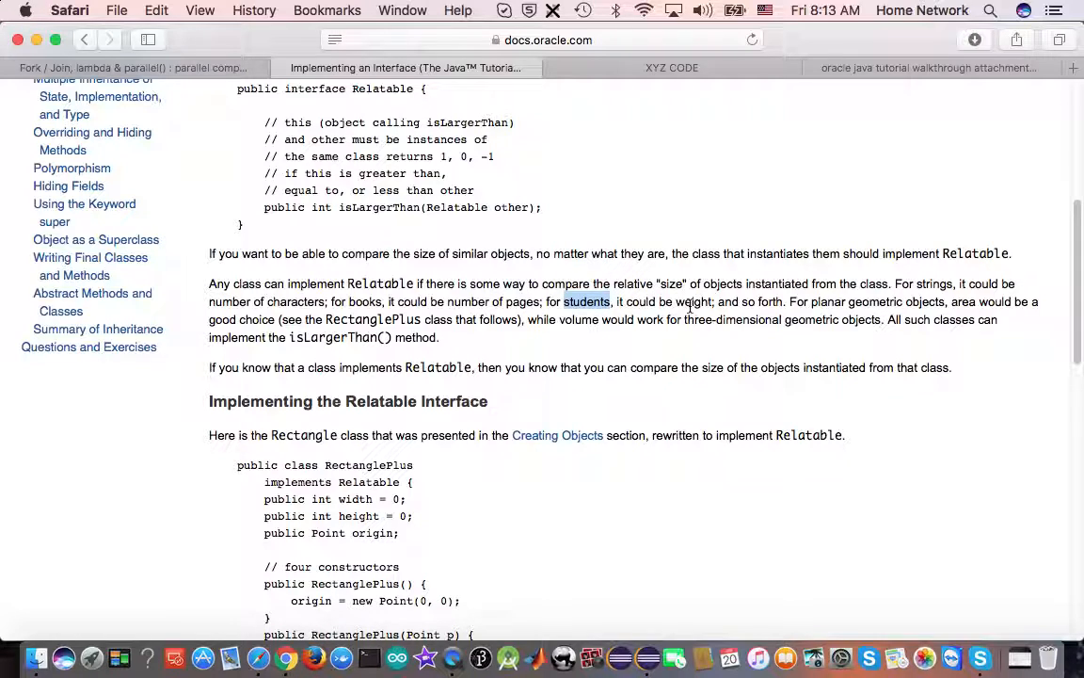
double_click(693, 301)
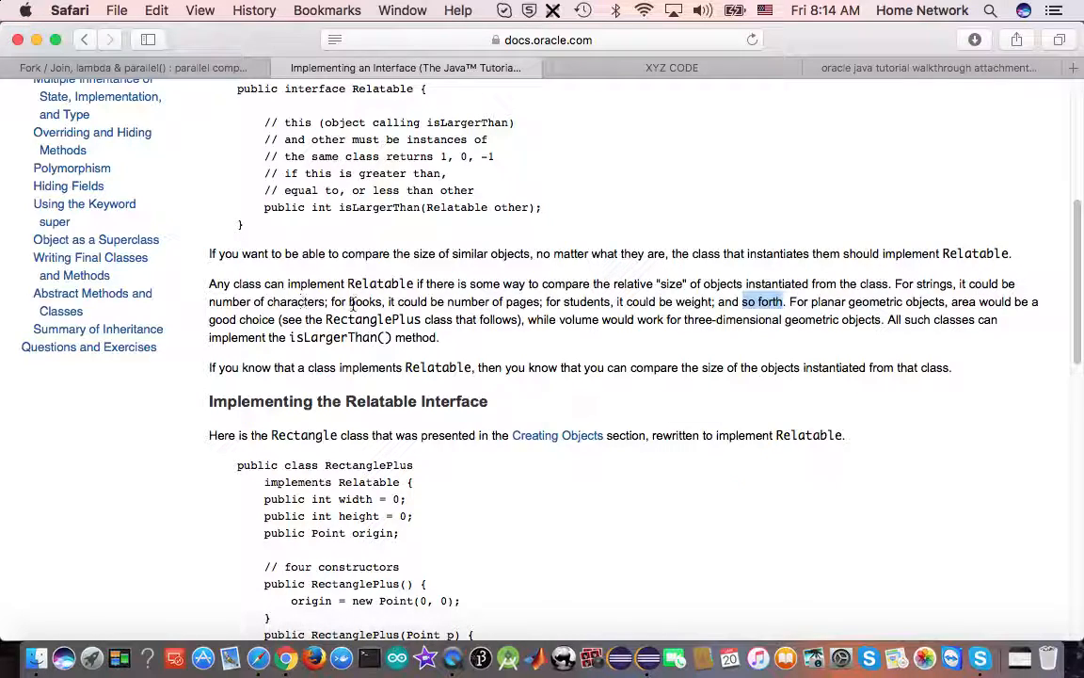
double_click(365, 302)
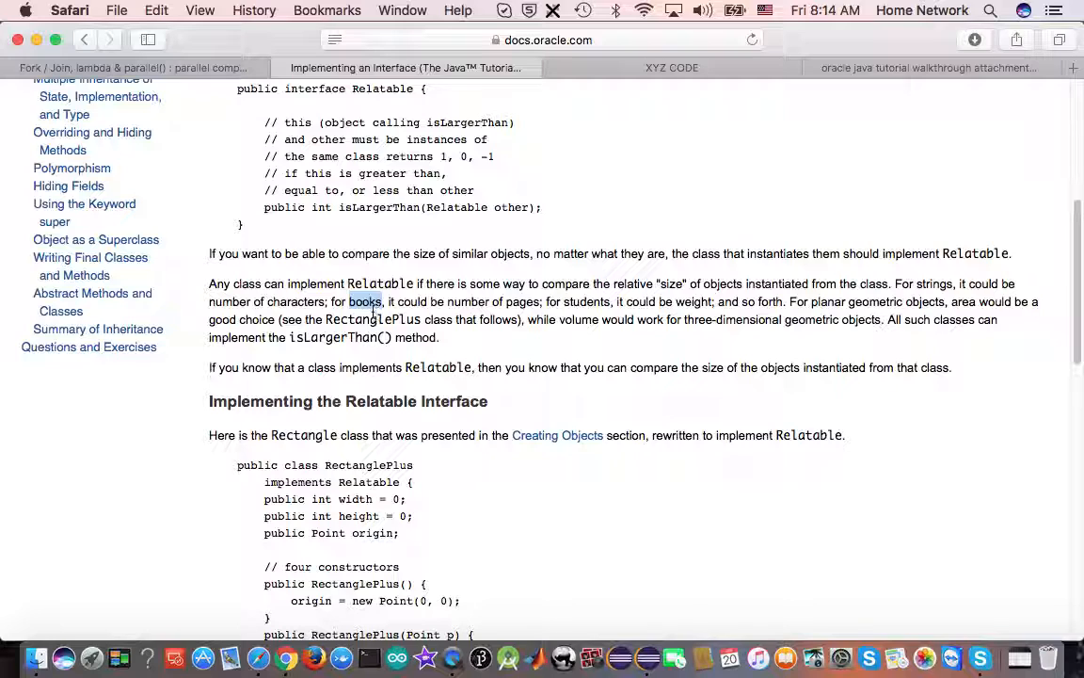
mouse_move(563, 309)
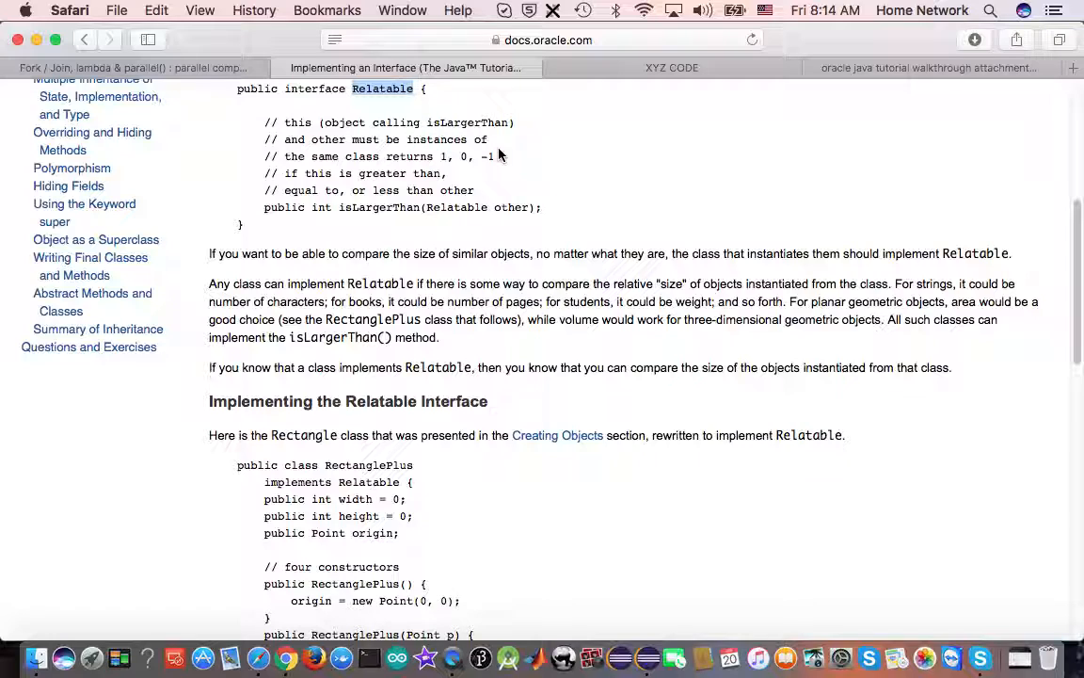
mouse_move(682, 273)
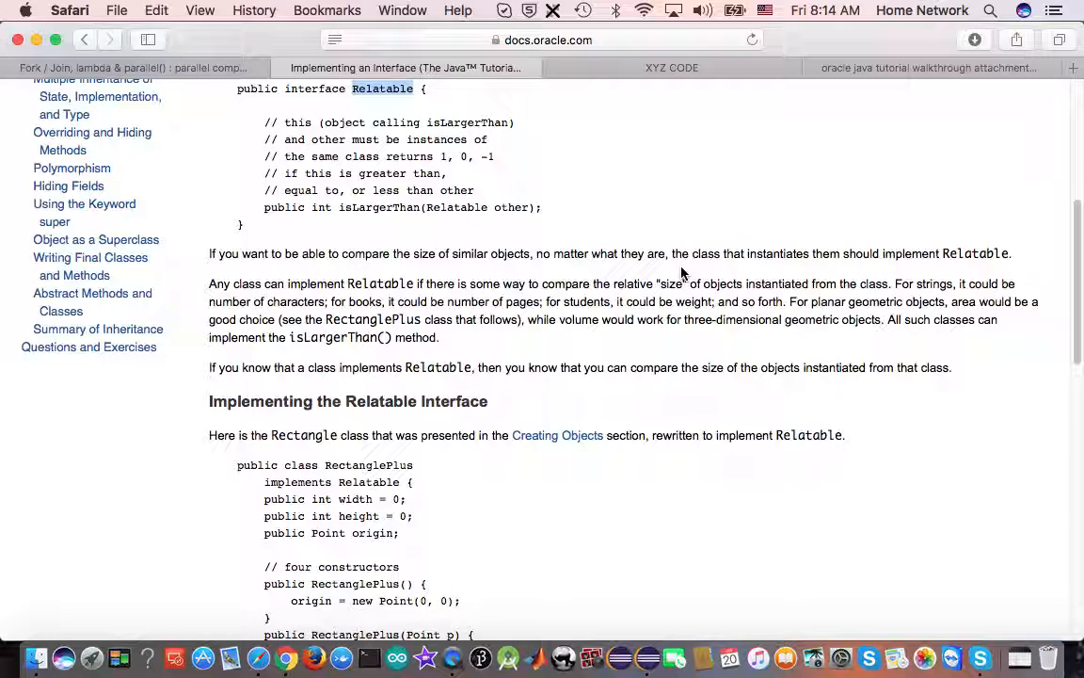
mouse_move(487, 102)
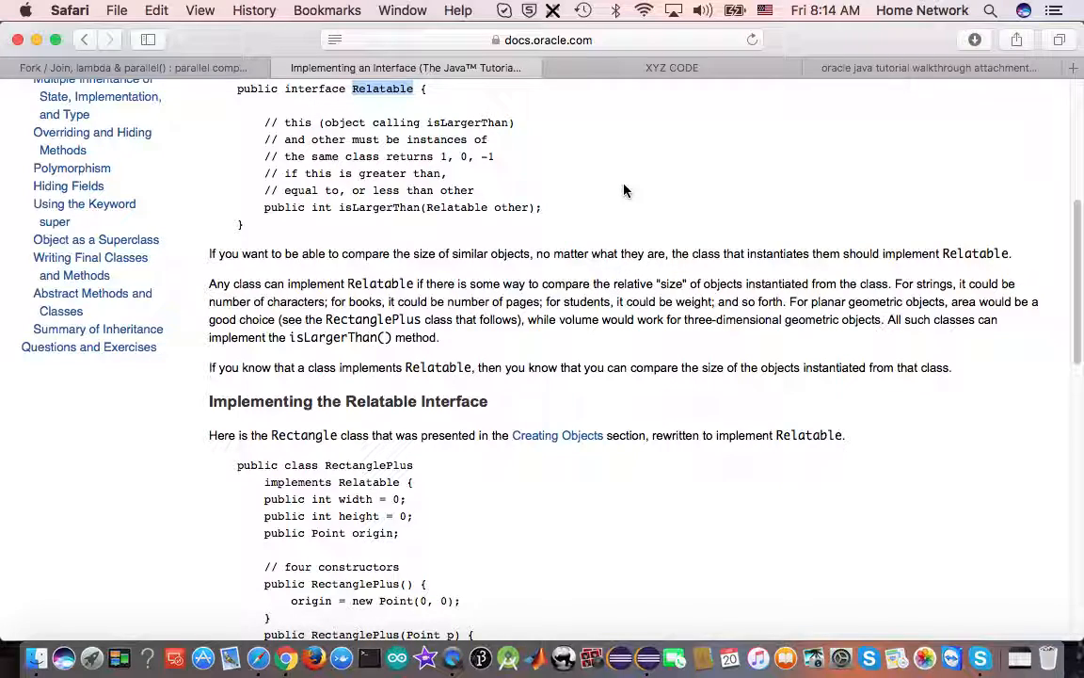
mouse_move(657, 207)
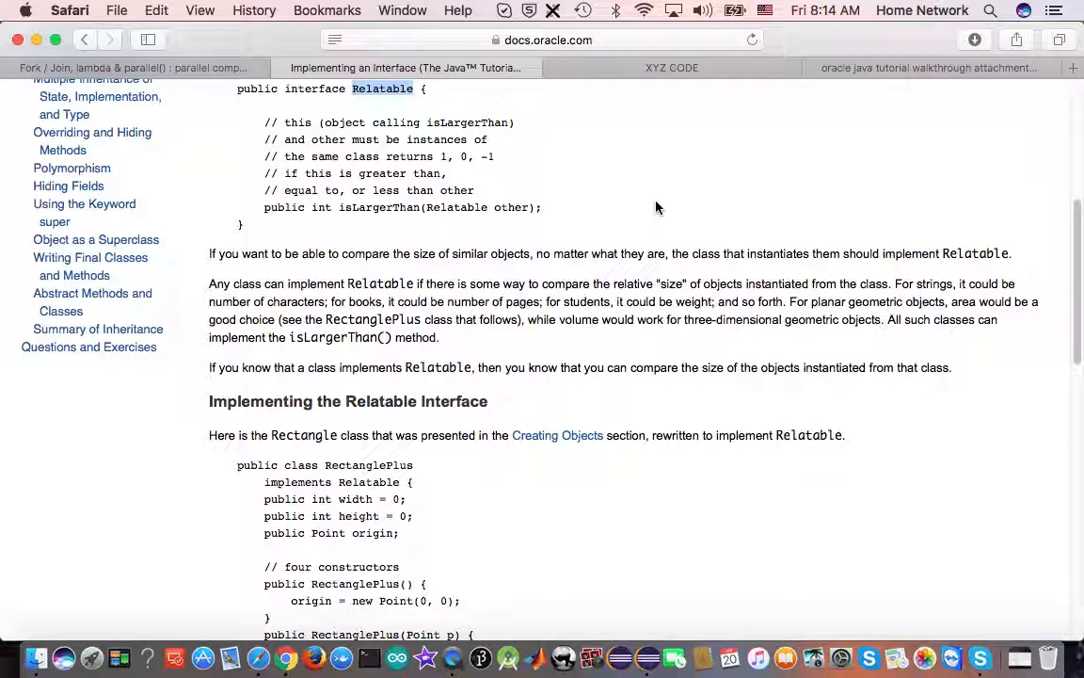
mouse_move(567, 198)
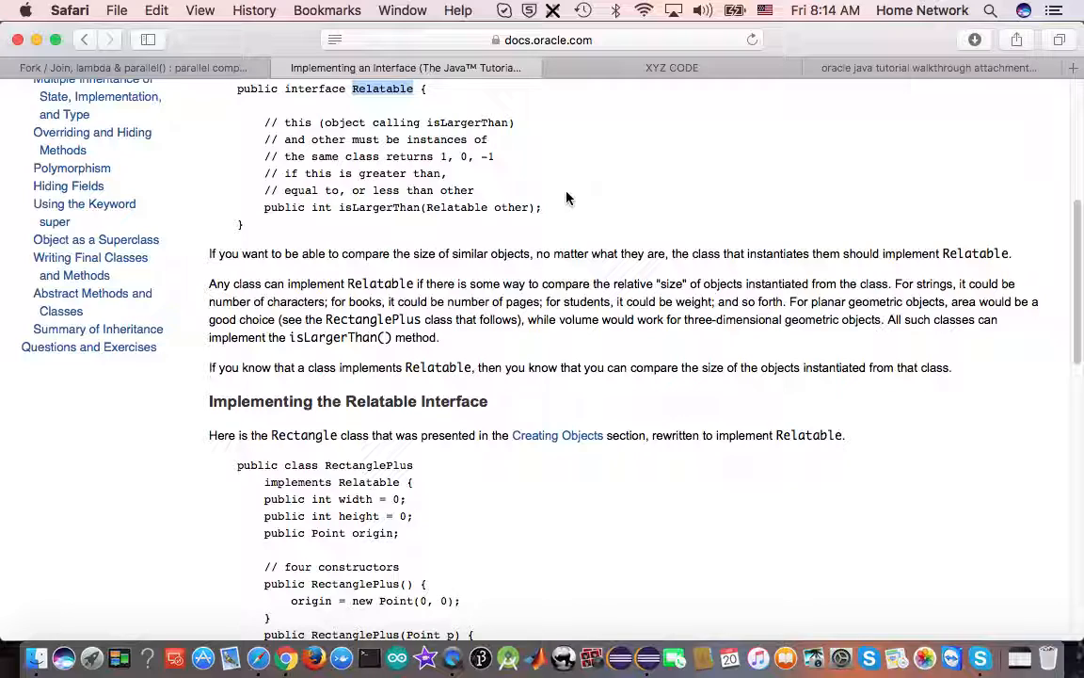
mouse_move(589, 199)
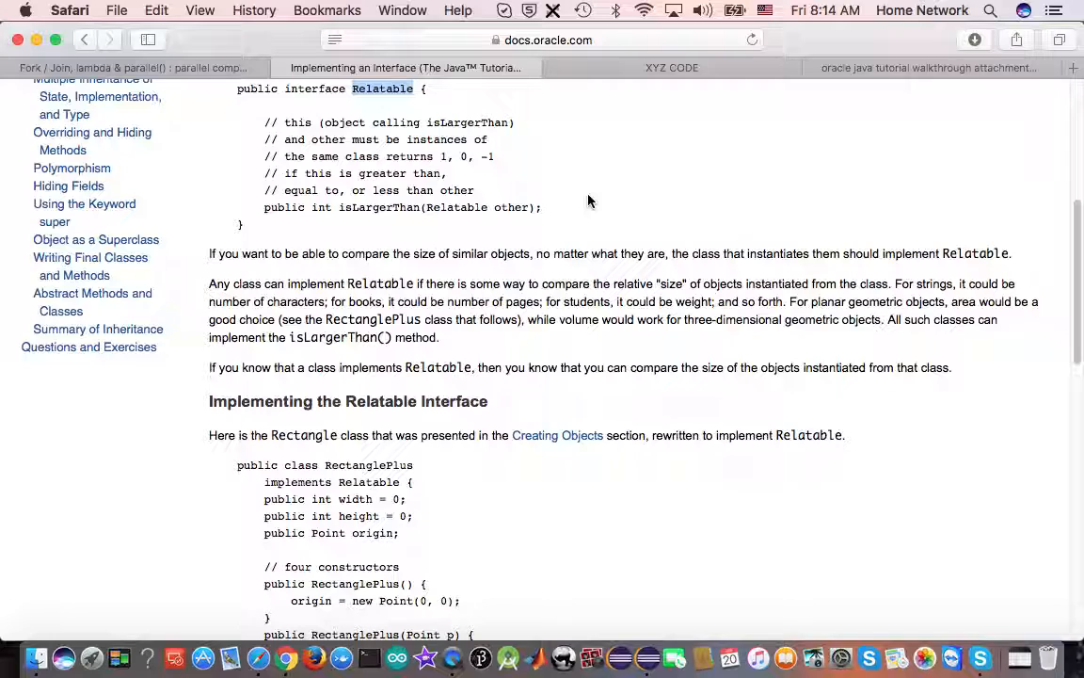
mouse_move(595, 346)
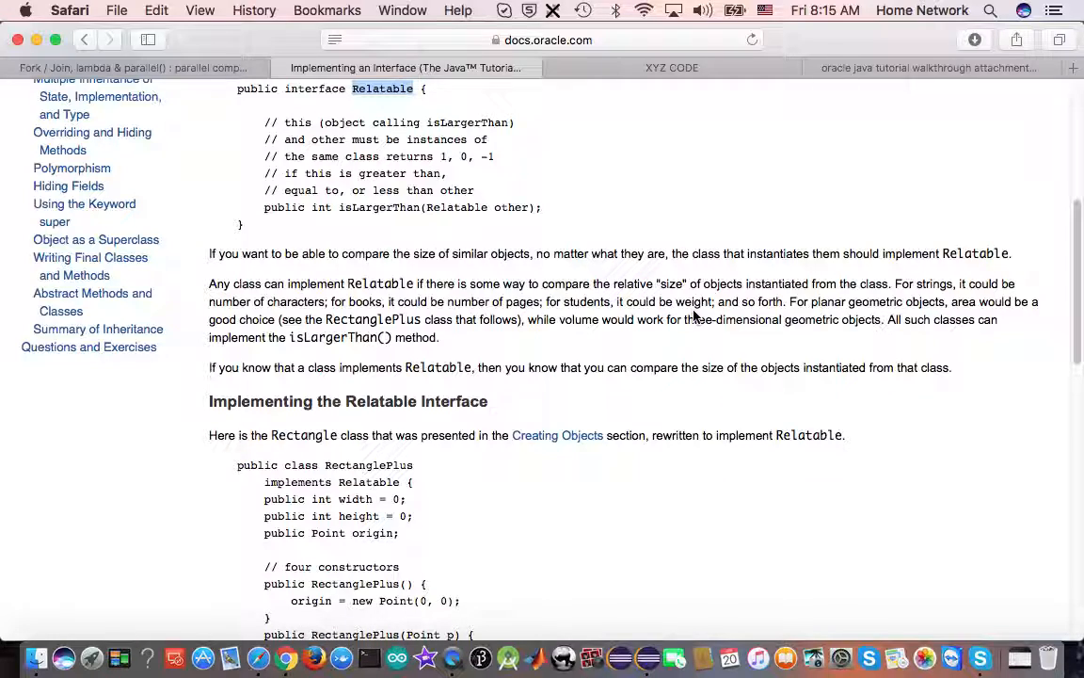
mouse_move(934, 335)
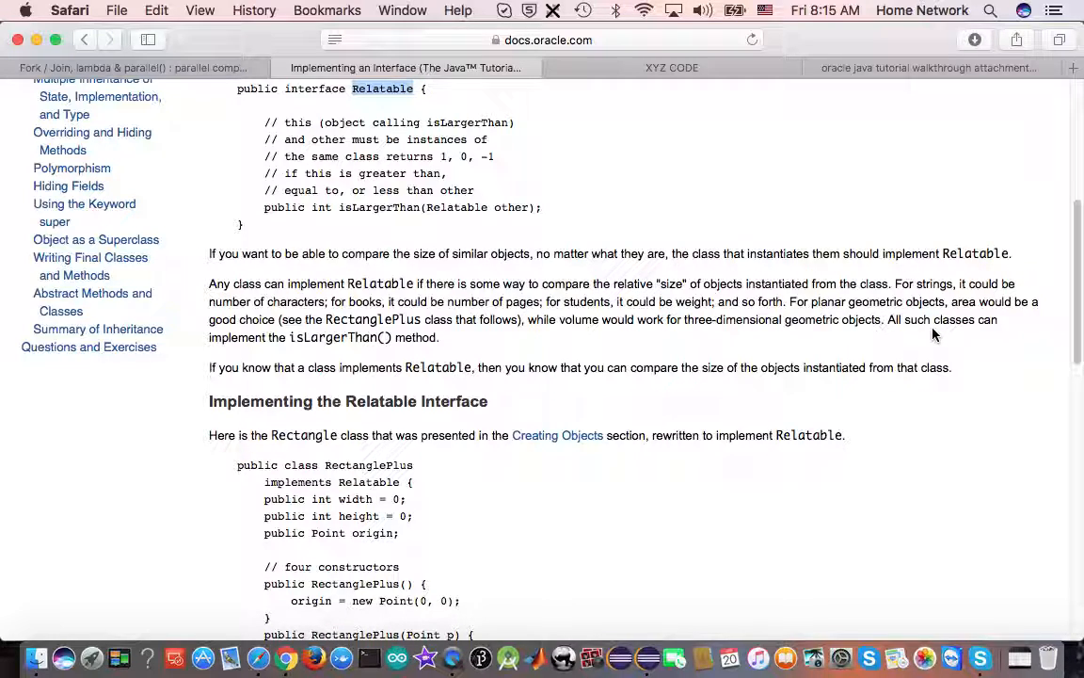
mouse_move(885, 320)
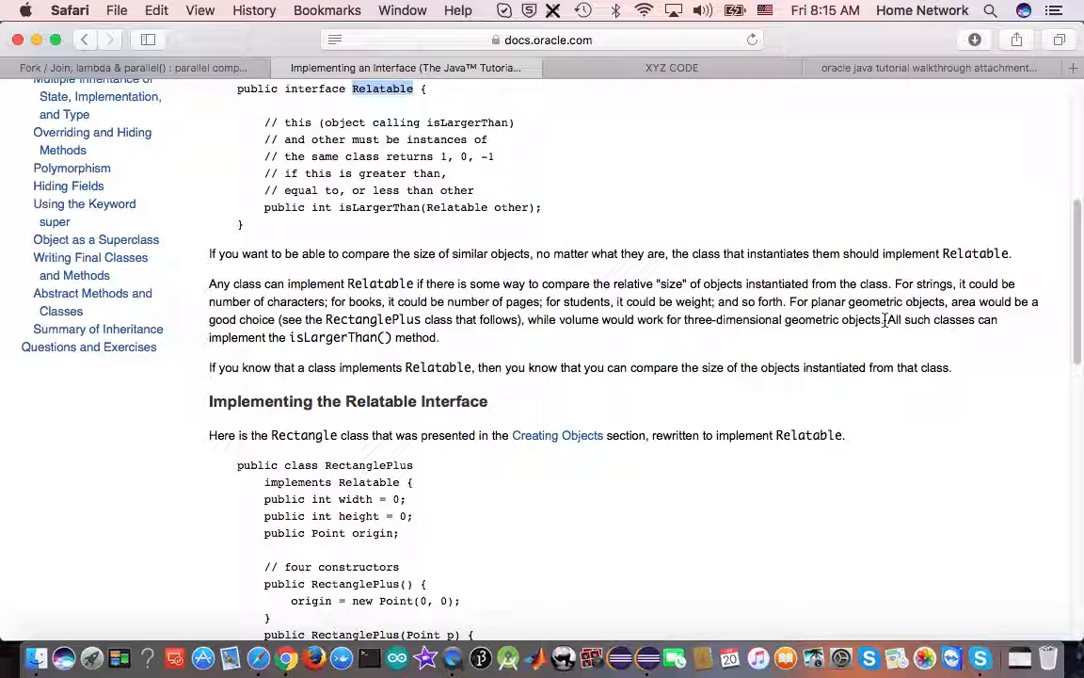
drag(888, 320, 440, 337)
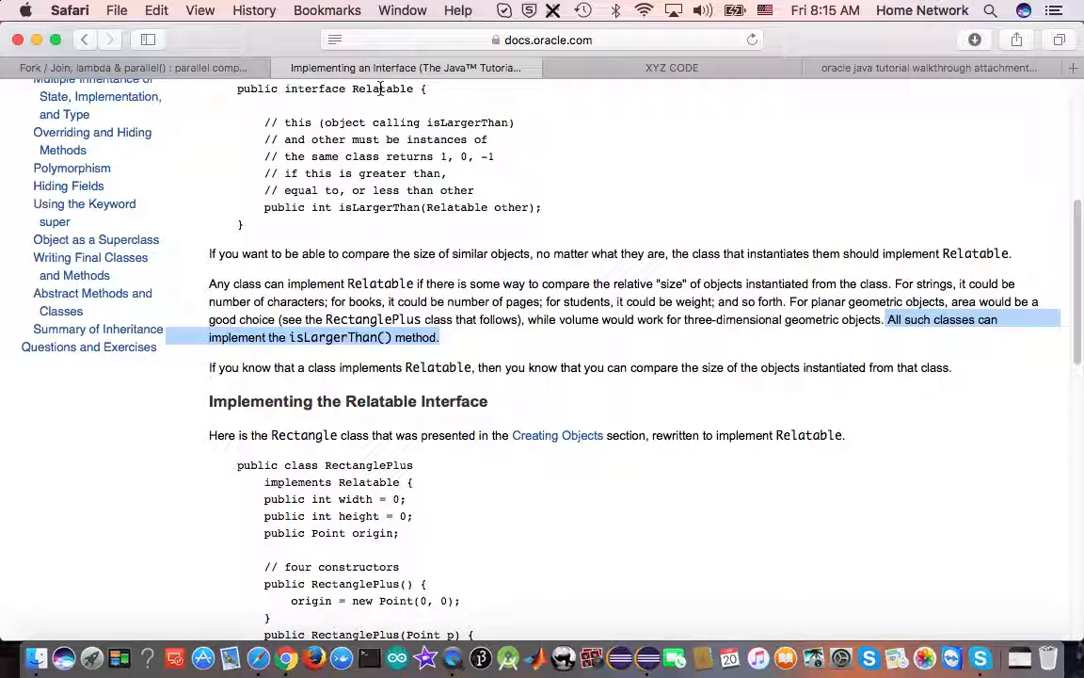
scroll(down, 3)
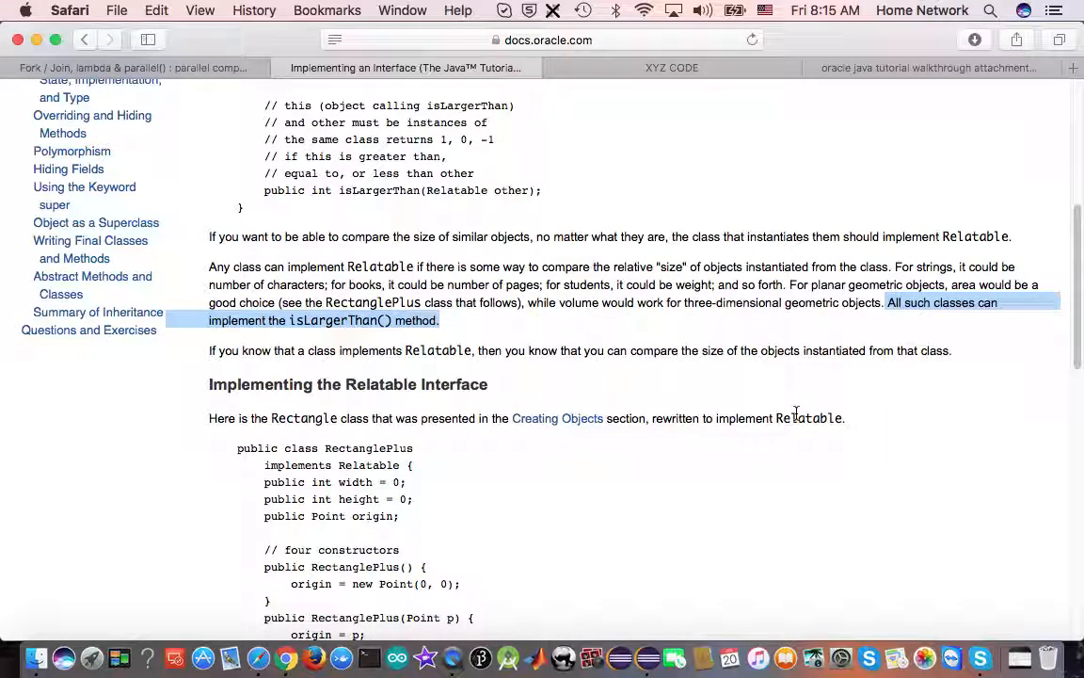
scroll(down, 3)
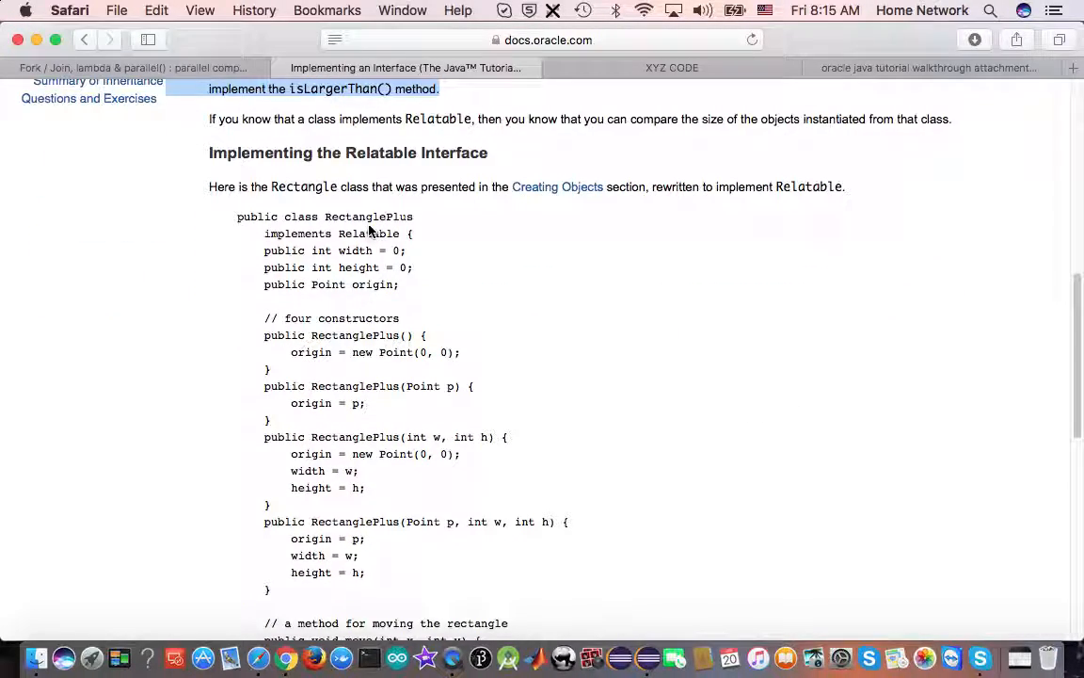
double_click(369, 214)
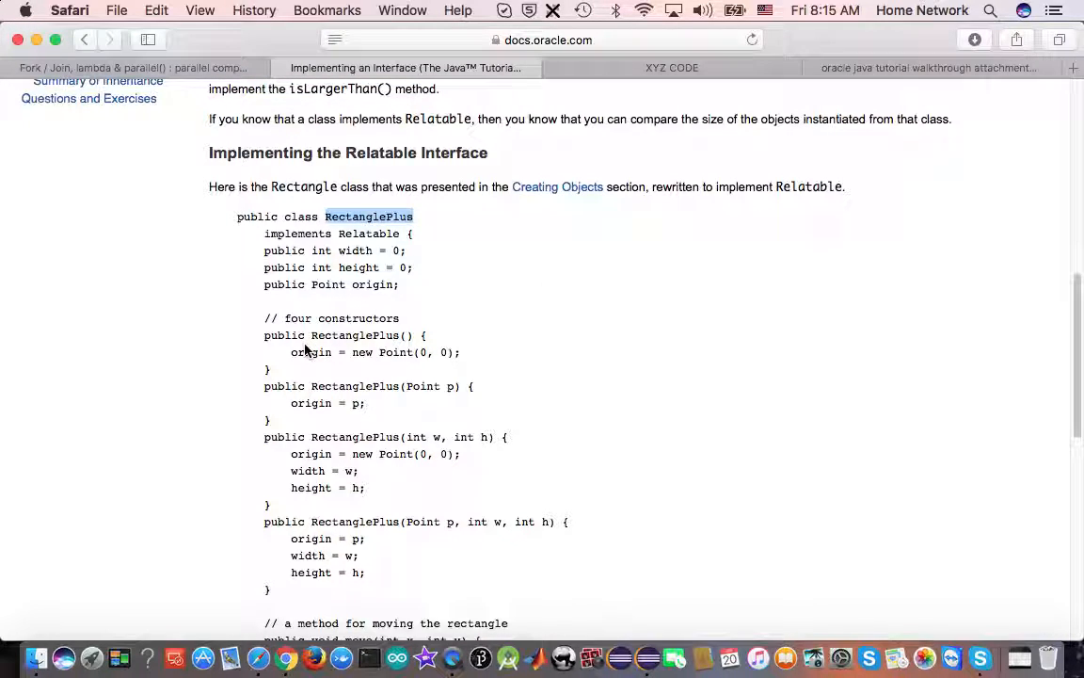
scroll(down, 3)
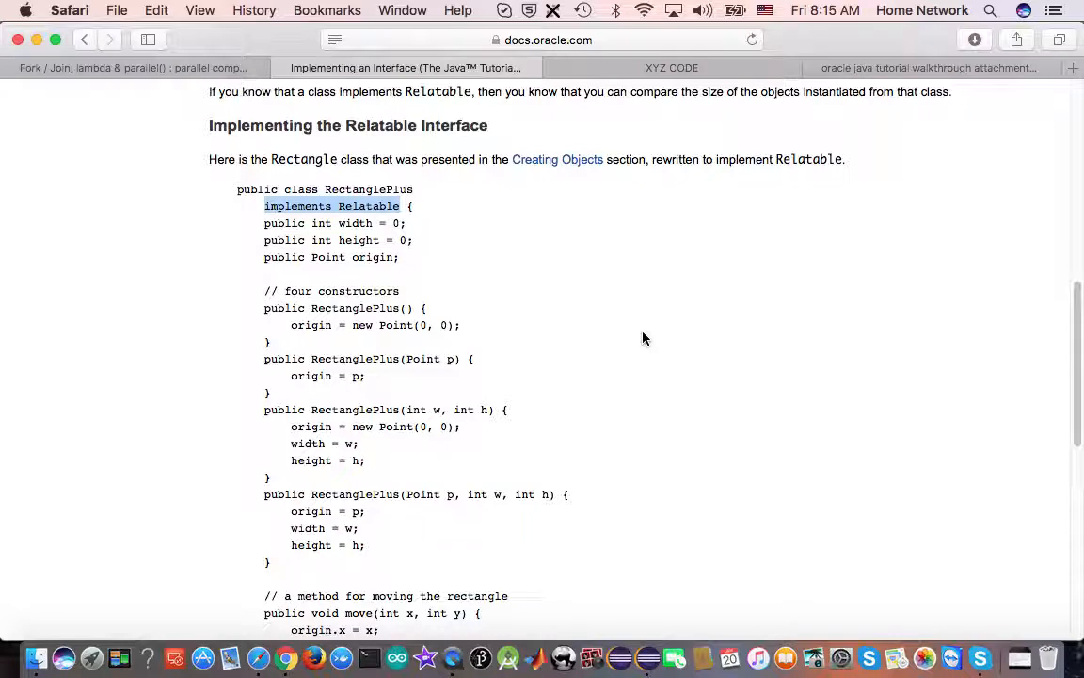
scroll(down, 3)
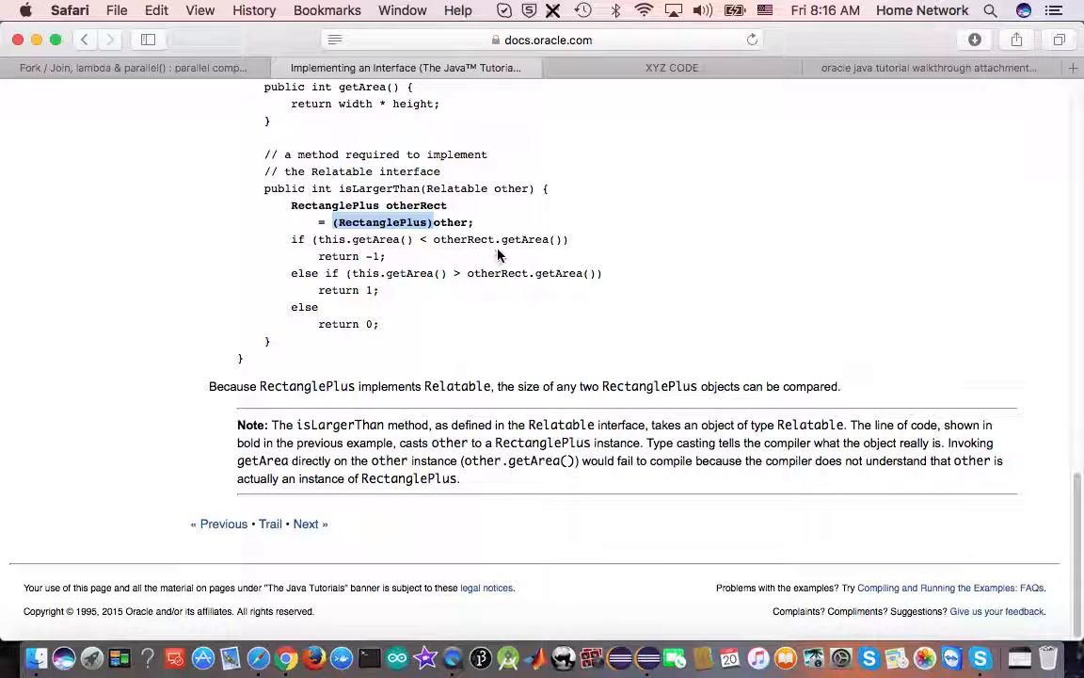
double_click(523, 239)
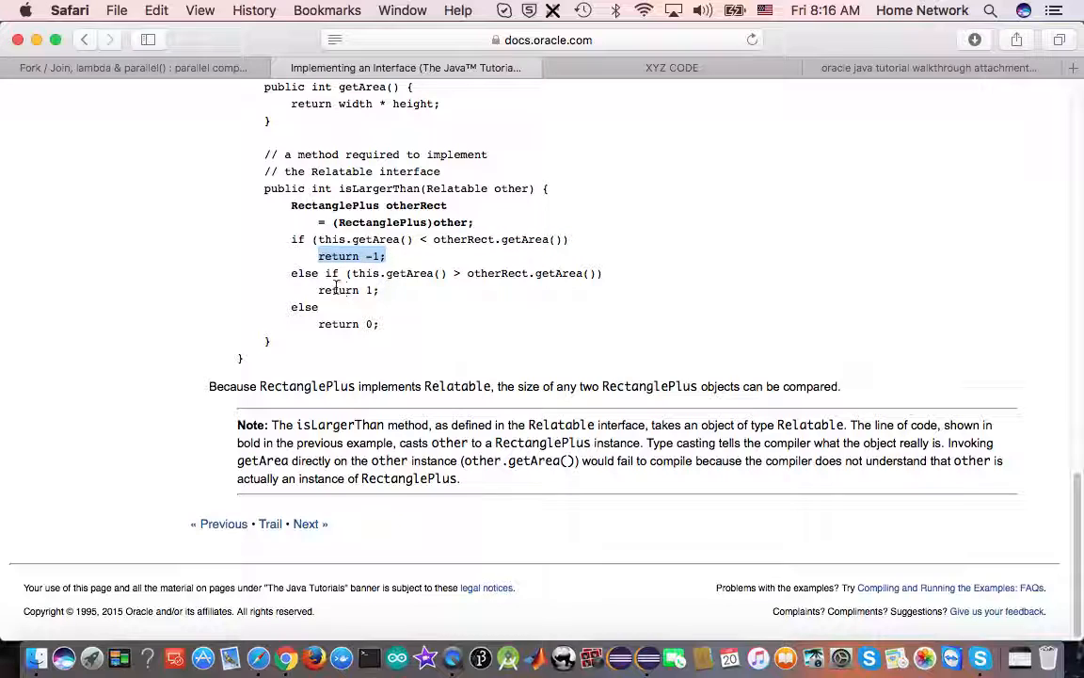
double_click(324, 324)
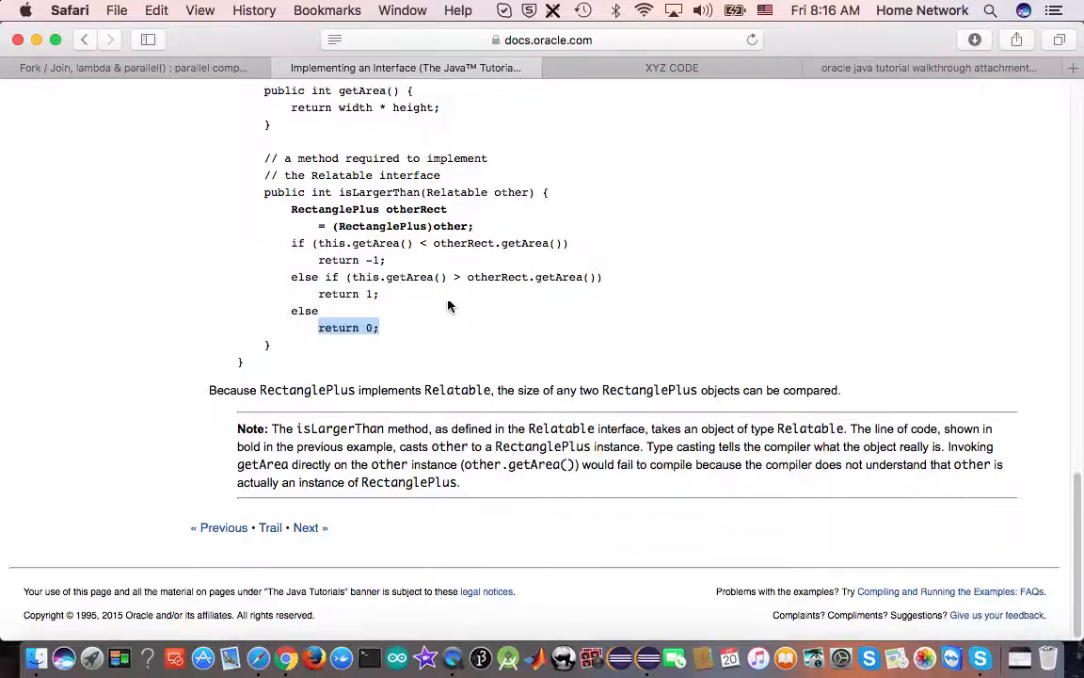
scroll(up, 3)
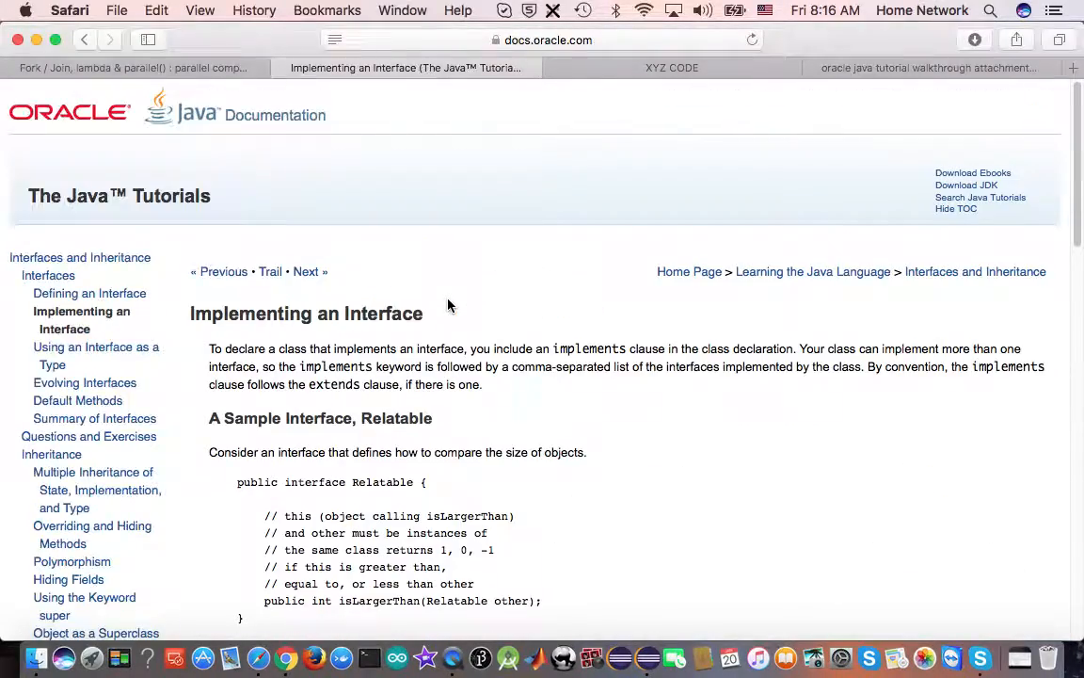
- Copy the Relatable interface code from the tutorial page and switch to Eclipse
scroll(down, 3)
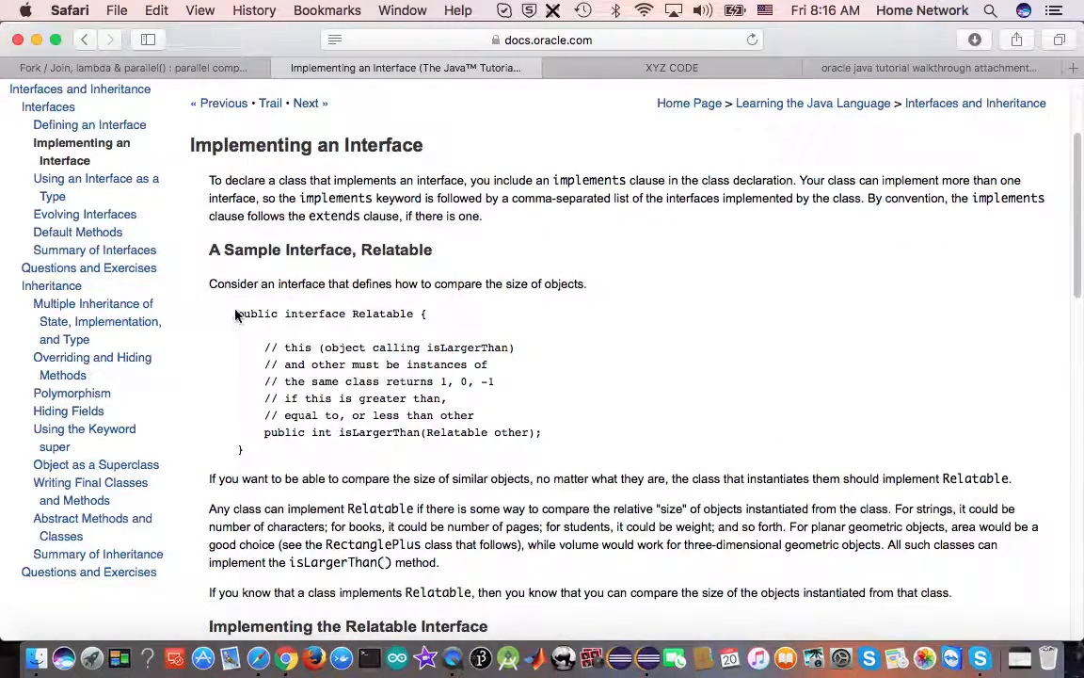
right_click(377, 380)
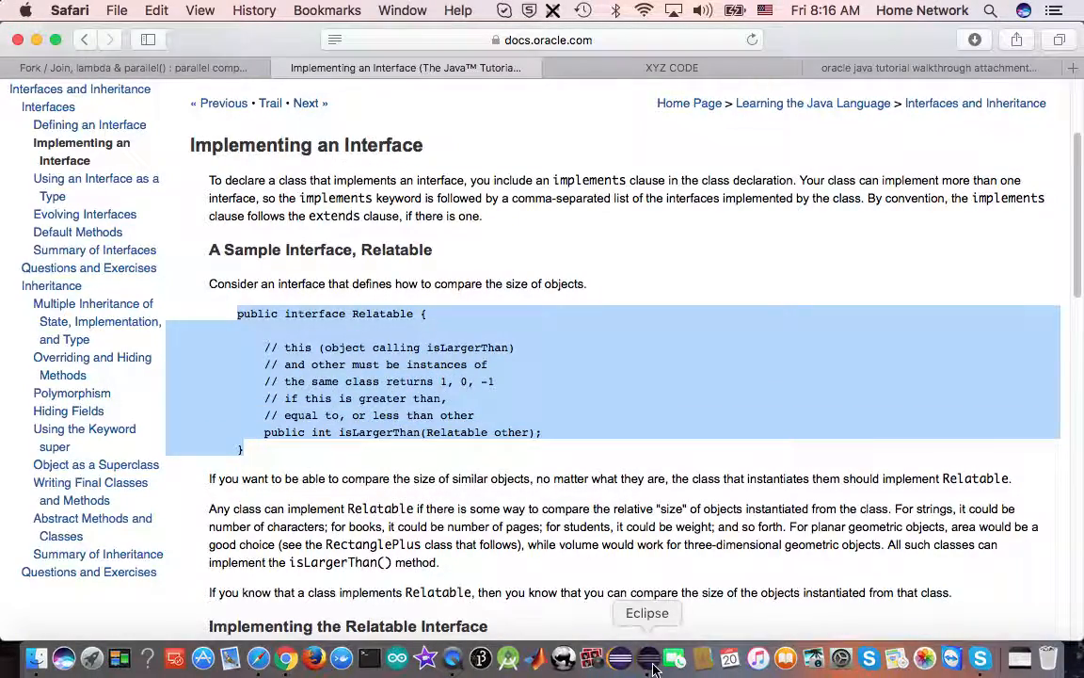
click(648, 657)
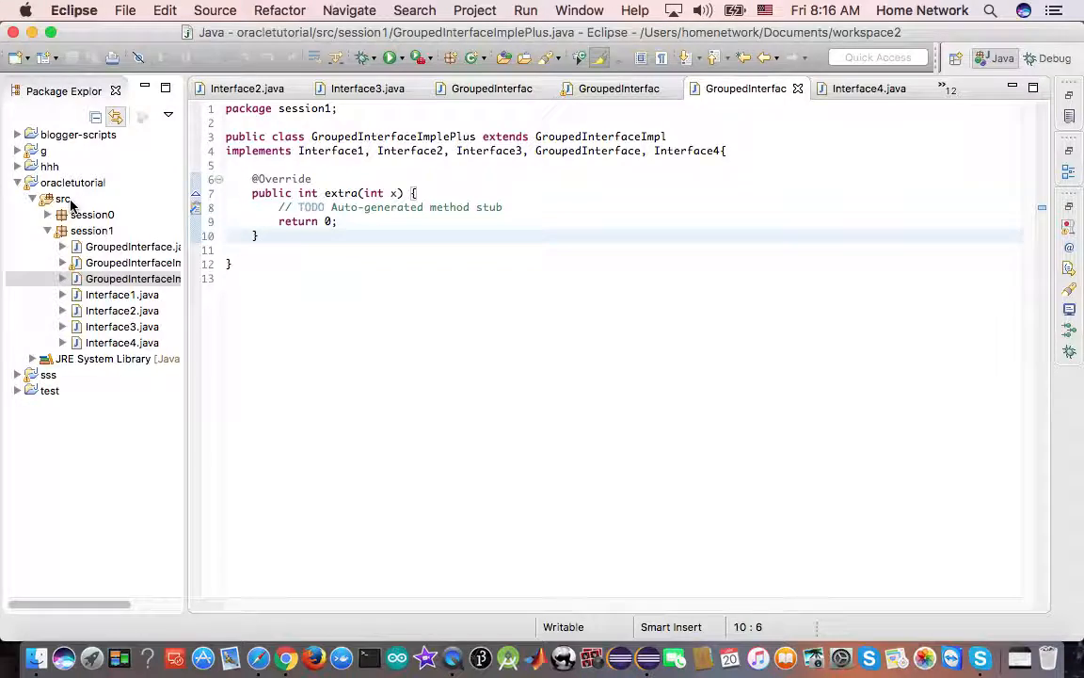
- Create a new package session2 under the src folder
right_click(64, 198)
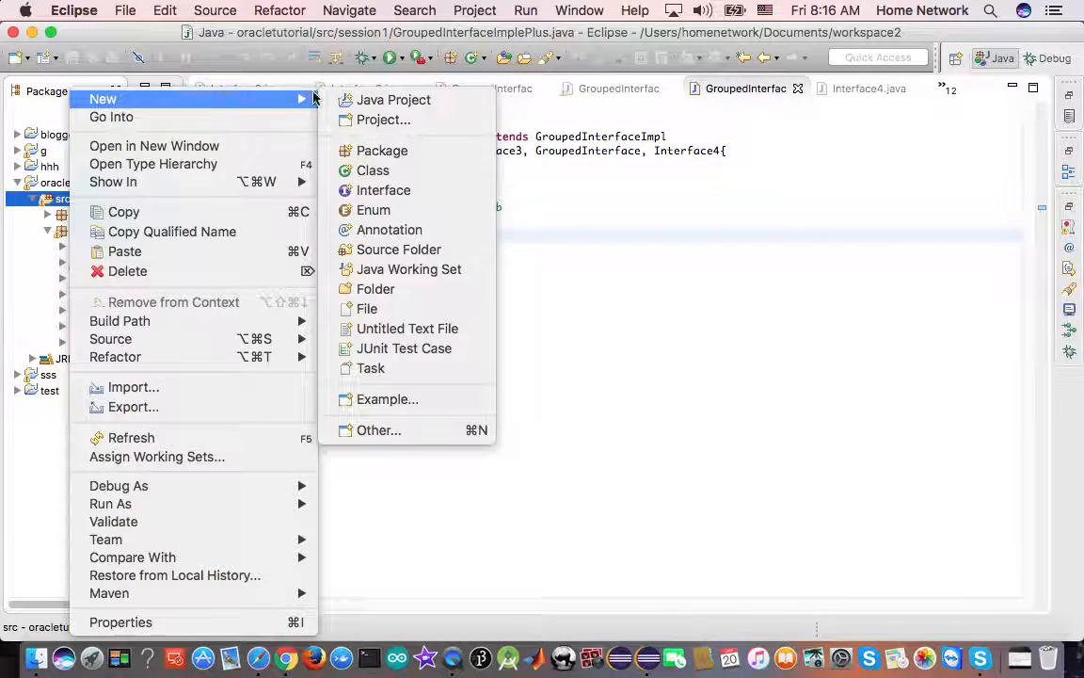
click(383, 150)
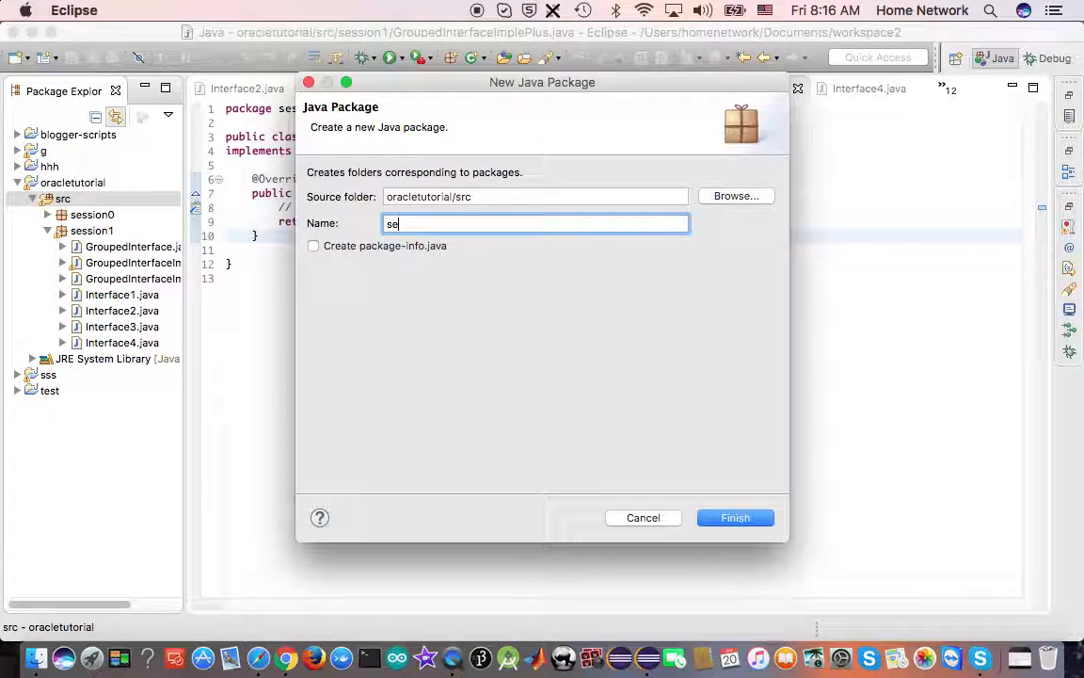
click(735, 518)
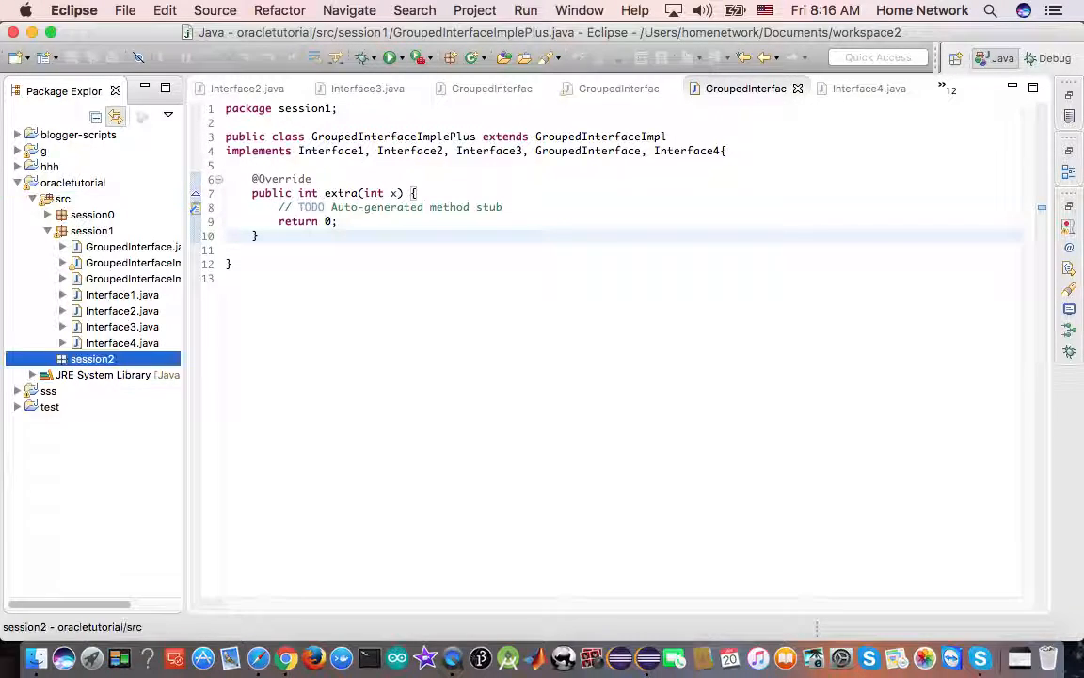
- Create an interface file in session2 with the pasted Relatable code, renamed to Relatable.java
click(90, 357)
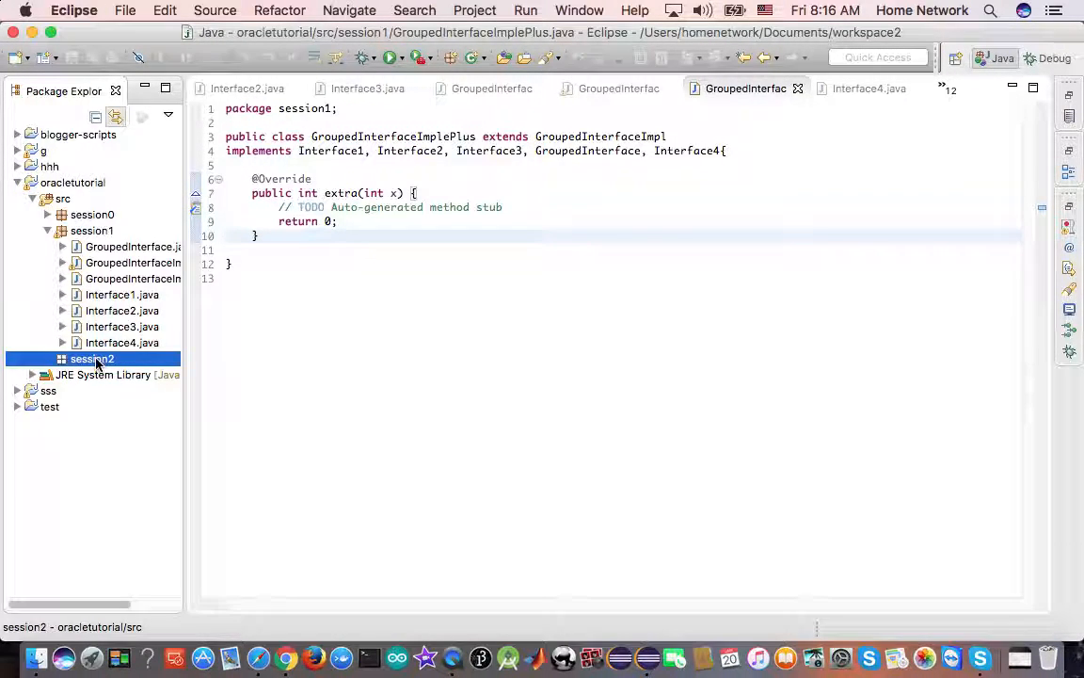
right_click(92, 357)
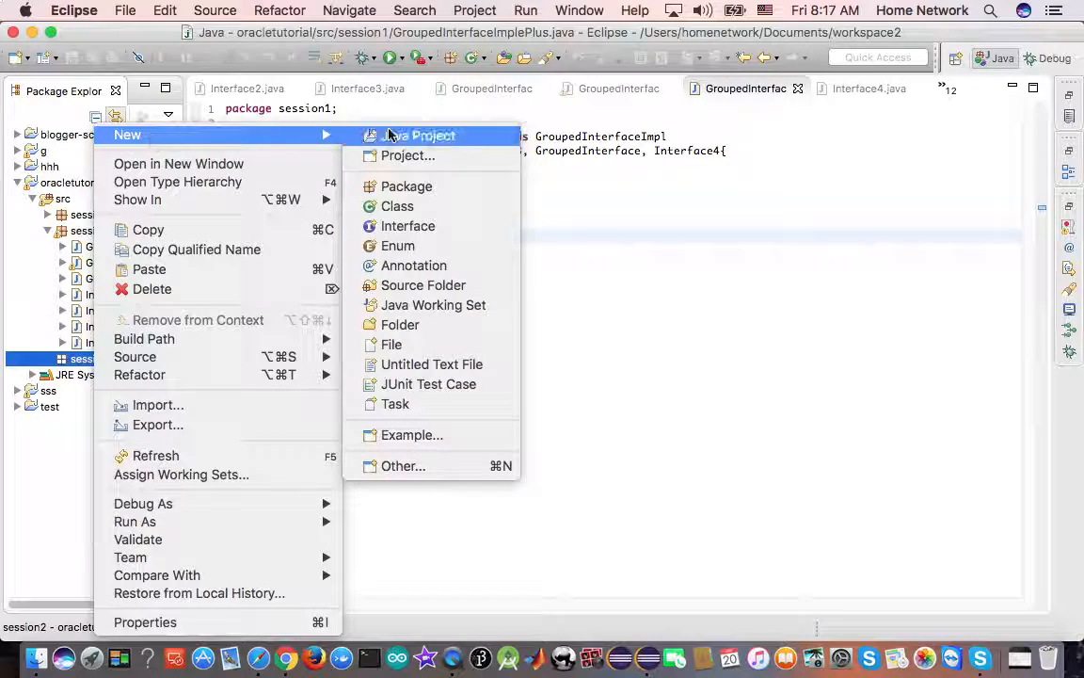
click(407, 225)
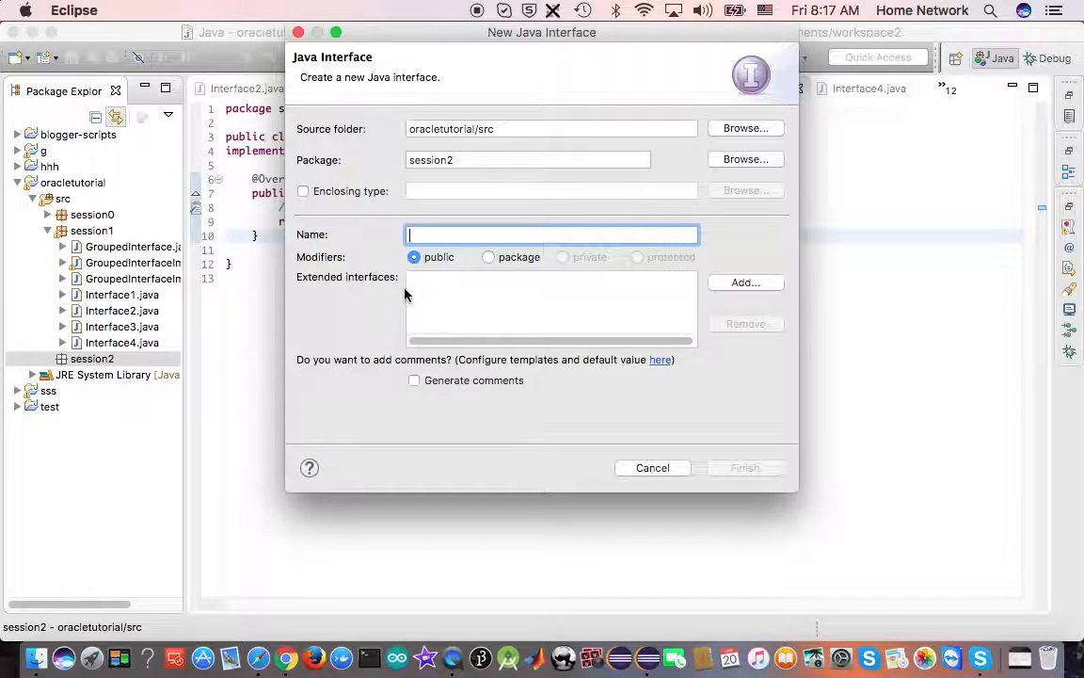
click(746, 467)
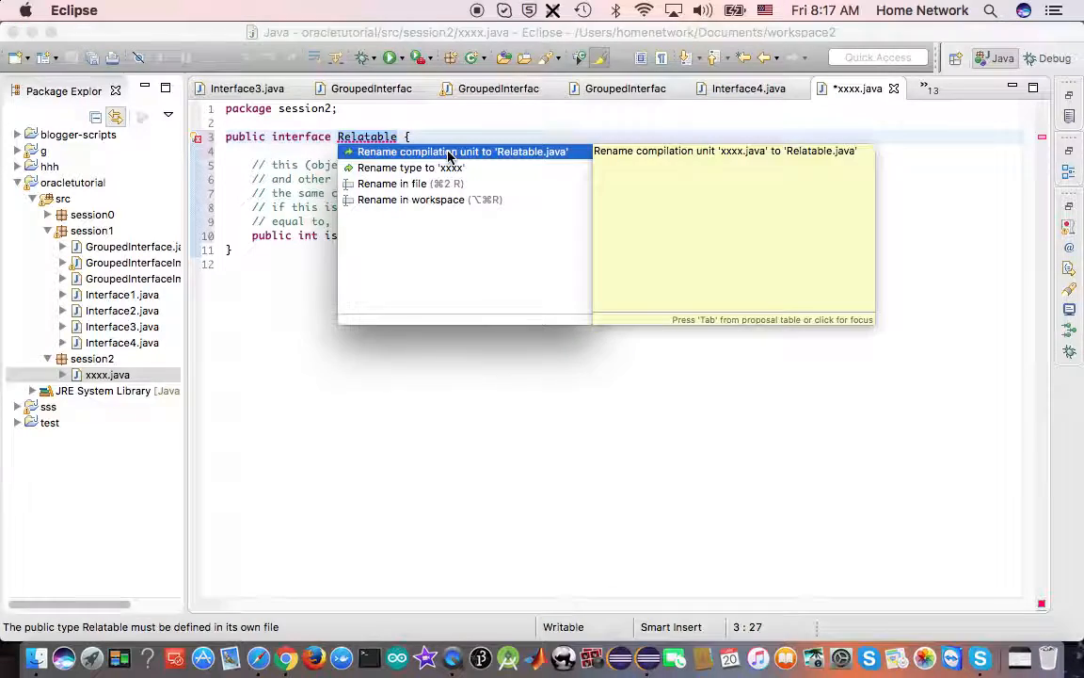
click(461, 151)
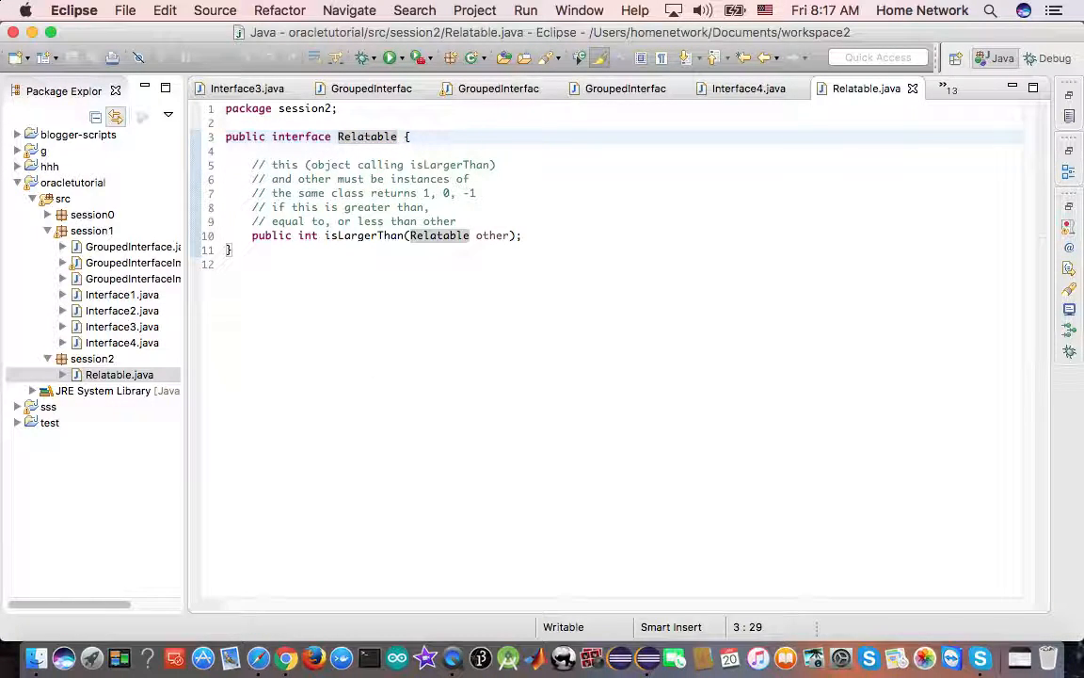
mouse_move(425, 657)
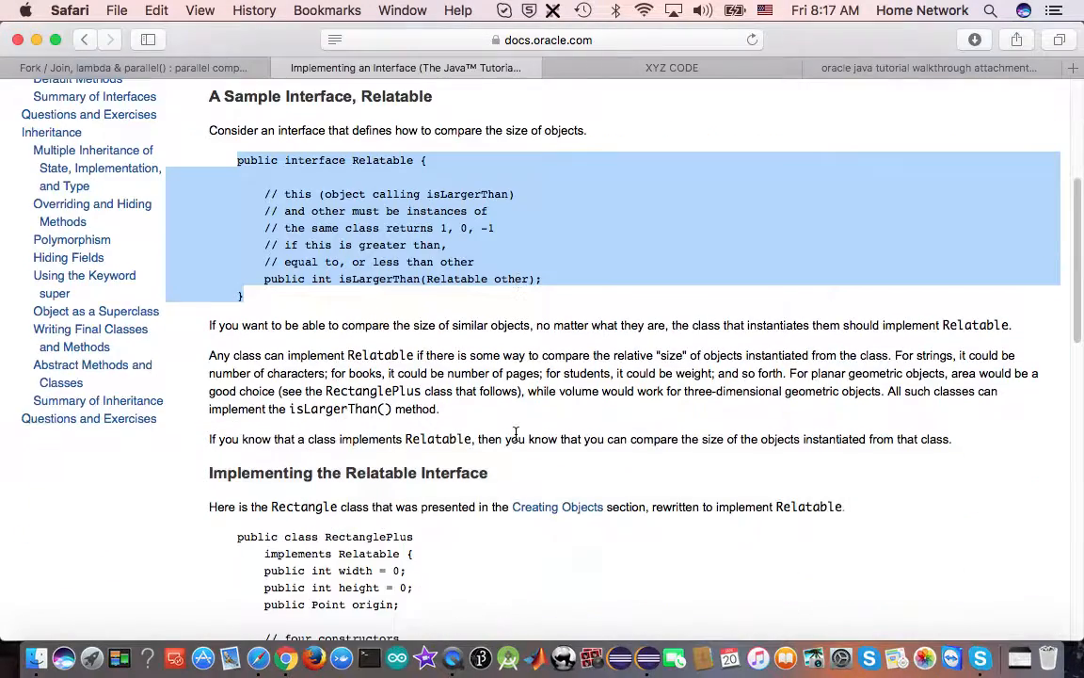
- Copy the full RectanglePlus class code from the tutorial and switch to Eclipse
scroll(down, 3)
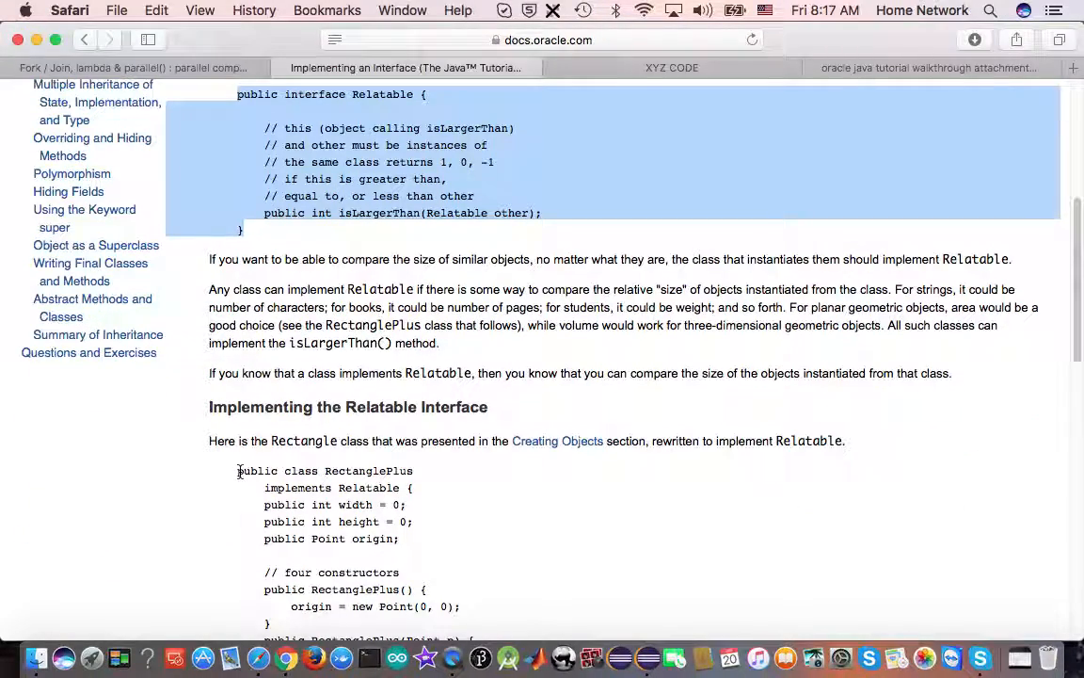
scroll(down, 3)
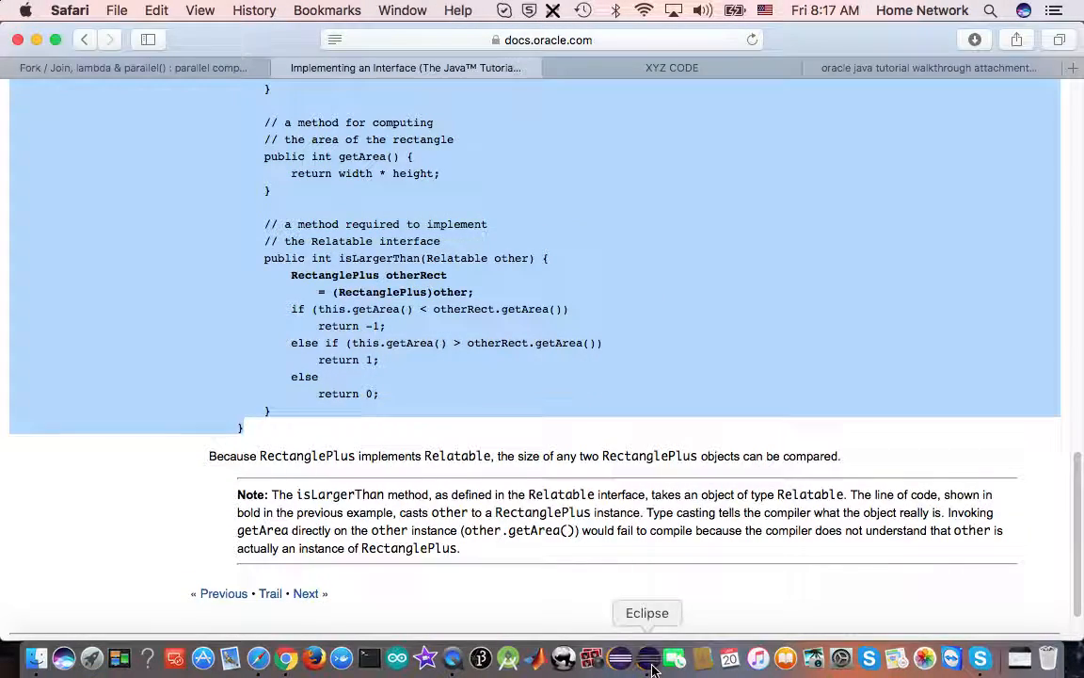
click(647, 659)
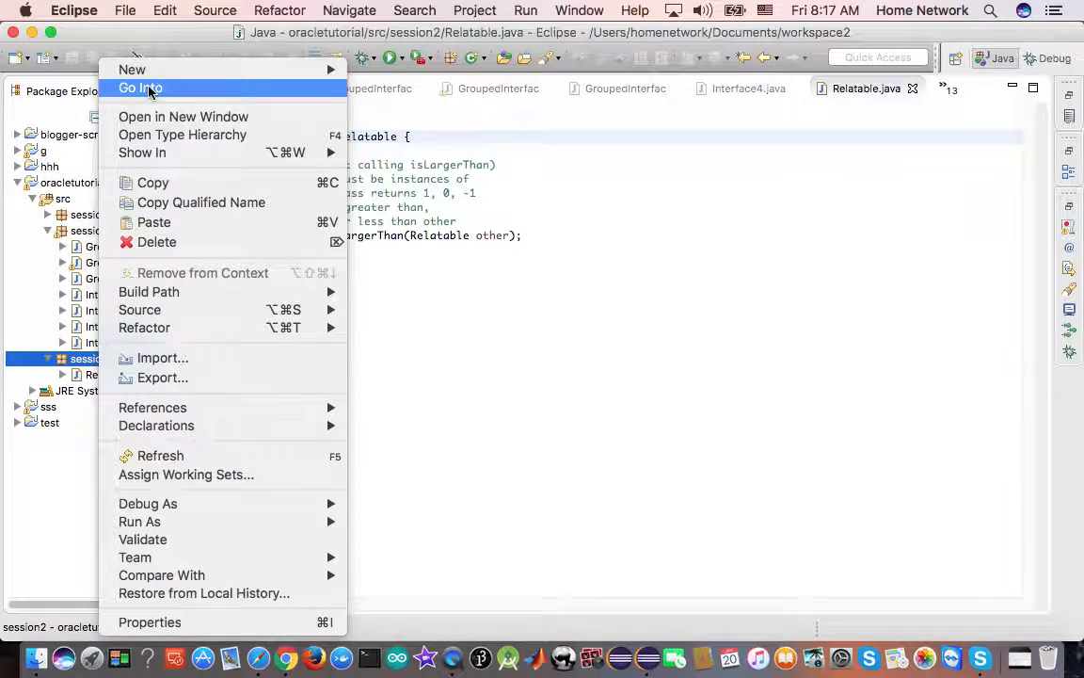
- Create a class in session2 holding the pasted RectanglePlus code, renamed to RectanglePlus.java
click(132, 70)
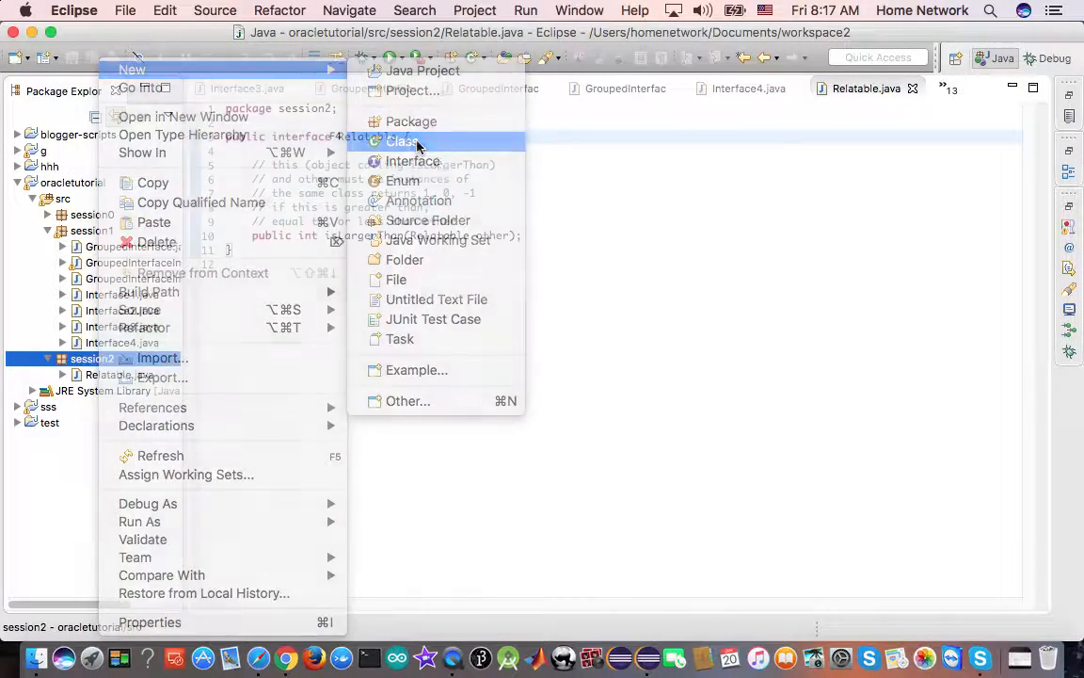
click(403, 139)
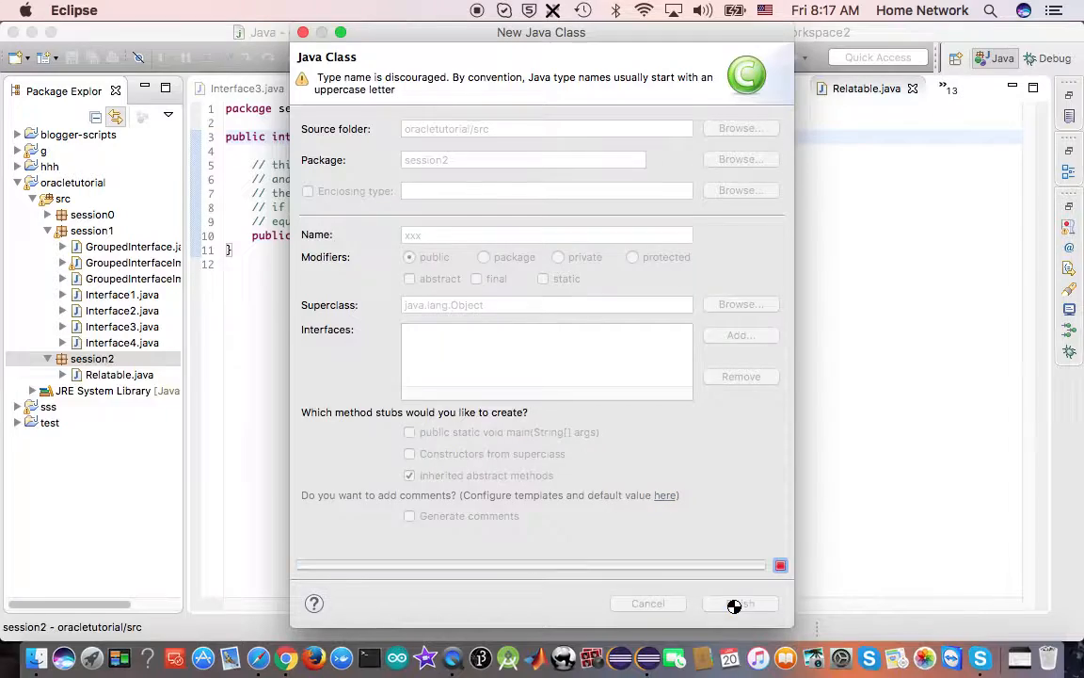
click(739, 602)
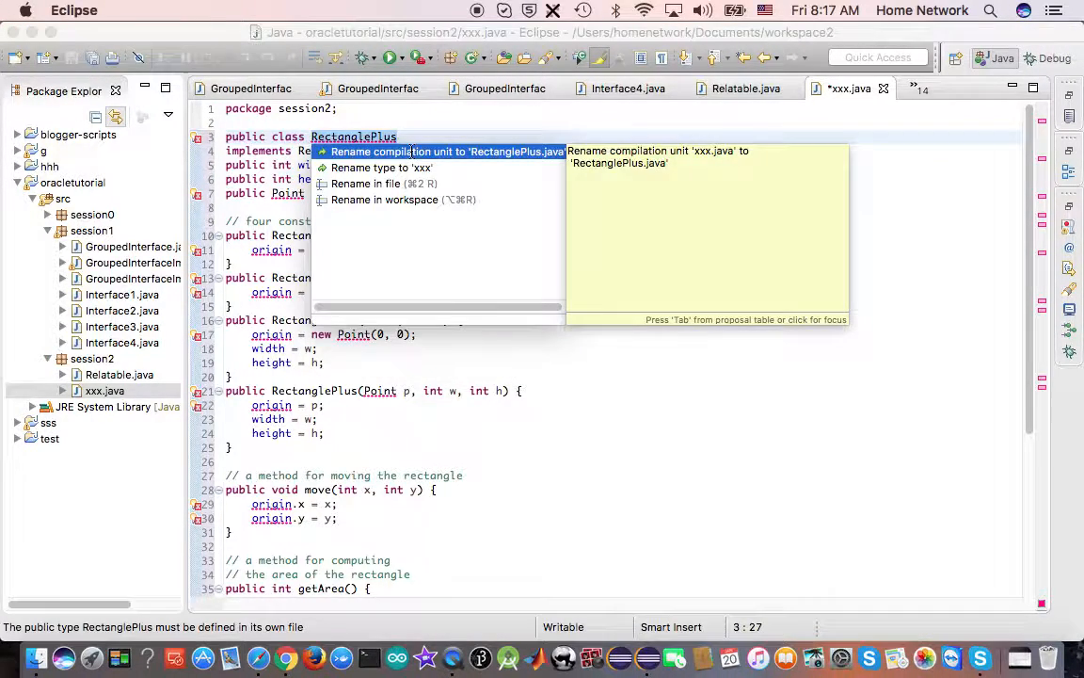
click(449, 151)
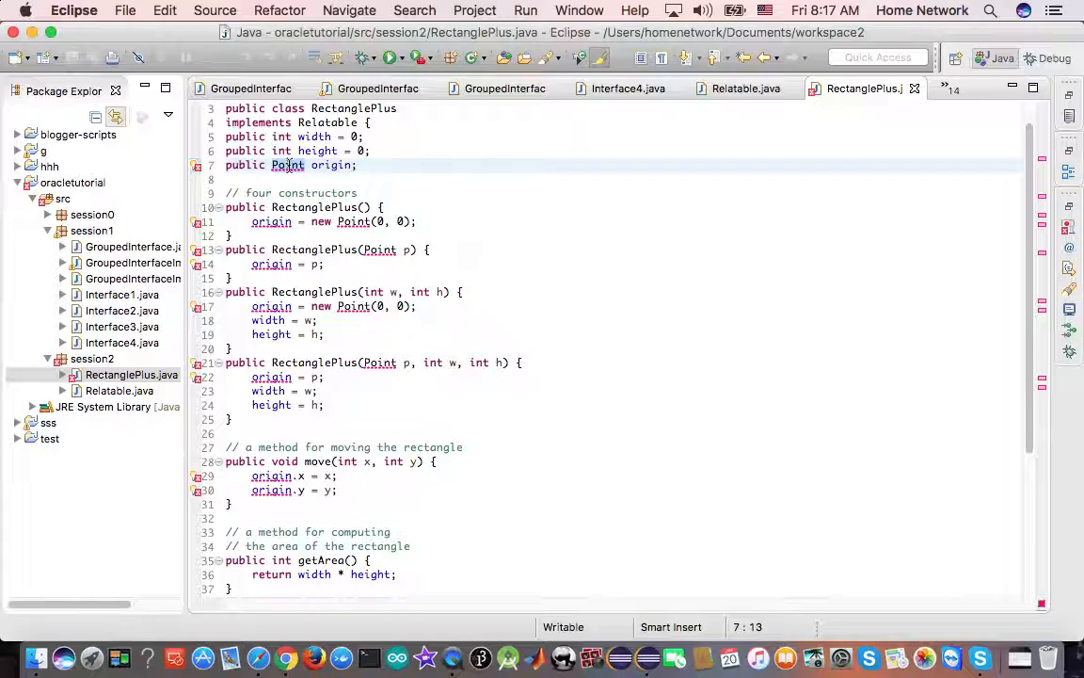
right_click(91, 358)
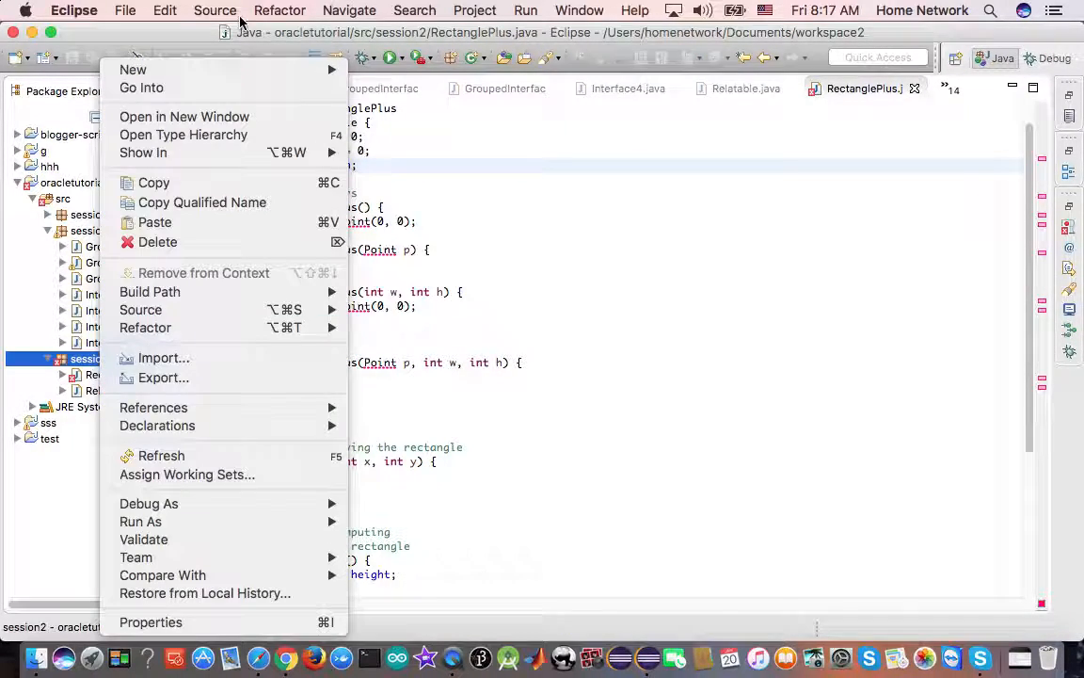
mouse_move(132, 69)
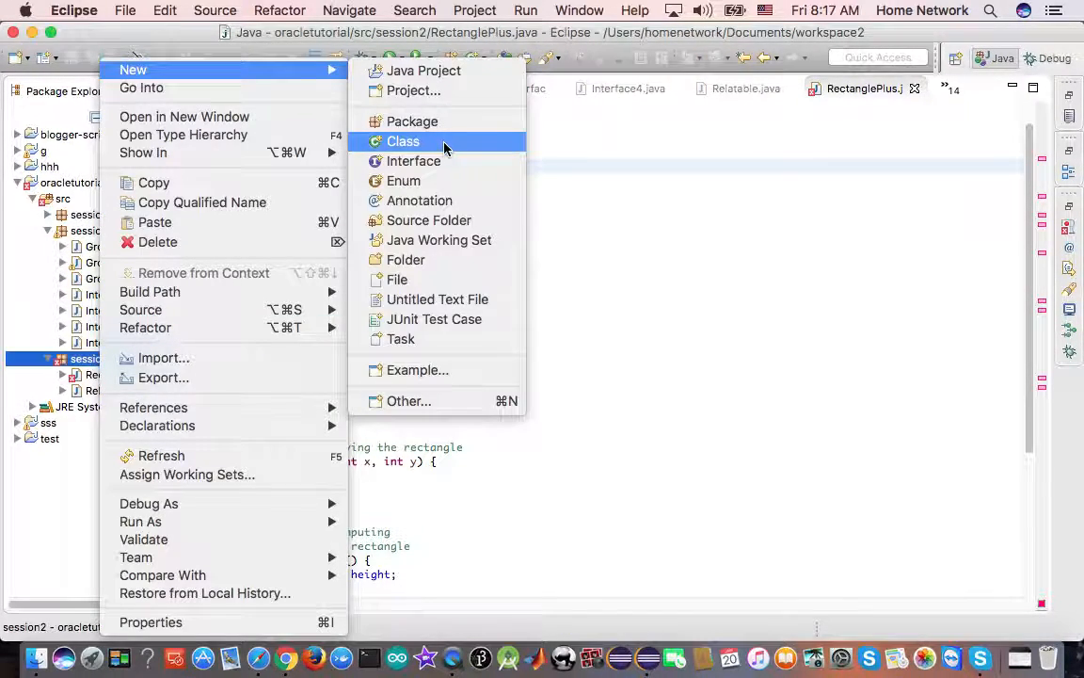
- Create a Point class in session2 with int x, y fields
click(403, 142)
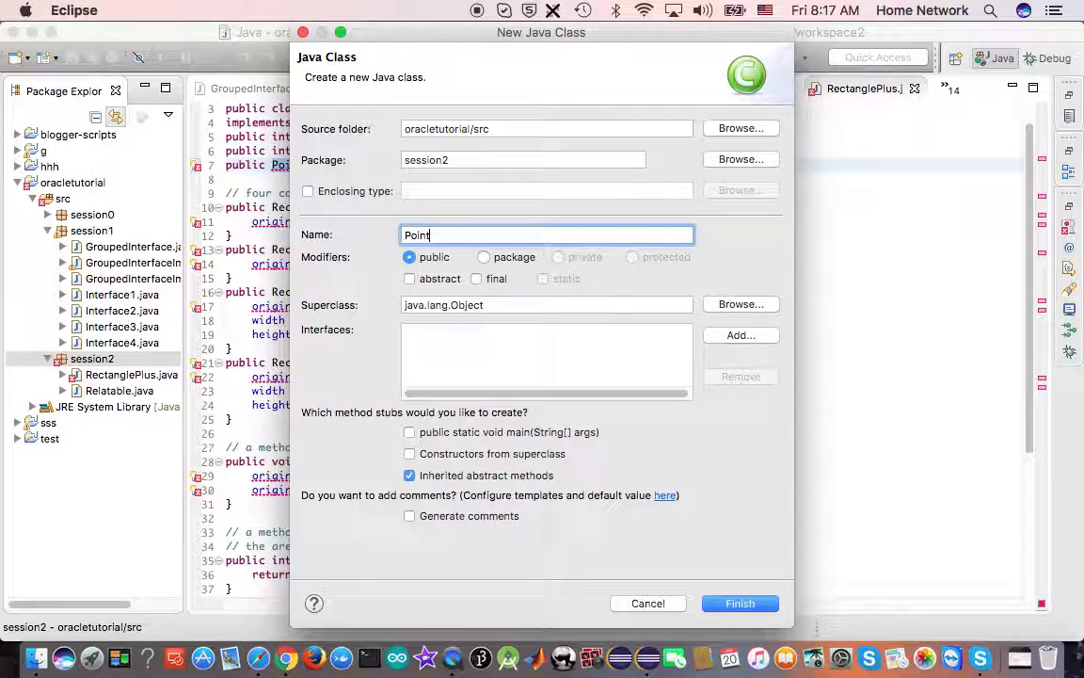
click(740, 602)
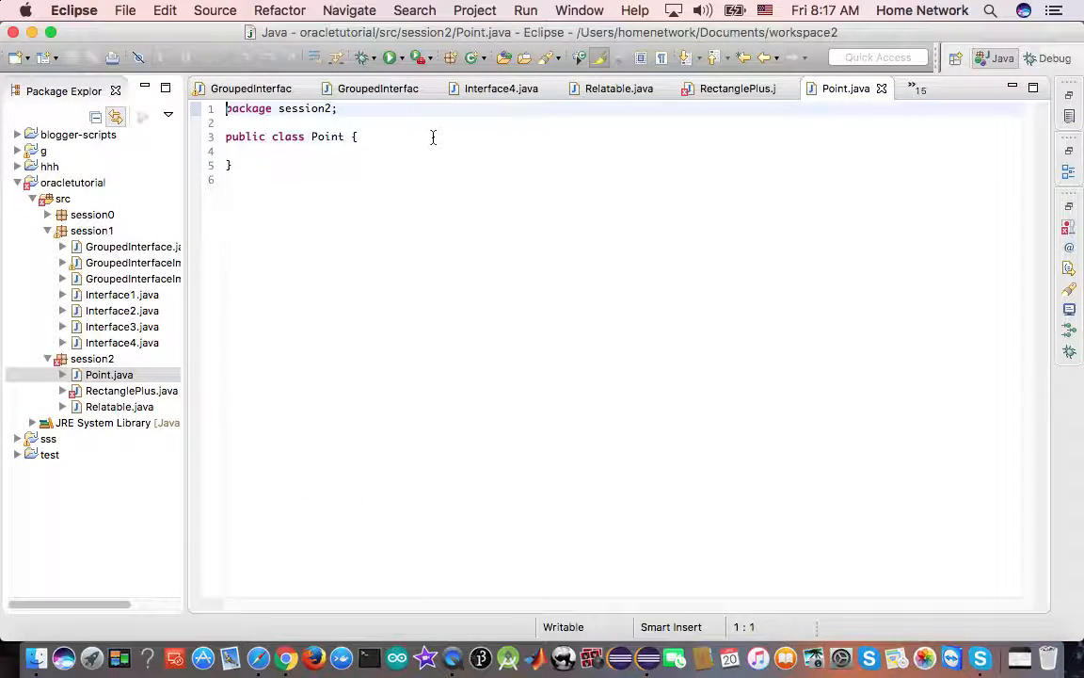
text(int x, y;)
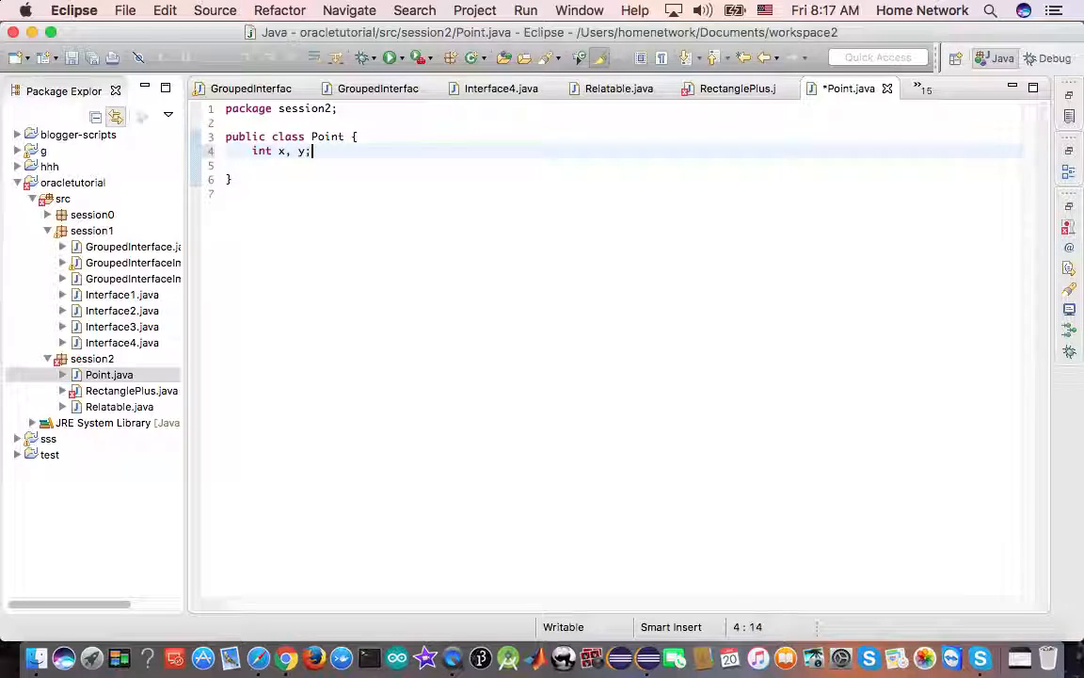
- Add a public Point(int x, int y) constructor assigning this.x = x and this.y = y
text(pubic)
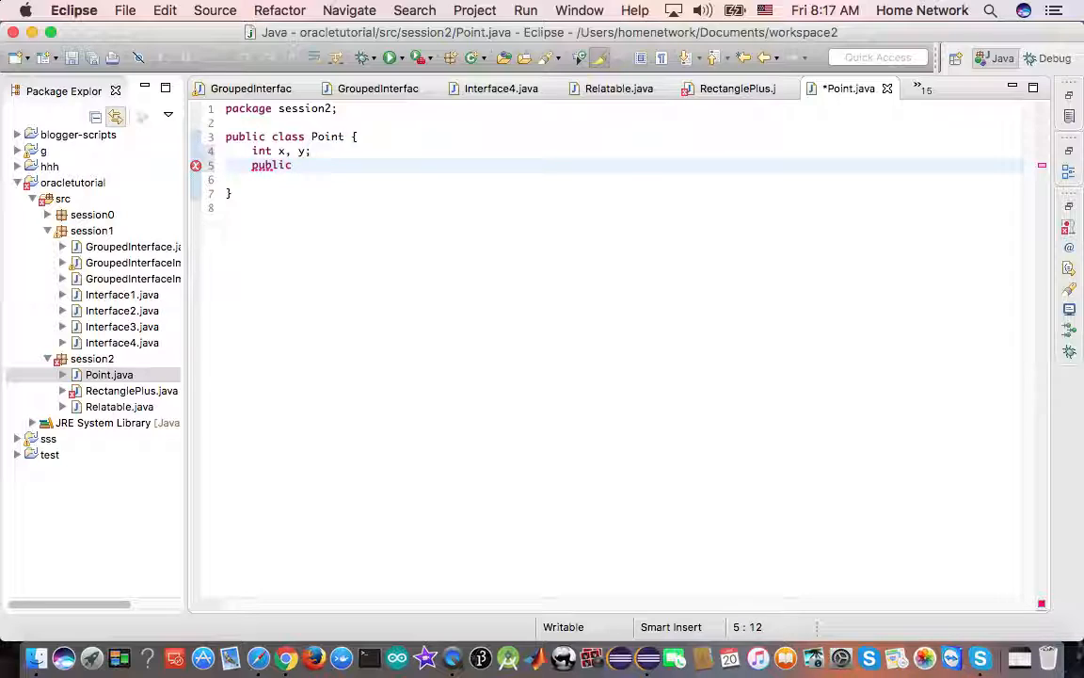
text(Point(int x, int y)
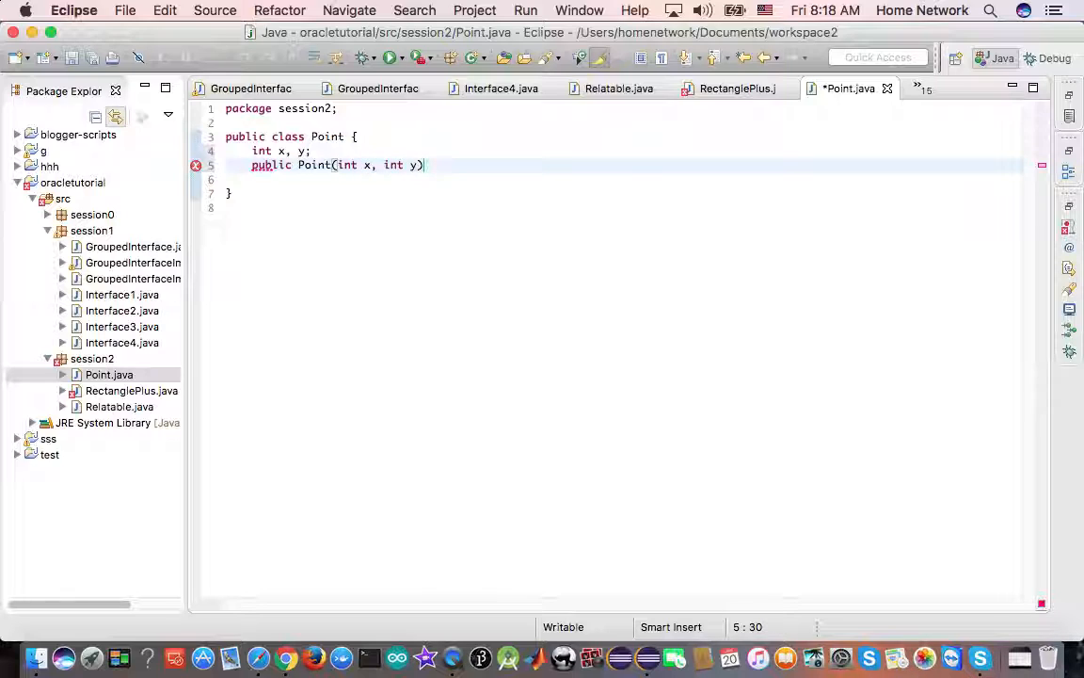
text({)
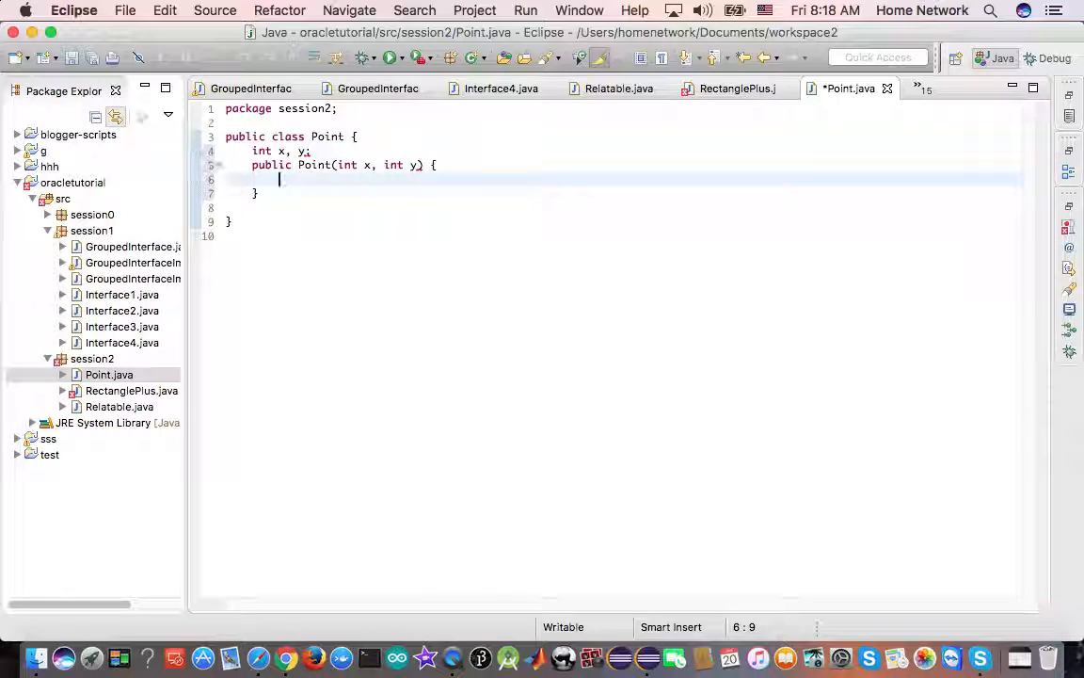
text(this)
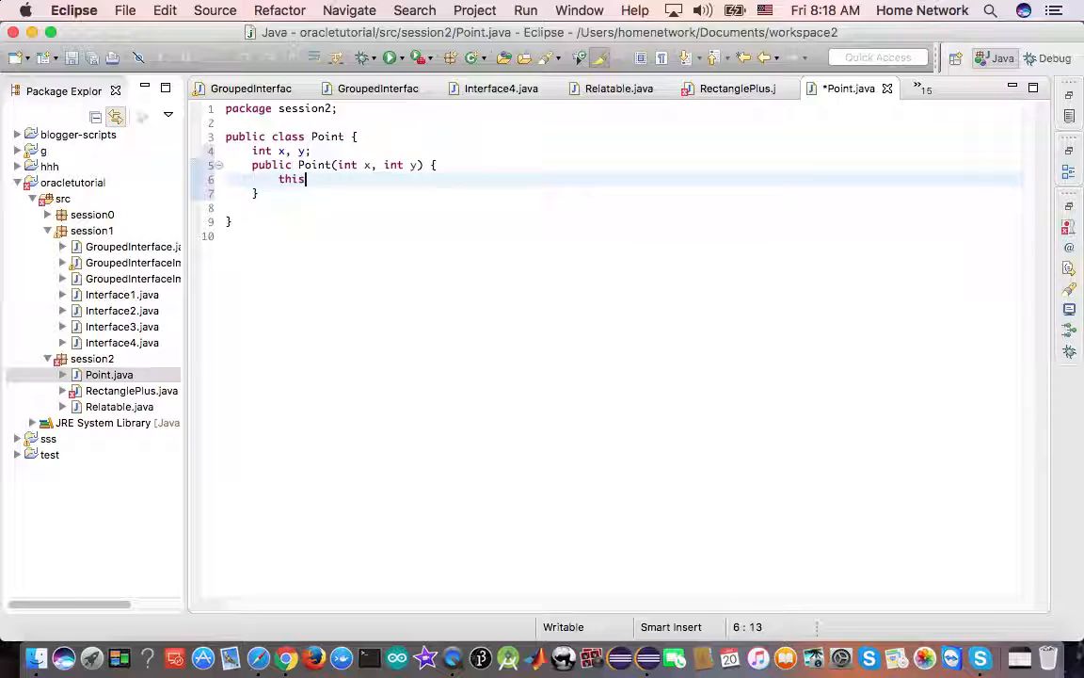
text(.x = x;)
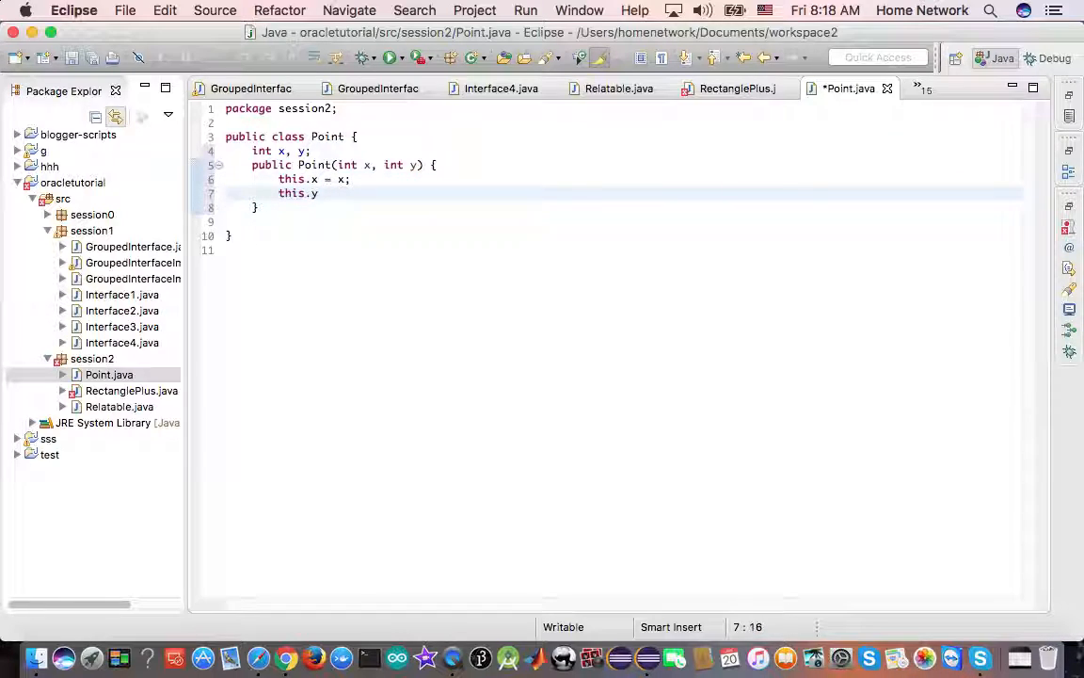
text(= y;)
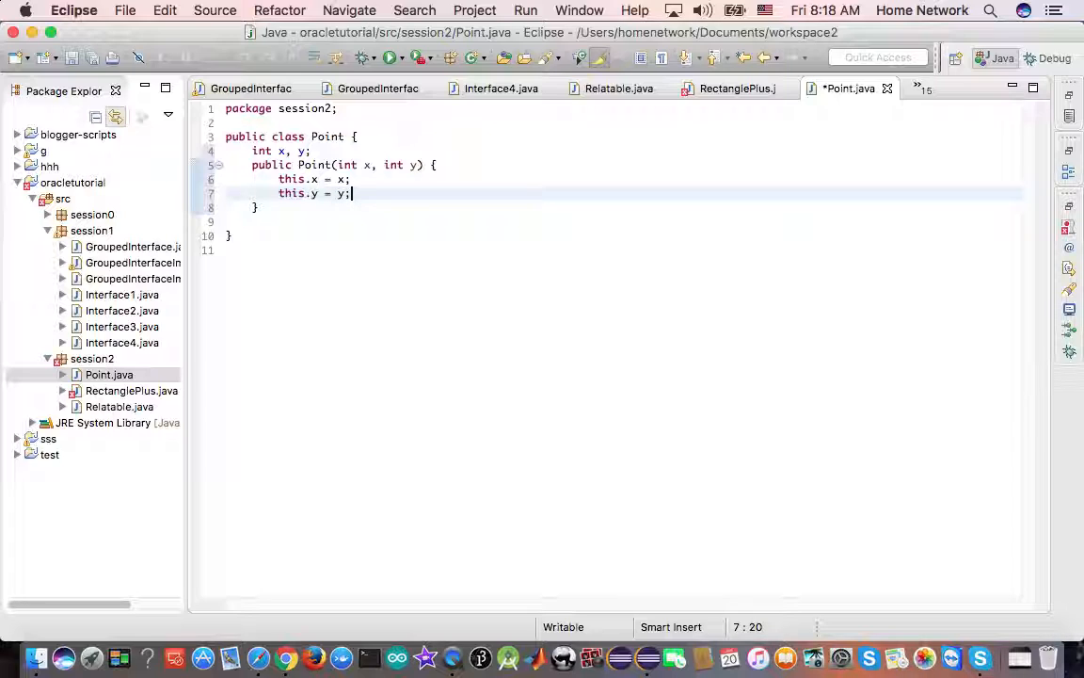
click(132, 389)
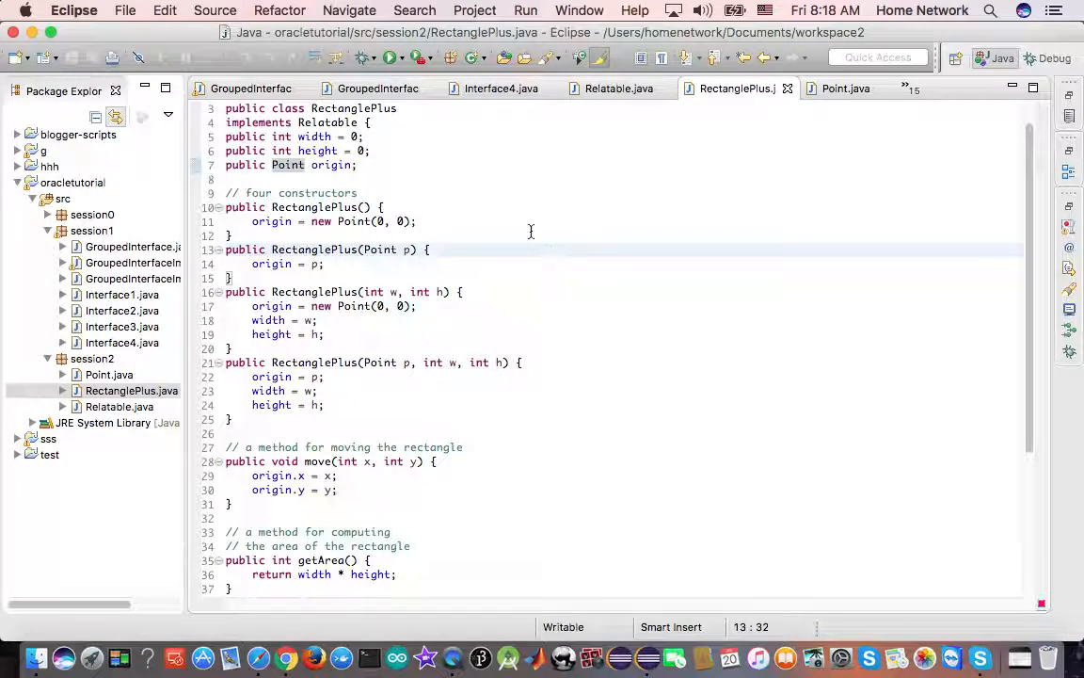
- Scroll RectanglePlus.java down to the isLargerThan method with the cast of other
scroll(down, 3)
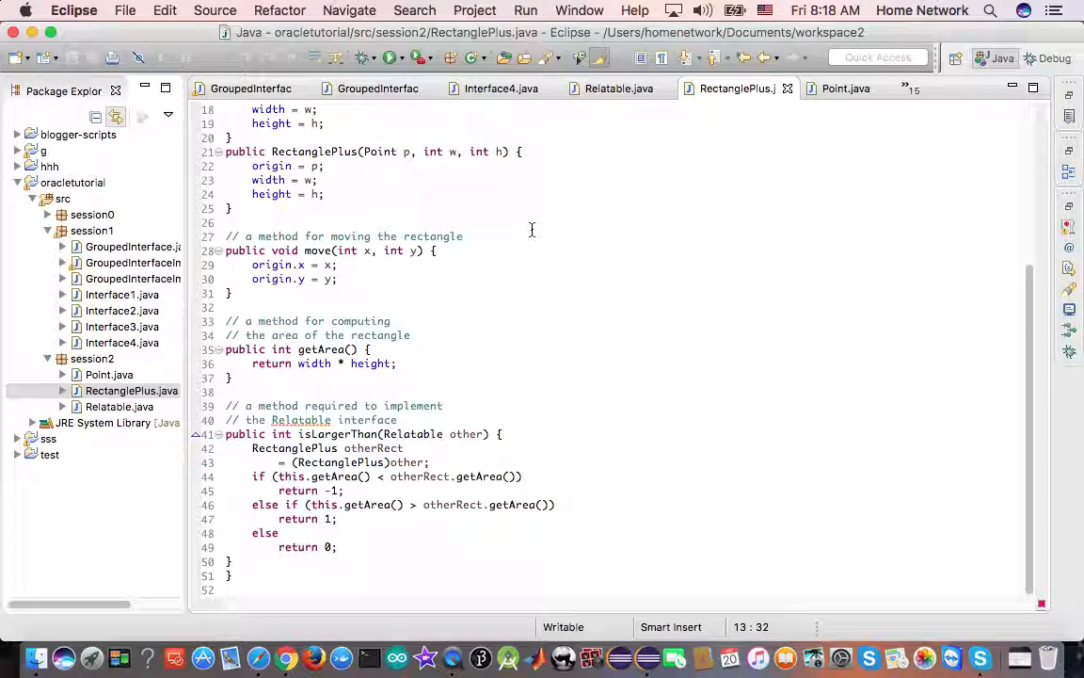
mouse_move(475, 433)
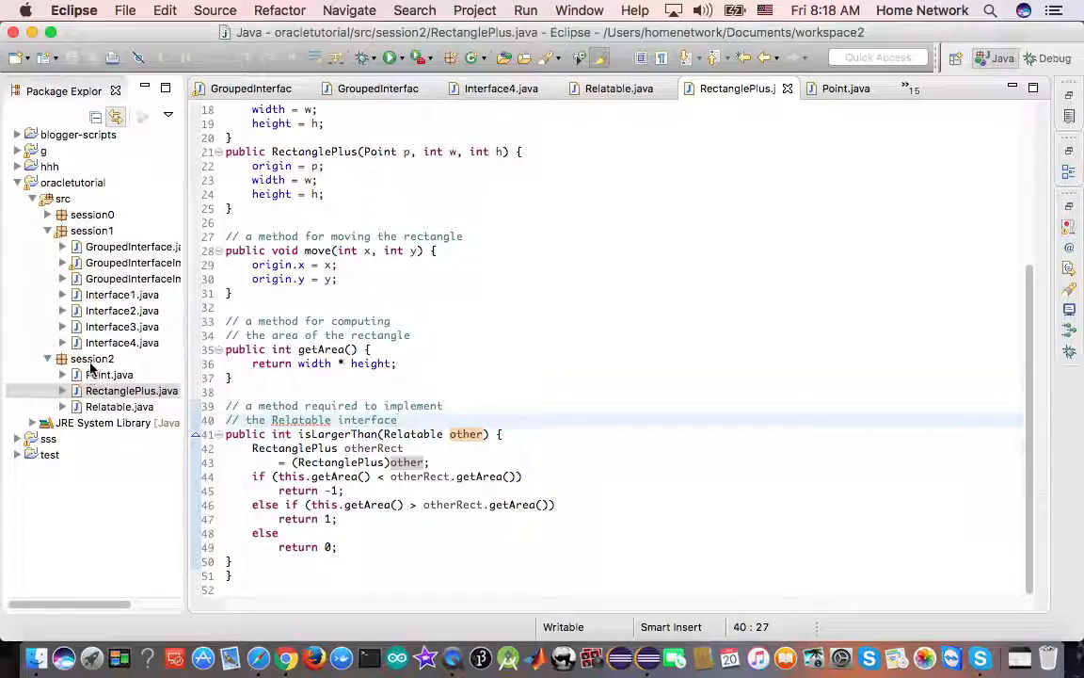
- Create a new class named Demo in the session2 package
right_click(90, 358)
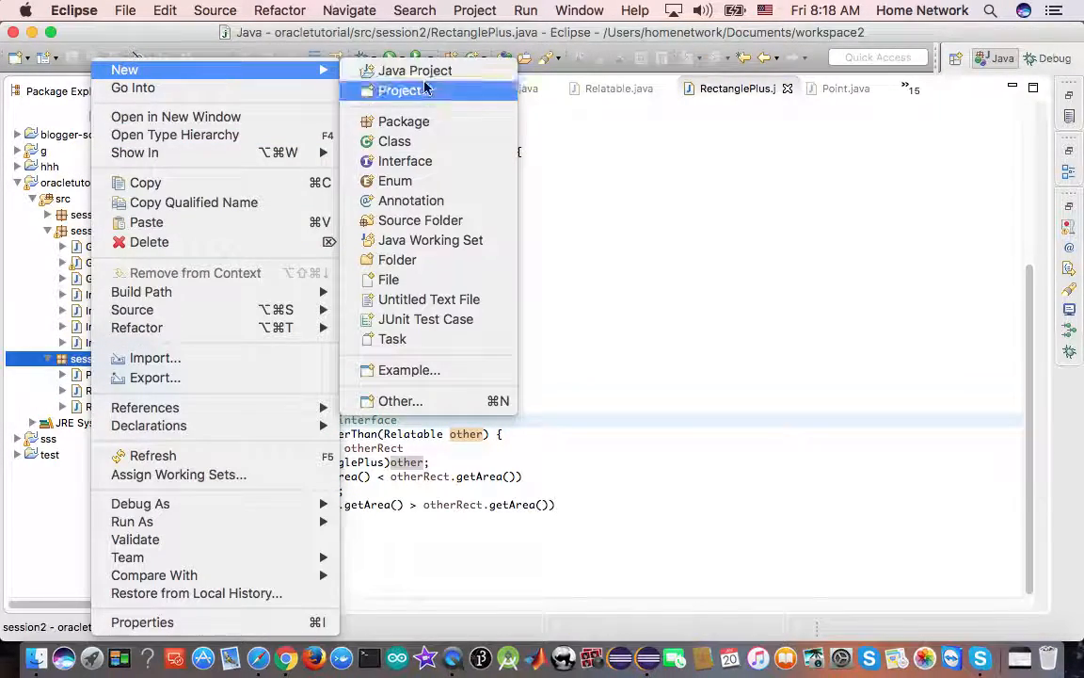
click(395, 141)
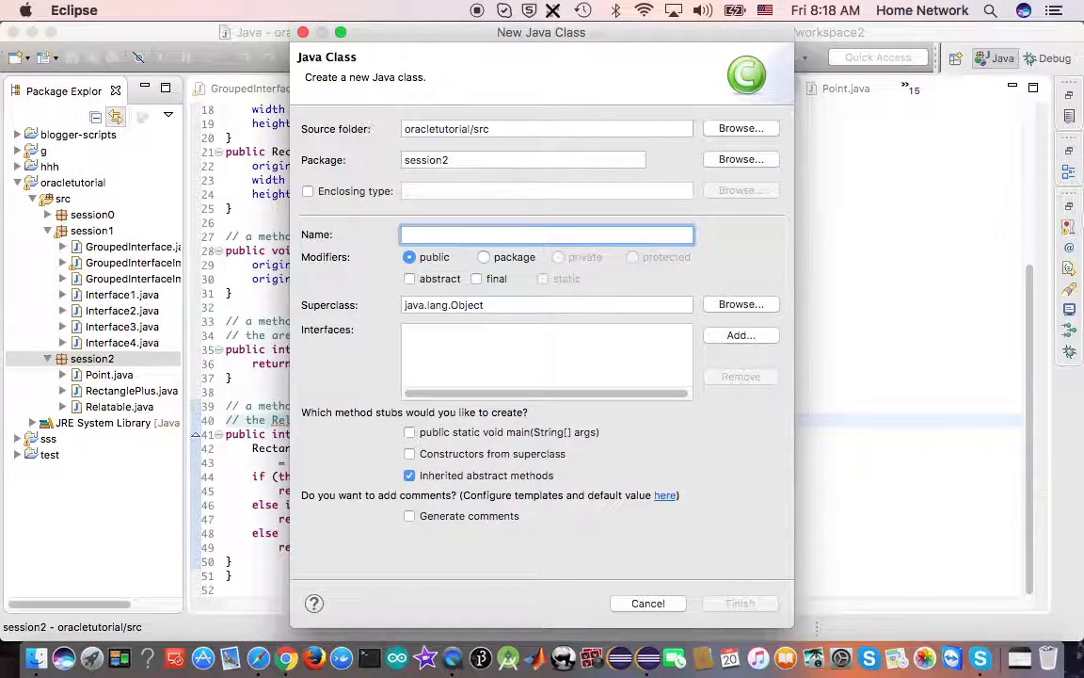
text(Demo)
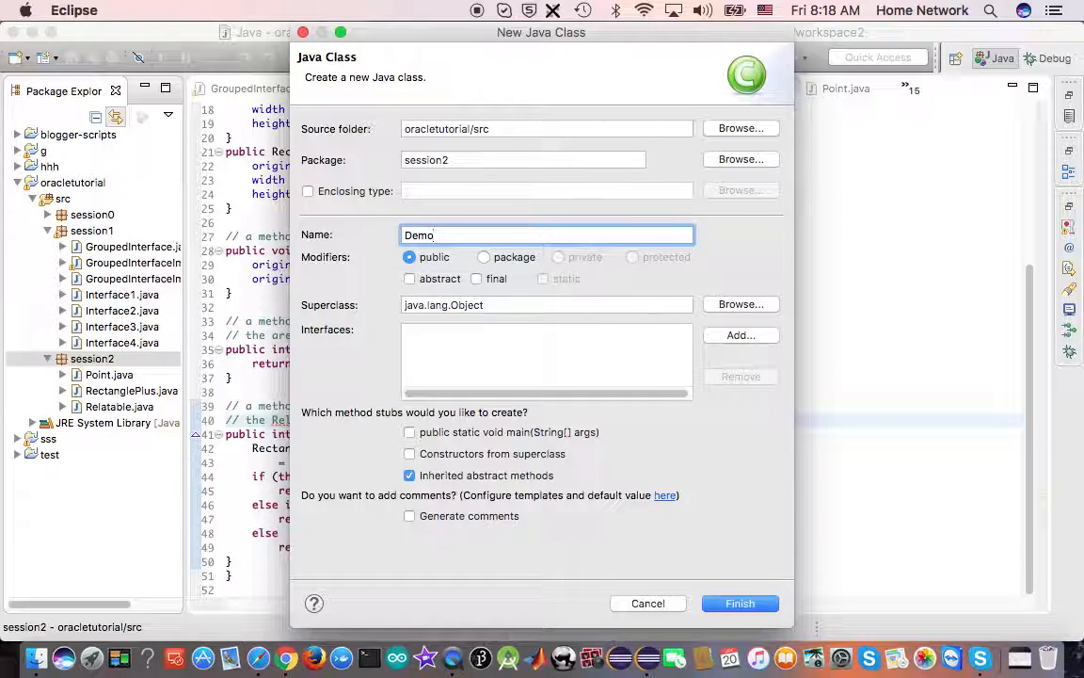
click(740, 602)
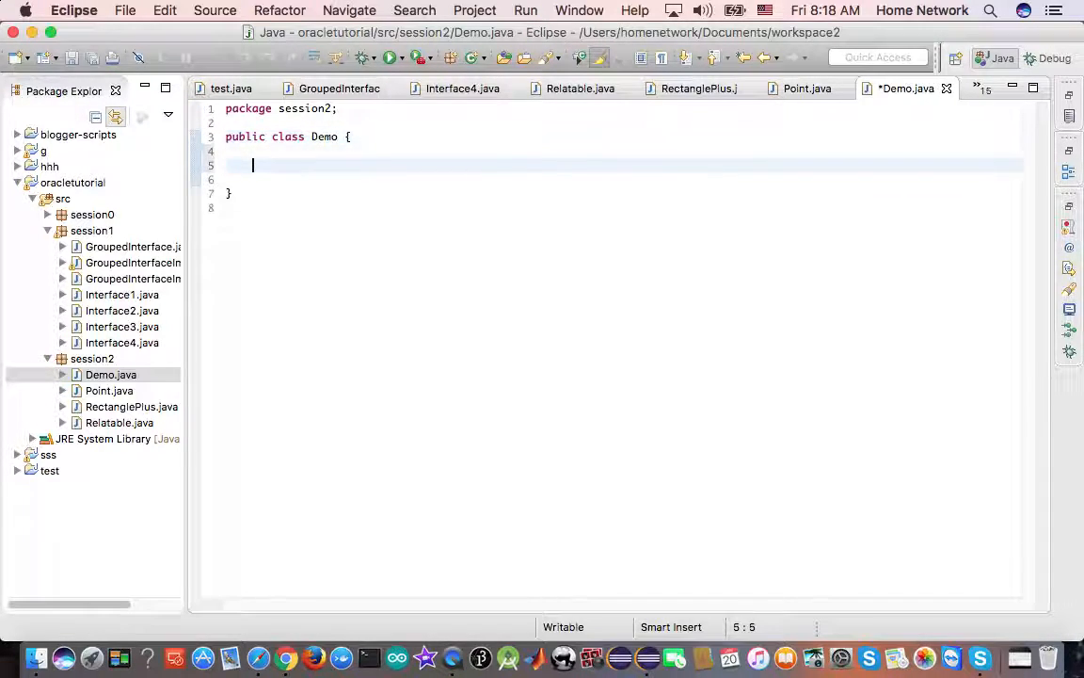
- Begin writing Demo's public static void main(String...) method signature and opening brace
text(public)
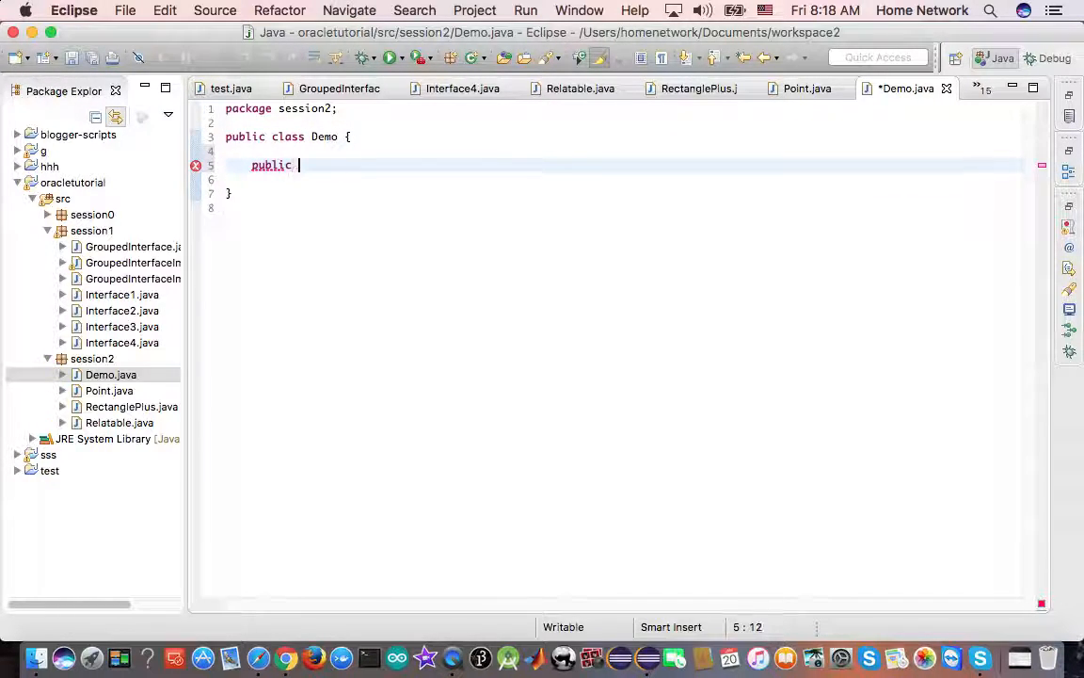
text(static)
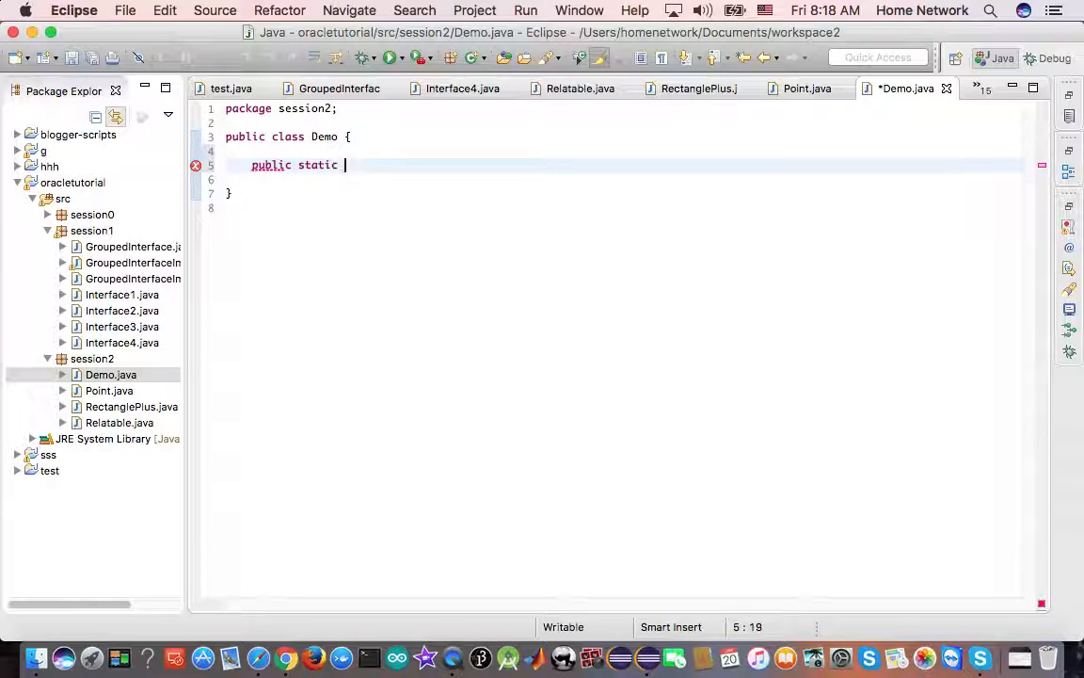
text(void final)
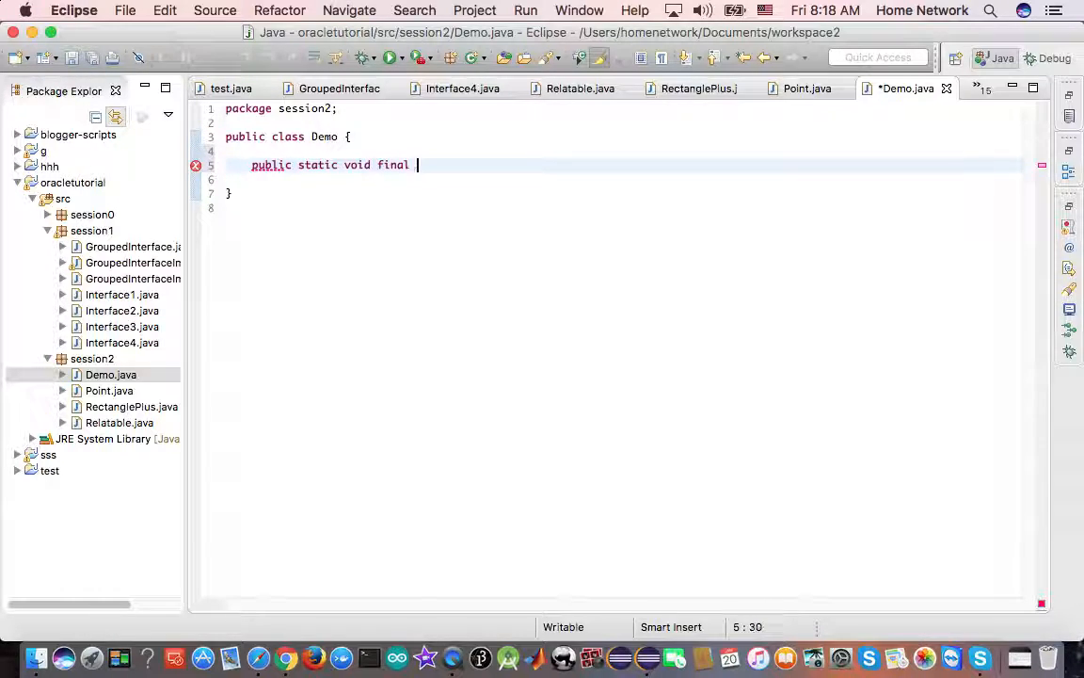
text(main(St))
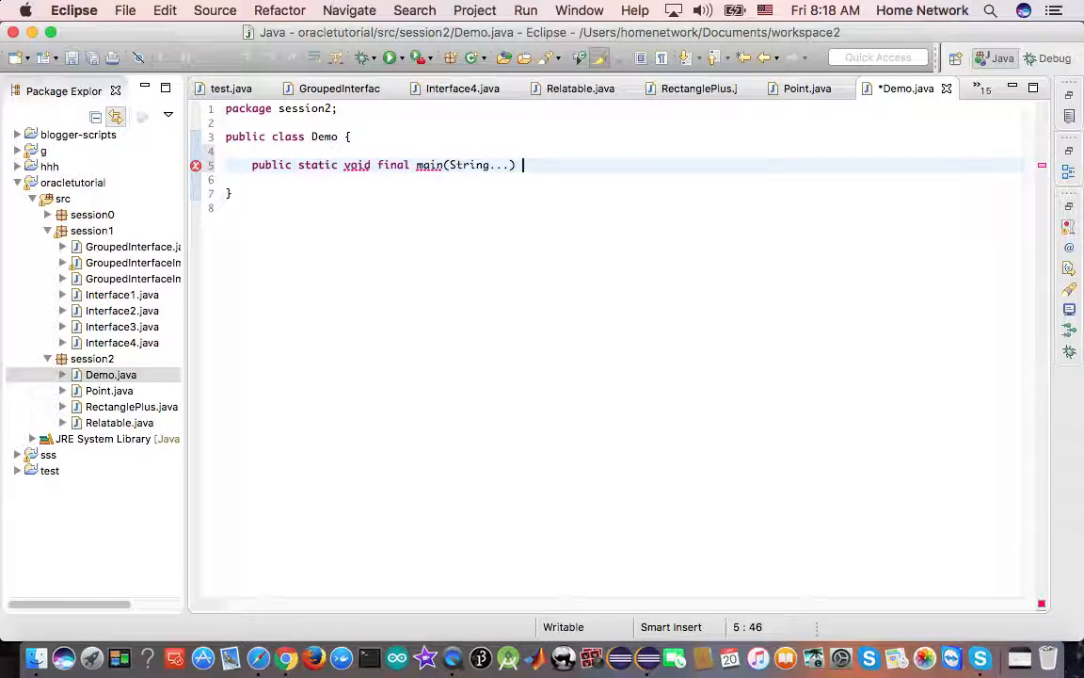
text({)
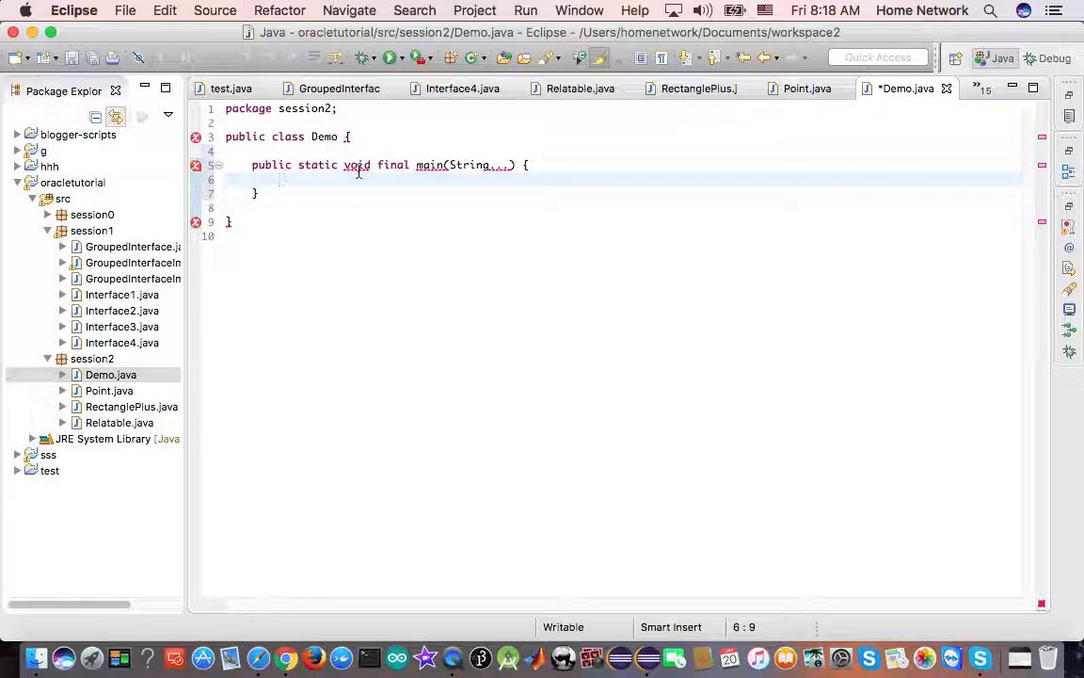
- Fix the main signature to void main(String args) and start a public show() method
double_click(358, 165)
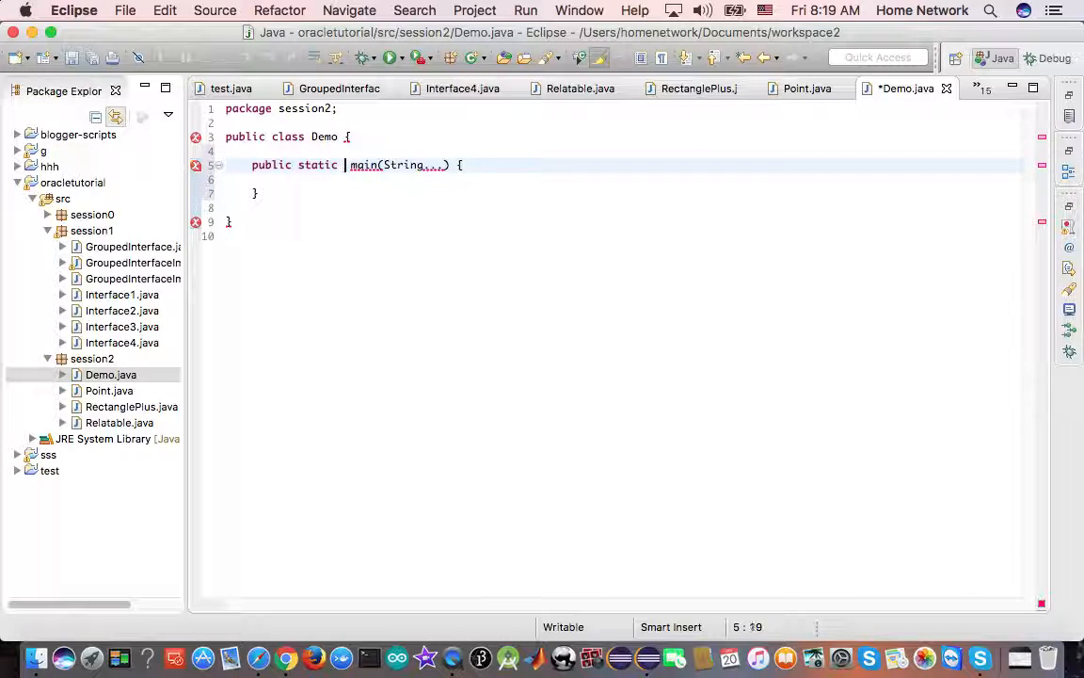
text(void)
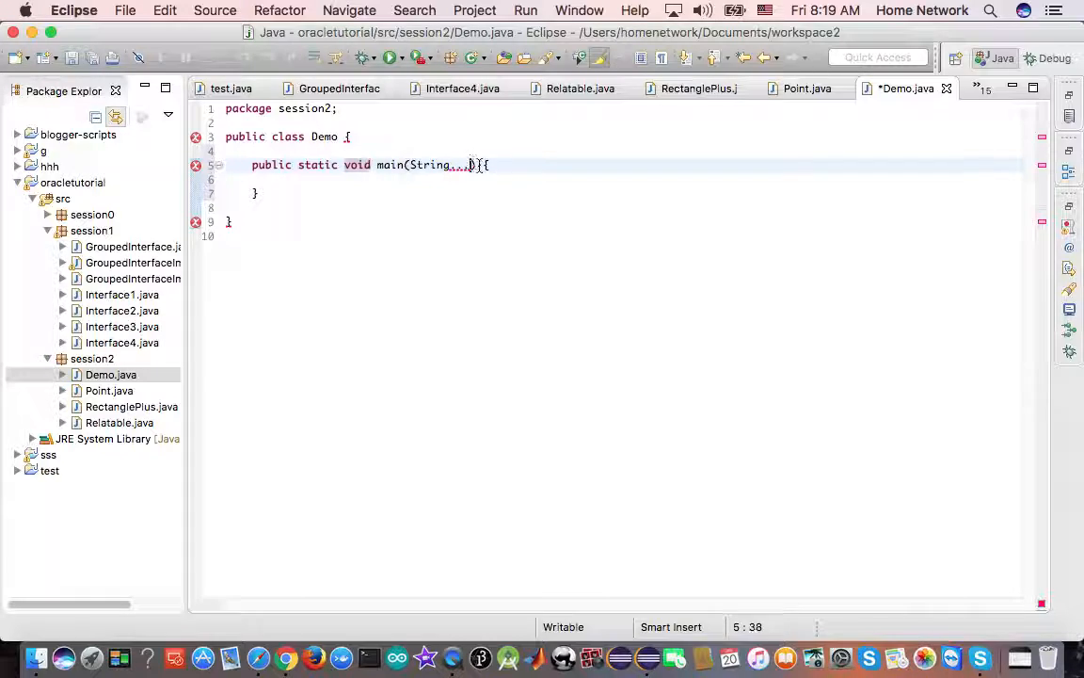
text(args)
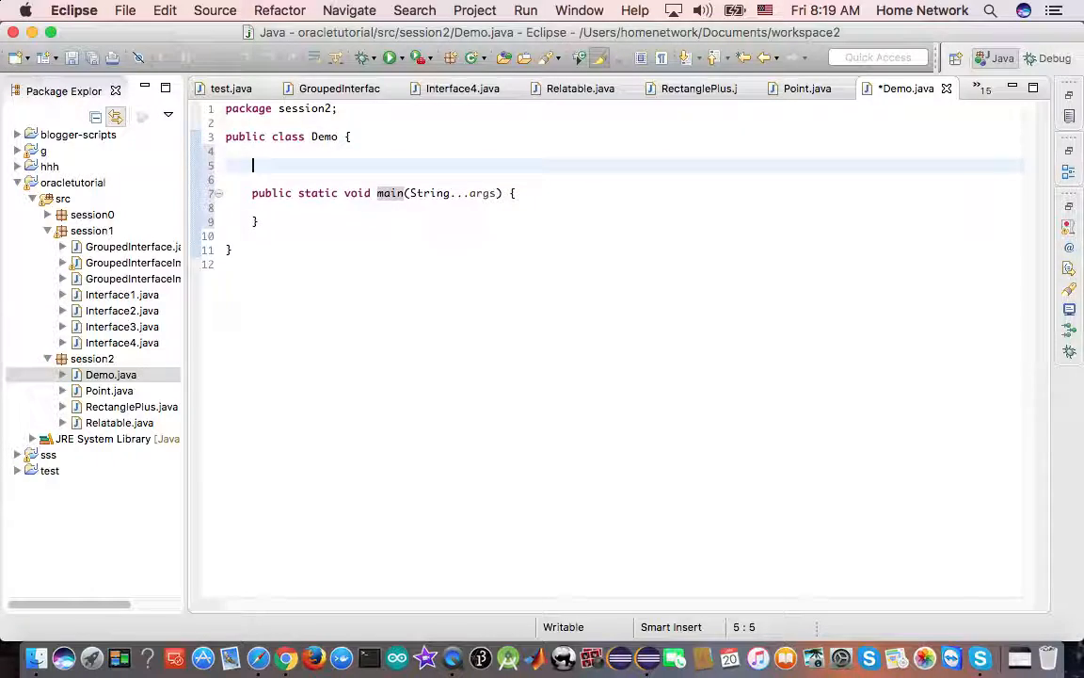
text(public)
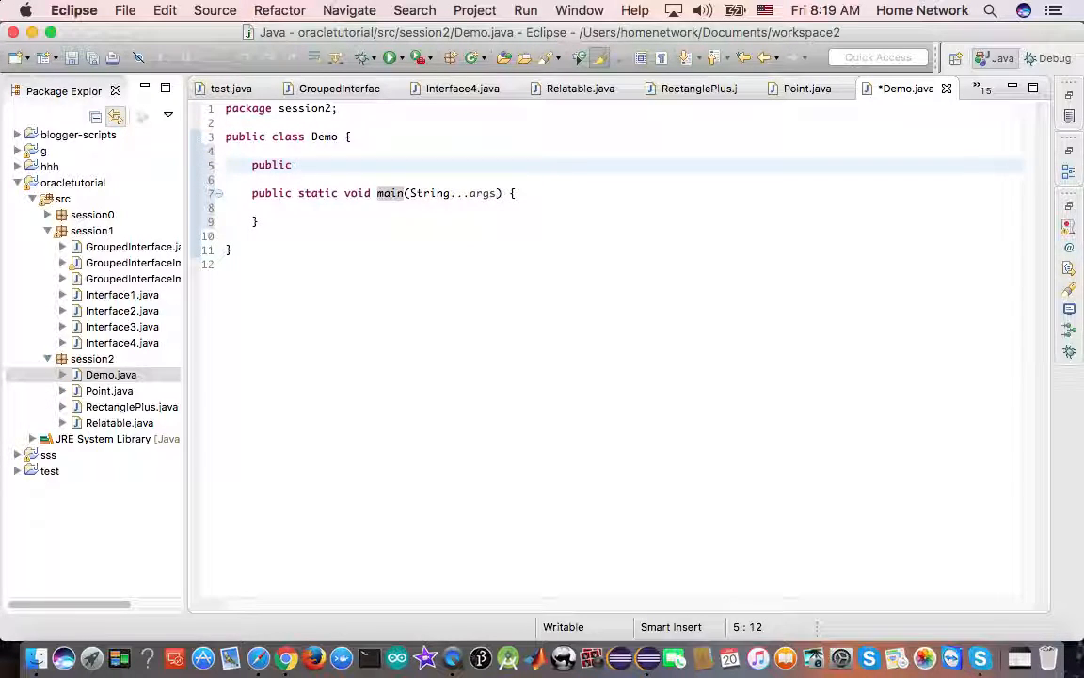
text(show() {)
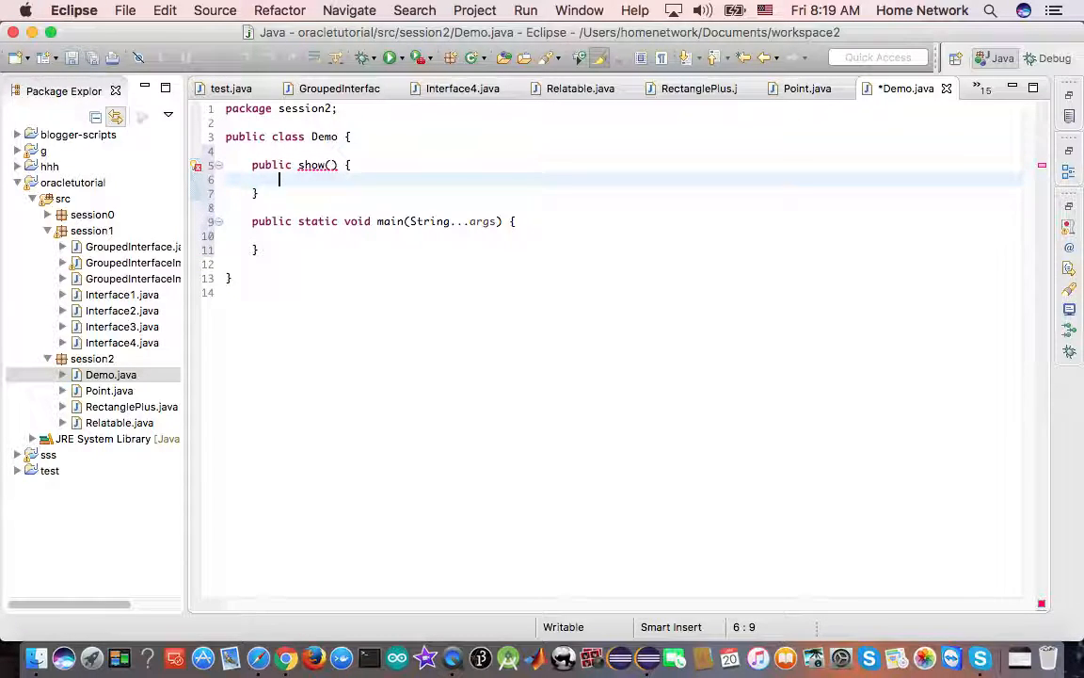
- In show(), declare Relatable a = new RectanglePlus(1, 1);
text(Relata)
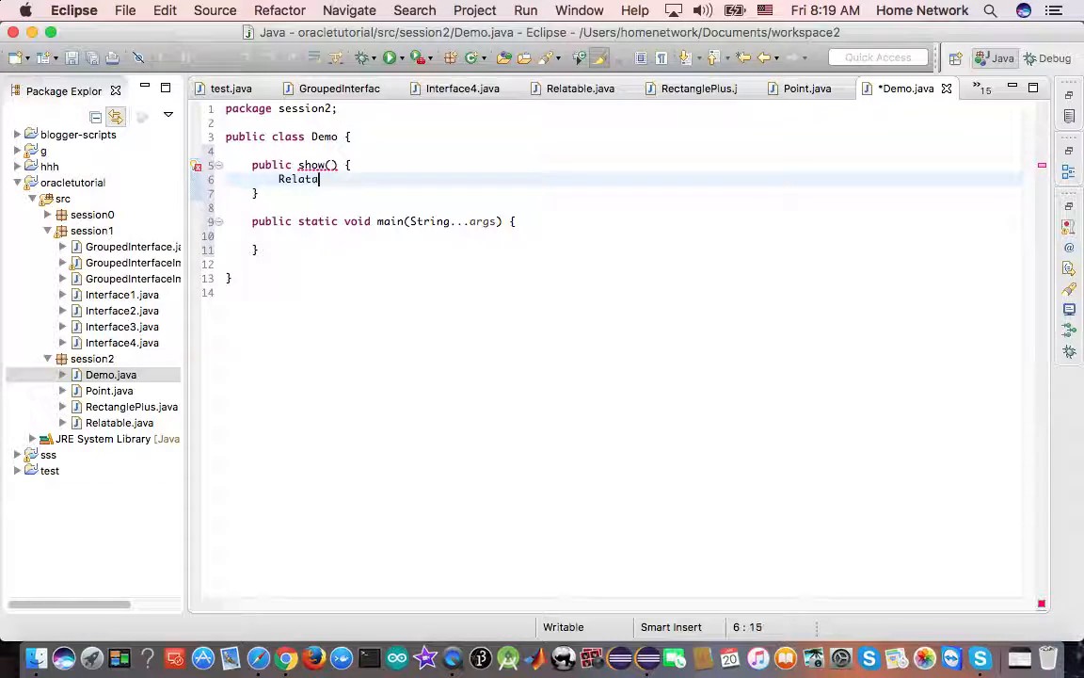
text(ble a)
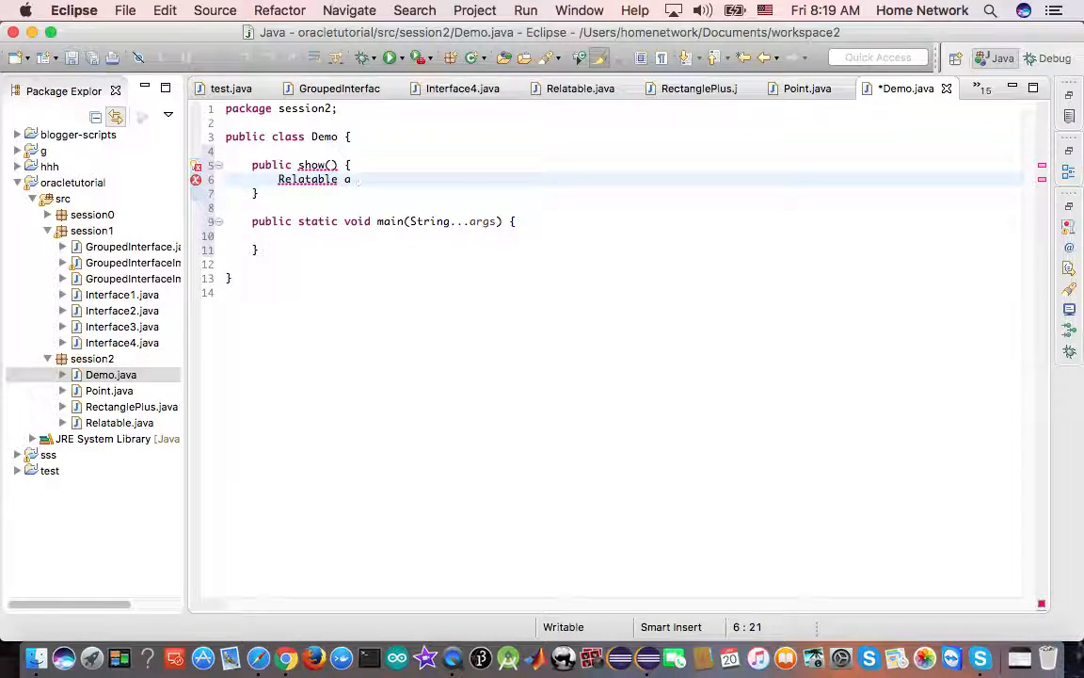
text(=)
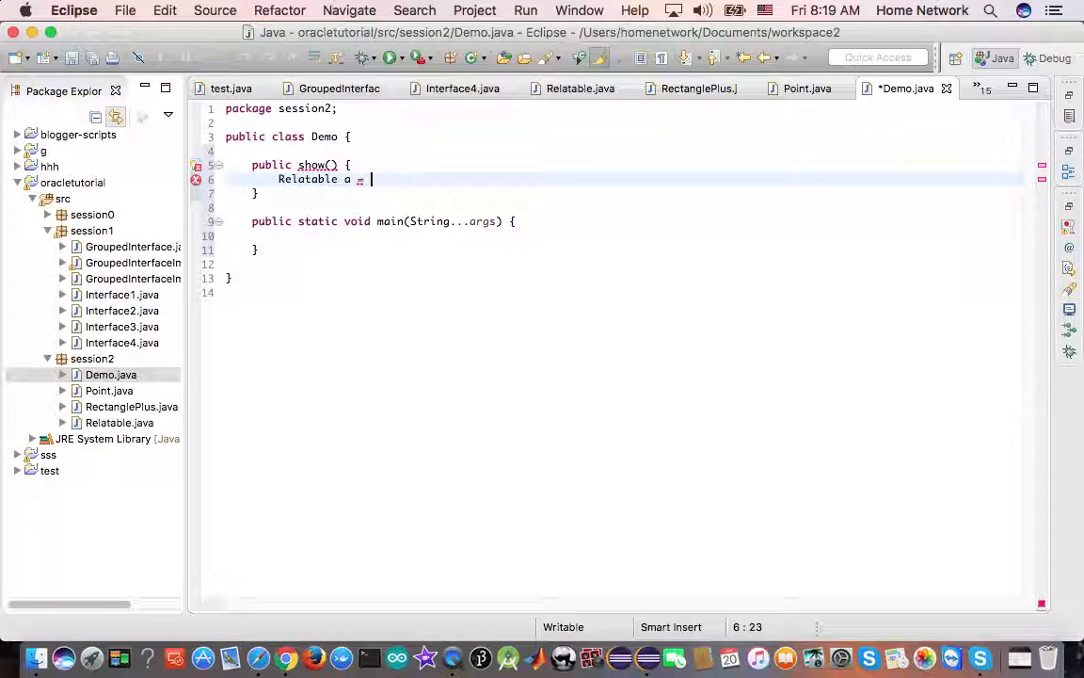
text(Rectangle)
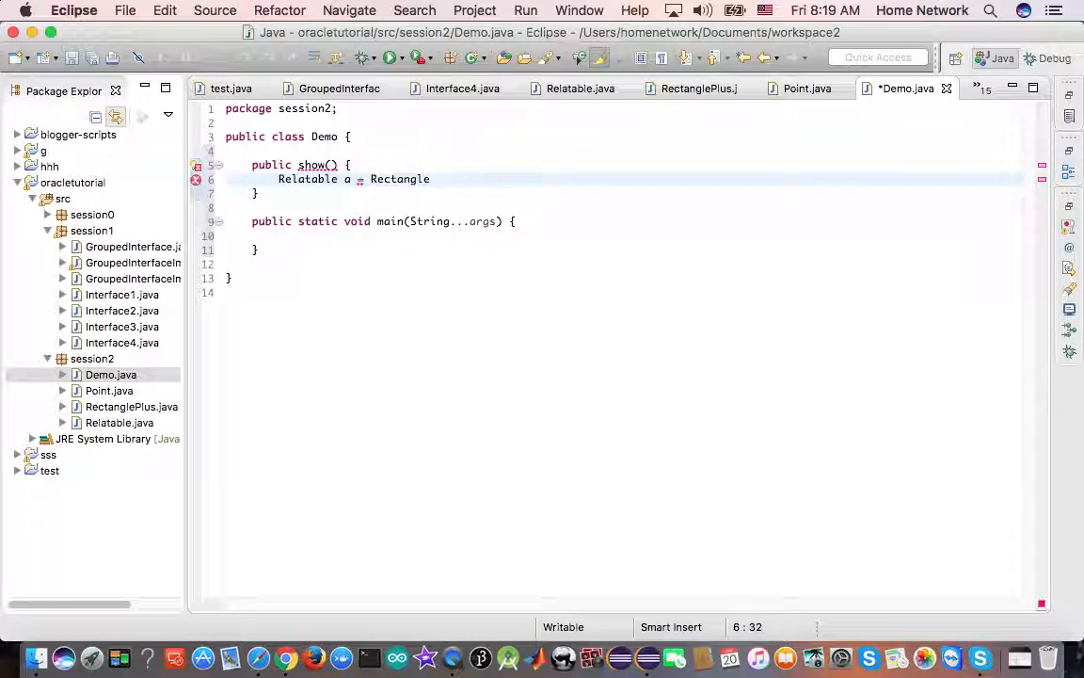
text(P)
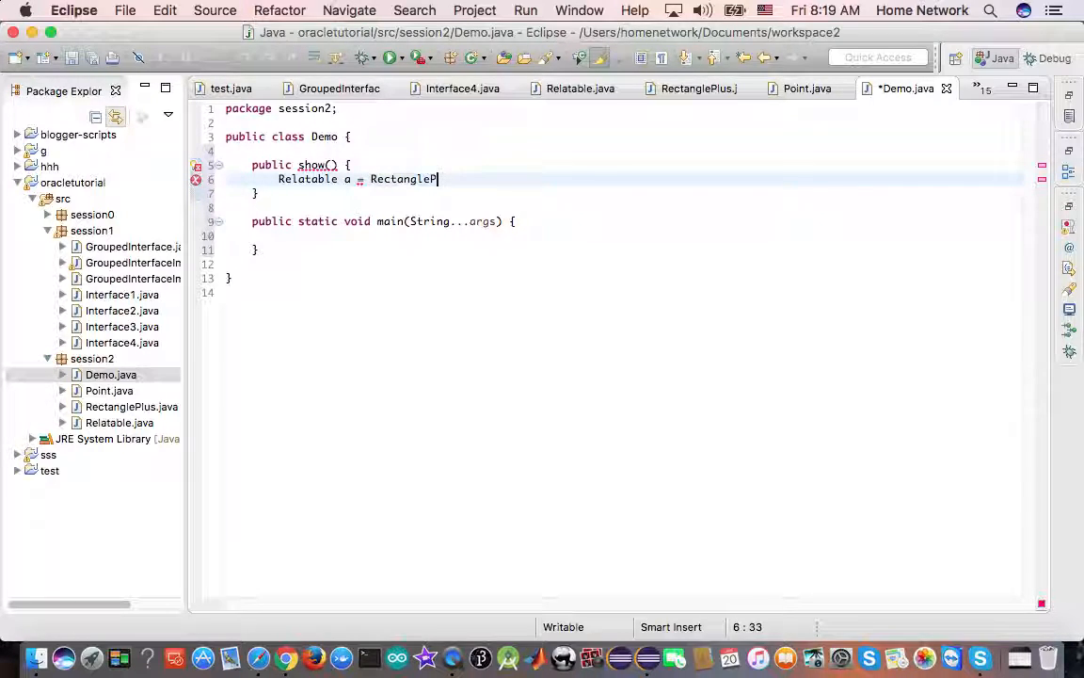
text(lus)
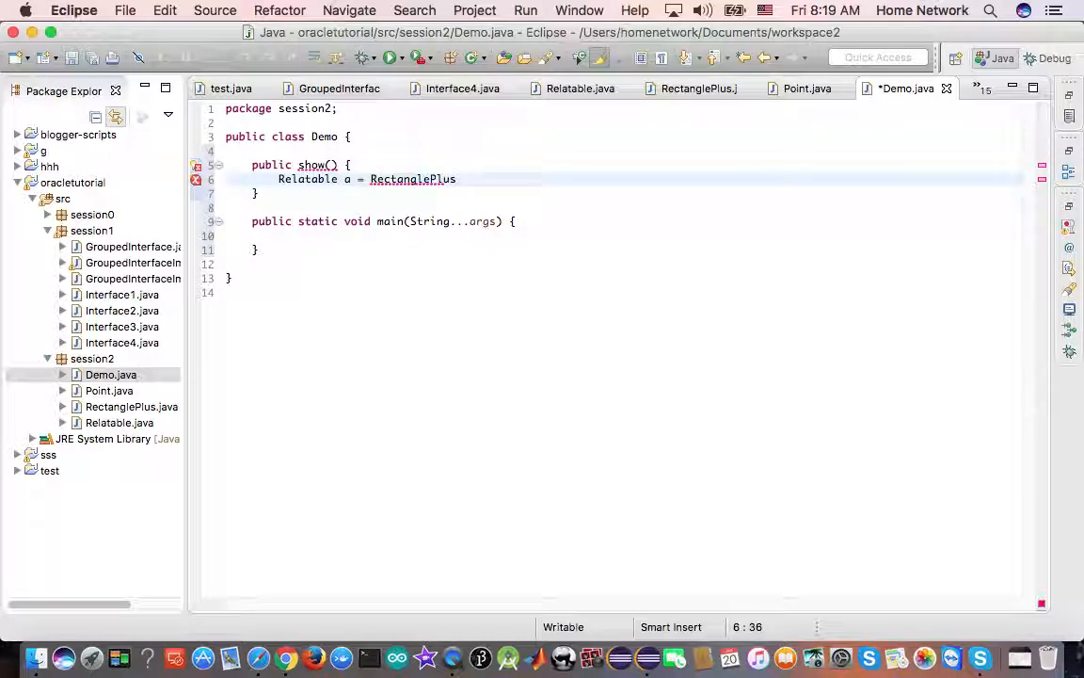
text((1,))
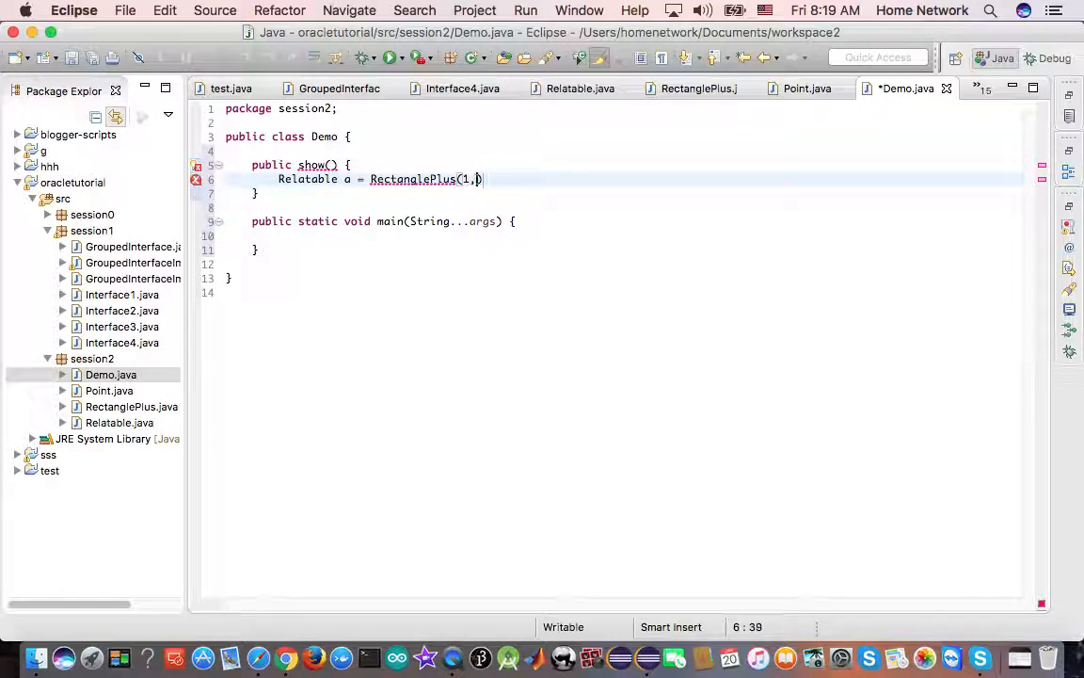
text(1)
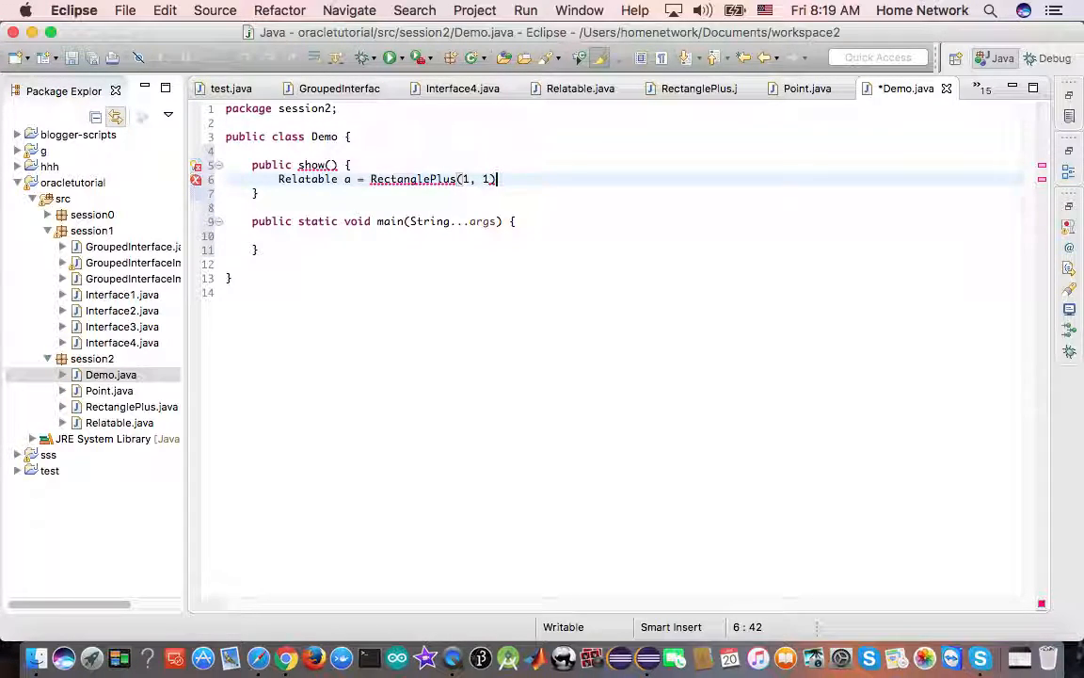
text(;)
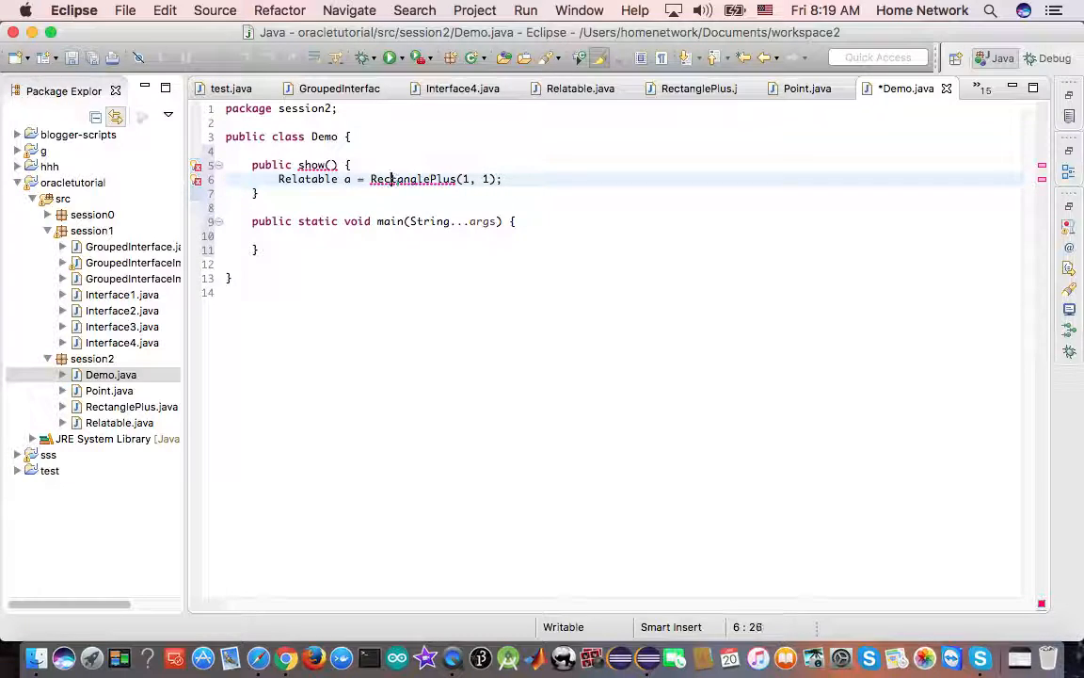
text(new)
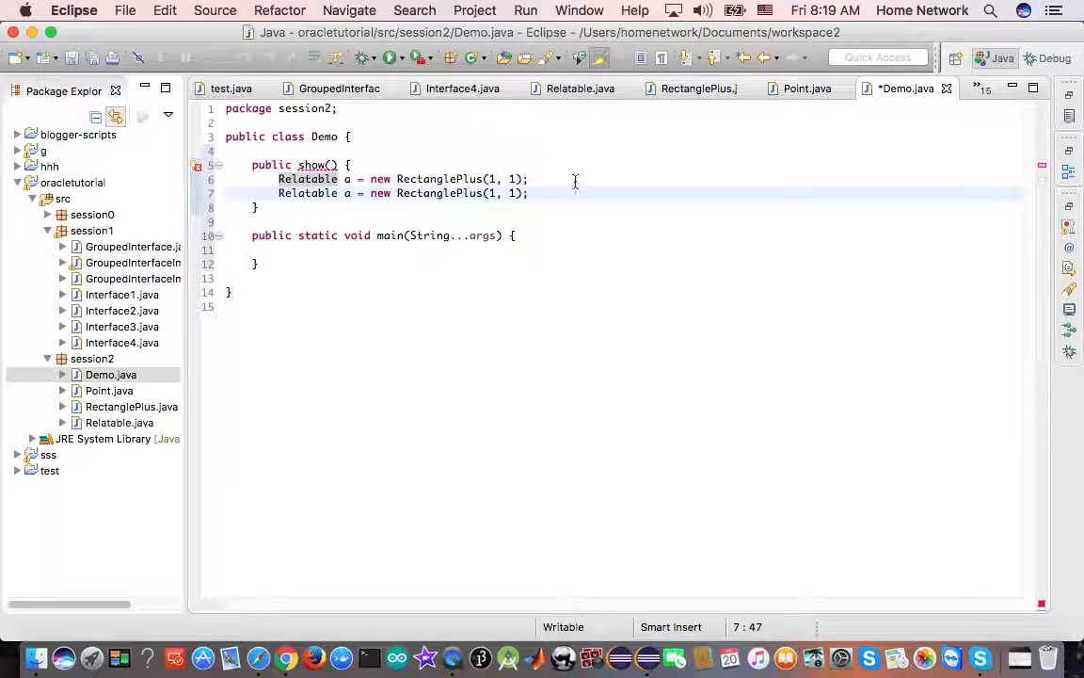
- Add Relatable b = new RectanglePlus(2, 2), make show void, and print a.isLargerThan(b)
text(b)
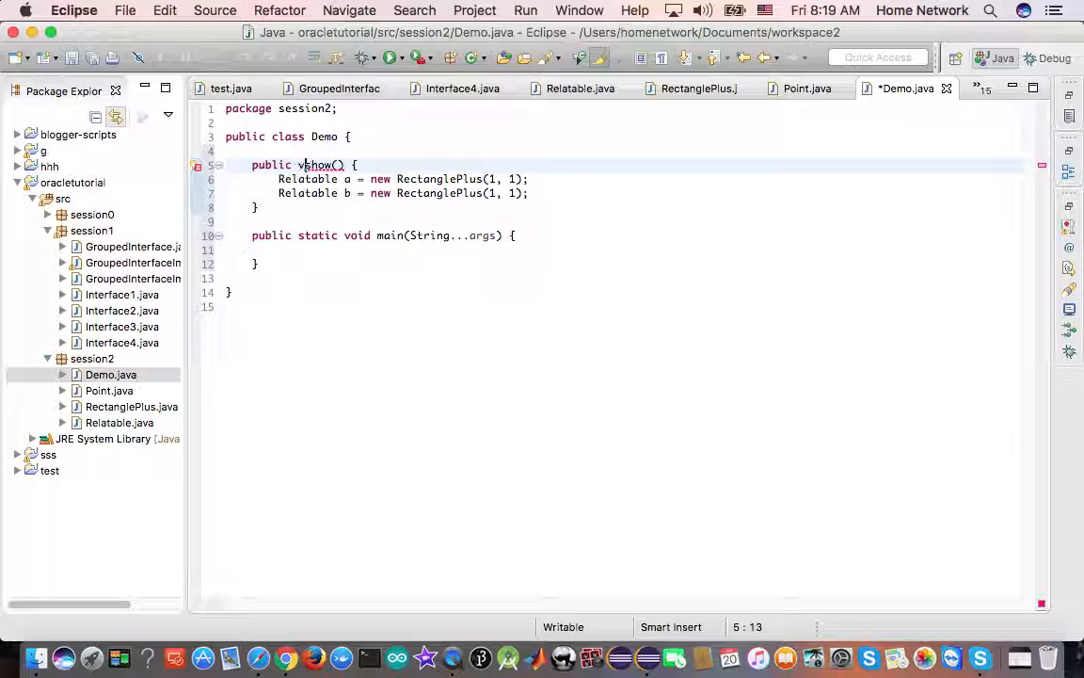
text(void)
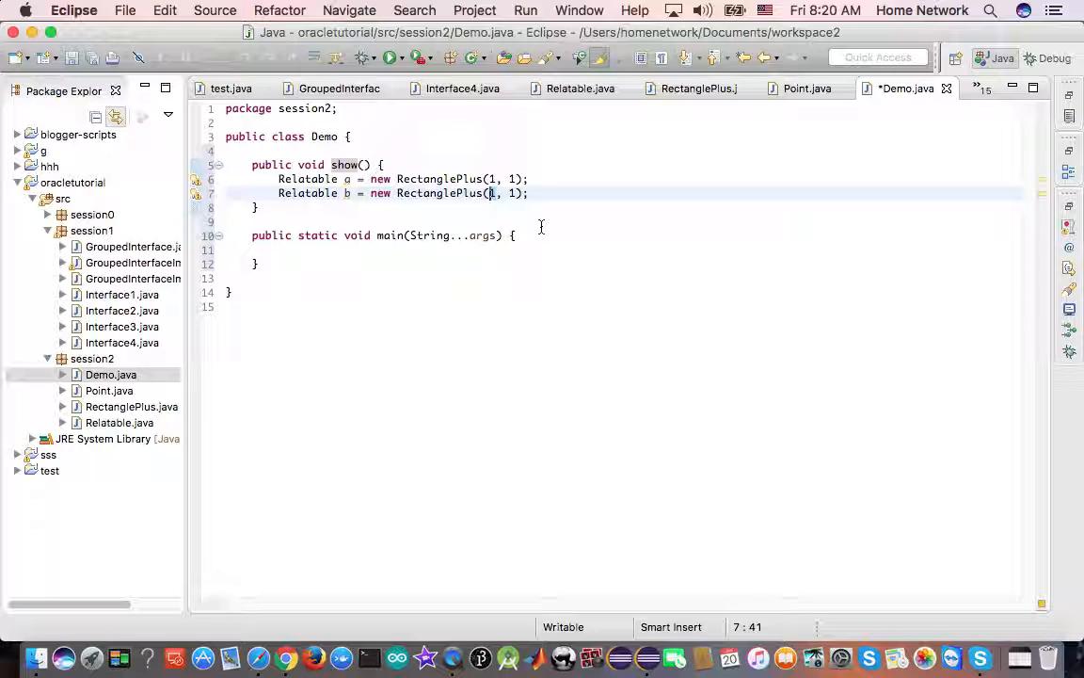
text(2, 2)
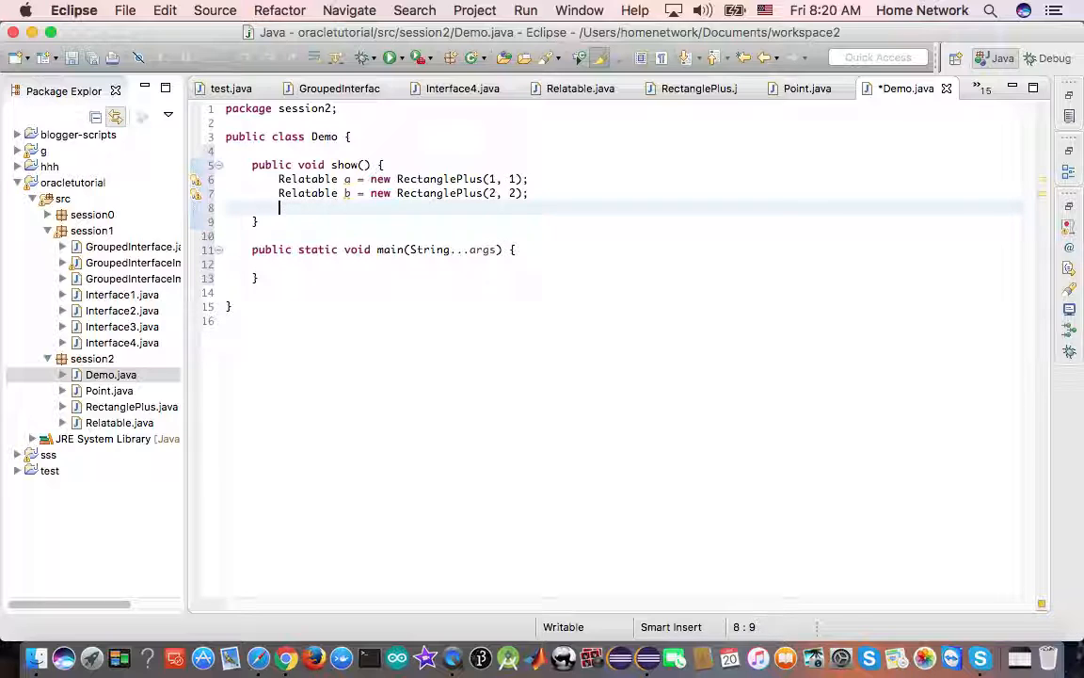
text(a.isLargerThan(b);)
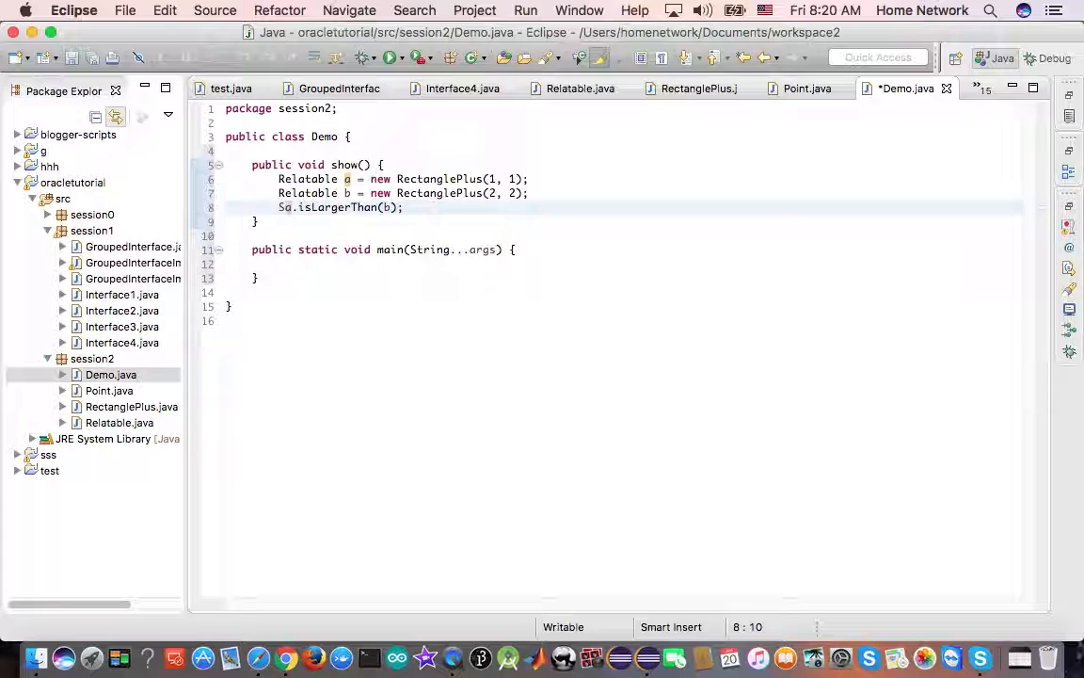
text(System.out.println()
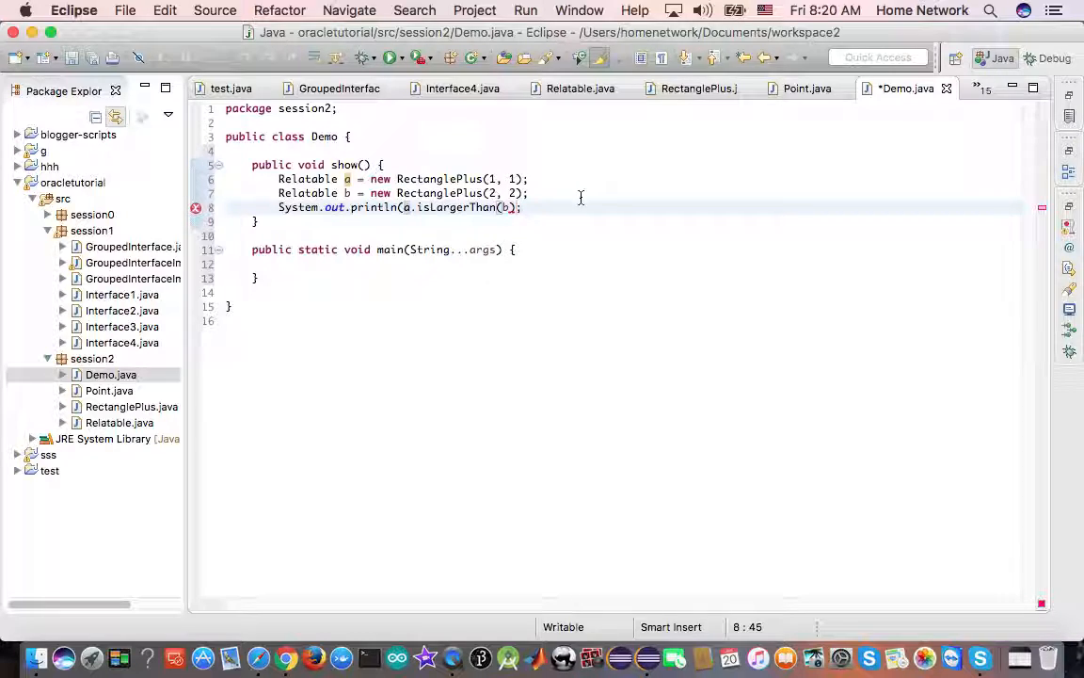
text())
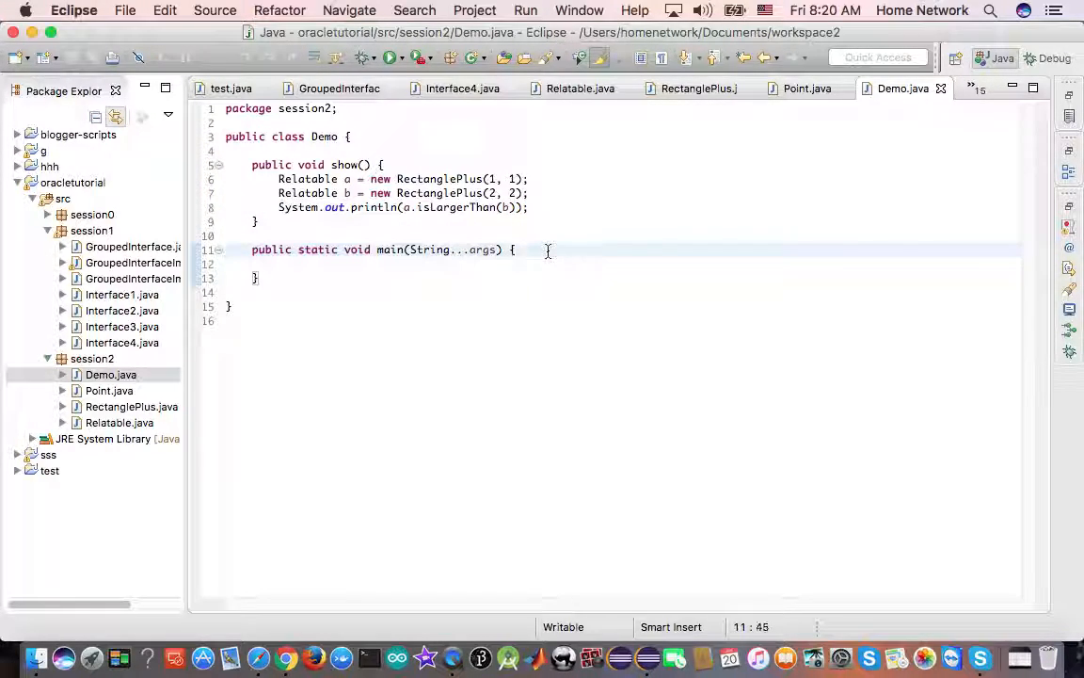
- In main, write Demo d = new Demo(); and d.show(); then save
text(ne)
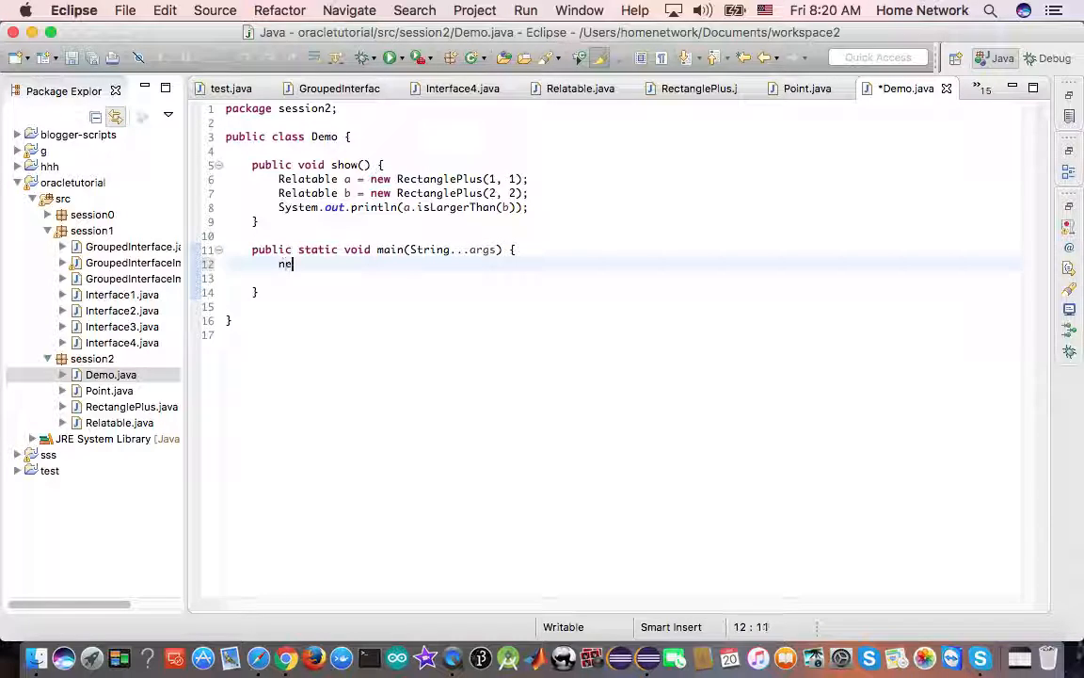
key(backspace)
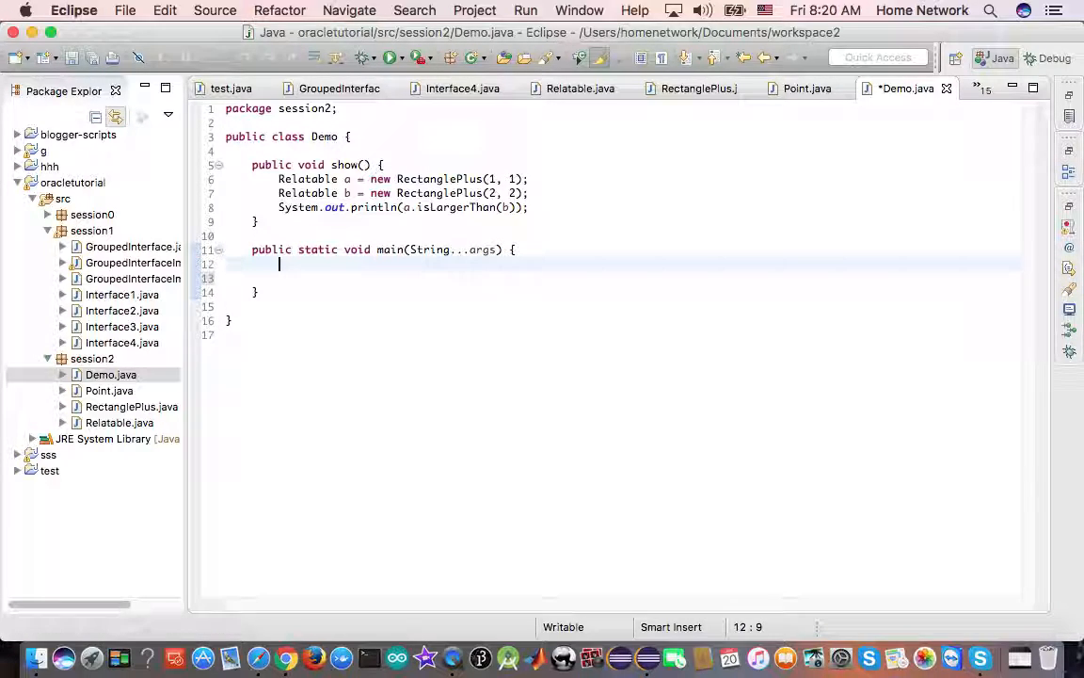
text(De)
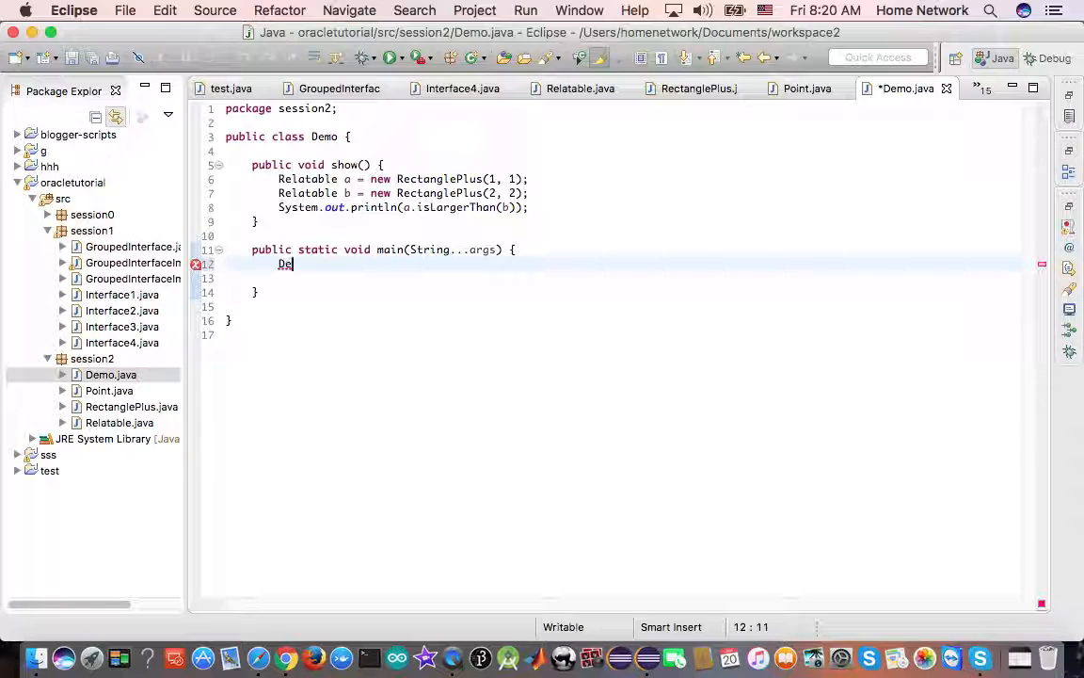
text(mo d = new)
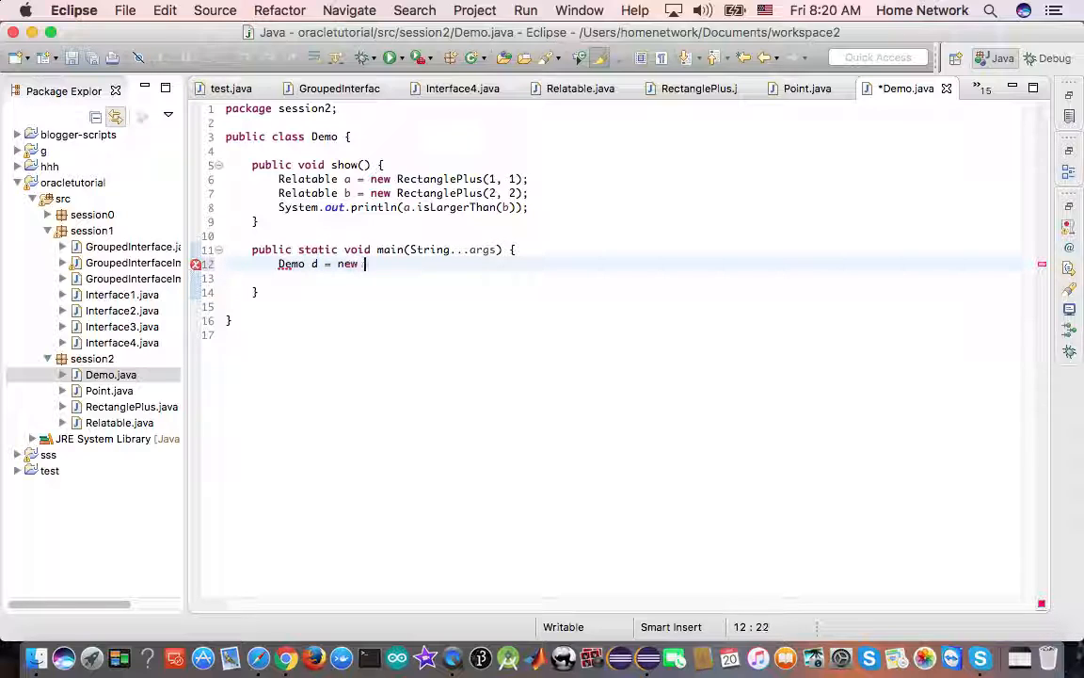
text(Demo();)
click(623, 277)
text(d.)
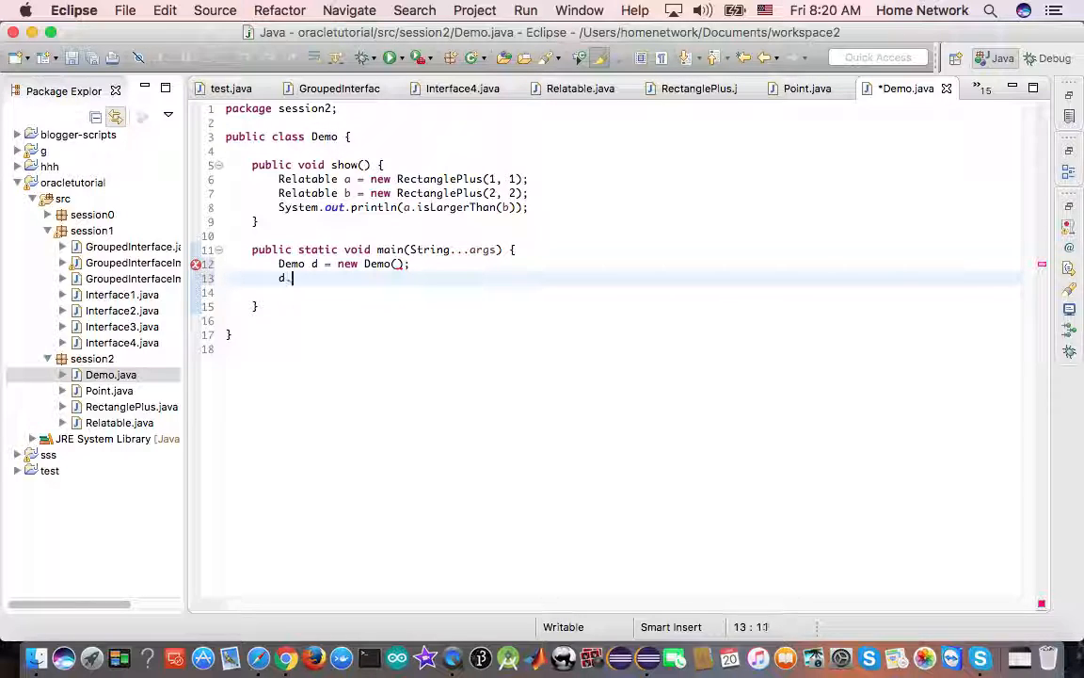
text(show();)
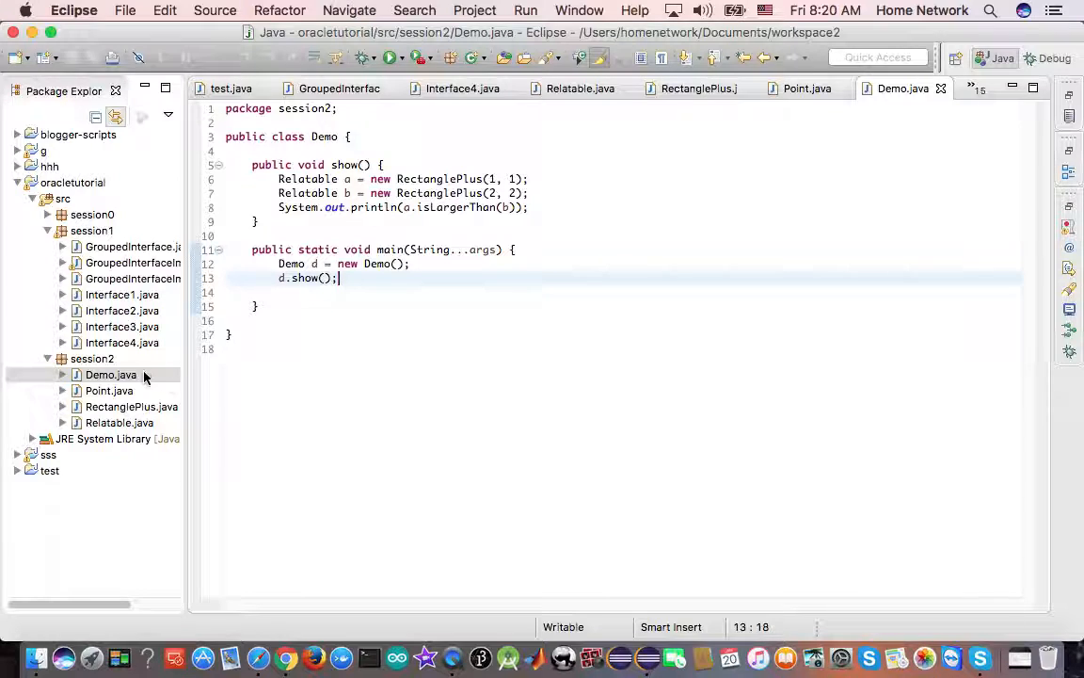
- Run Demo.java as a Java Application, change the first rectangle to 2×2, save and rerun
right_click(109, 375)
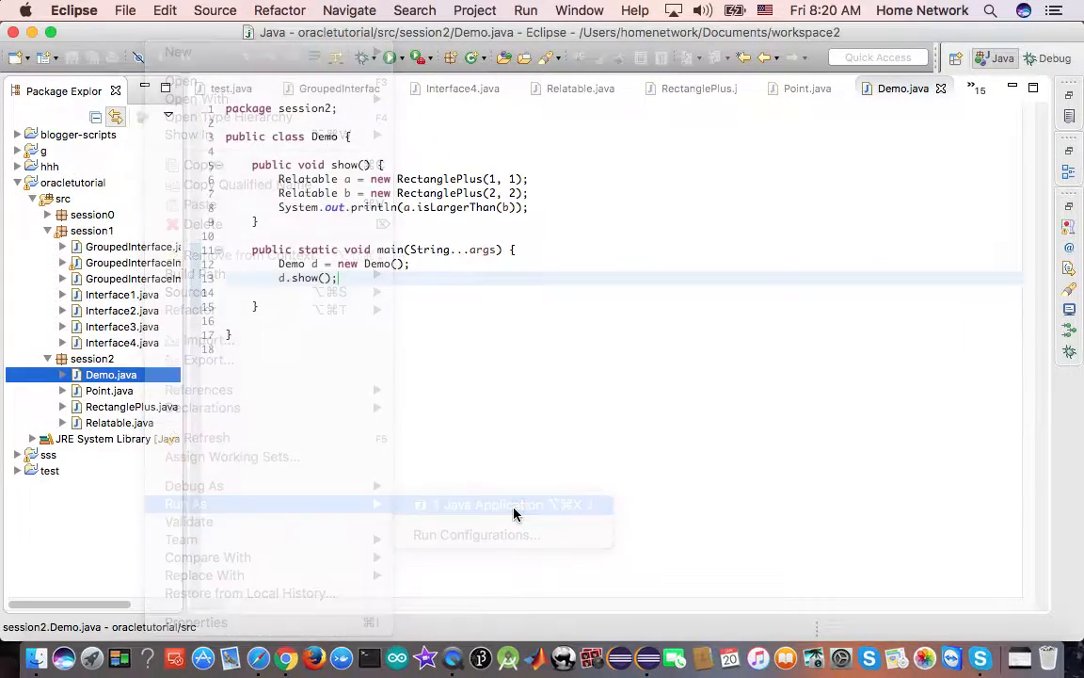
click(489, 504)
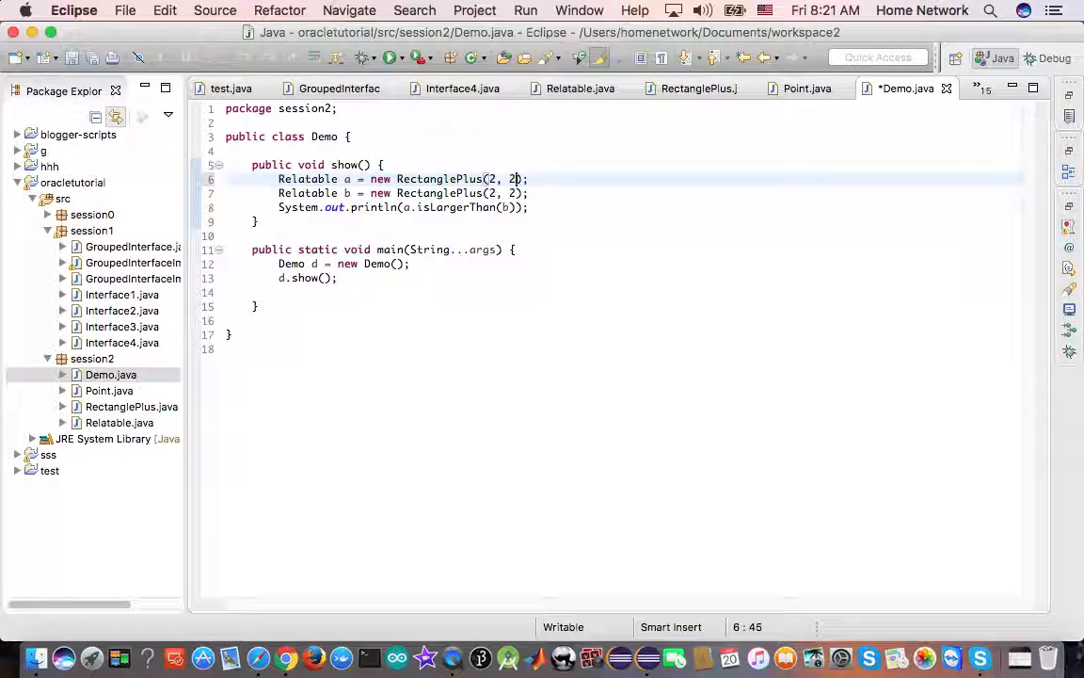
key(cmd+s)
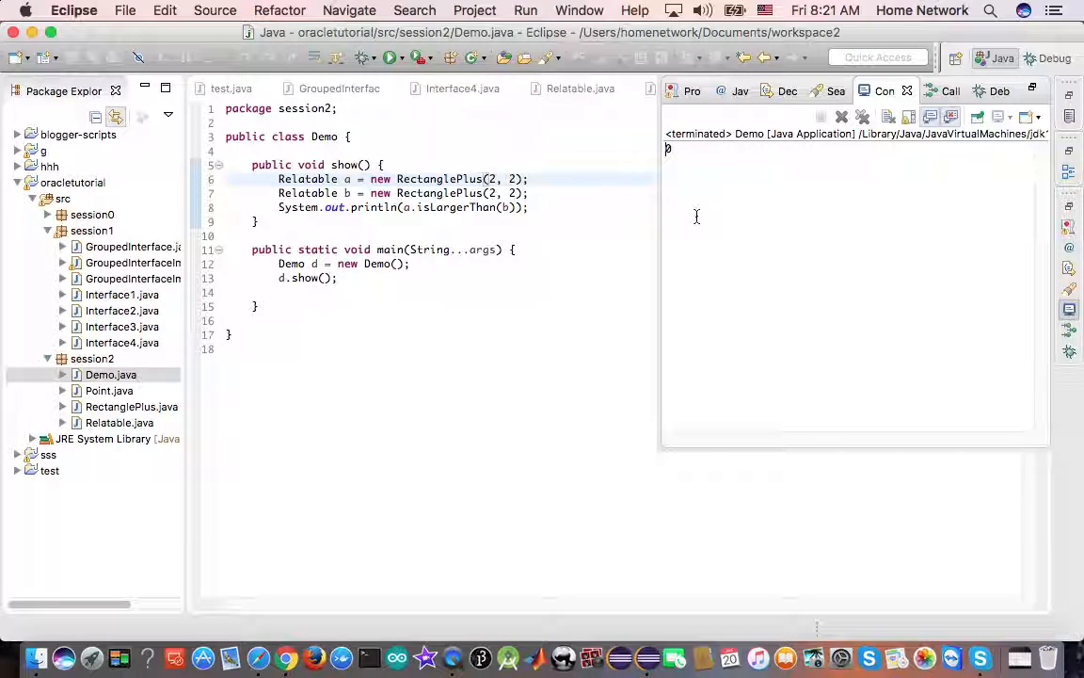
mouse_move(260, 657)
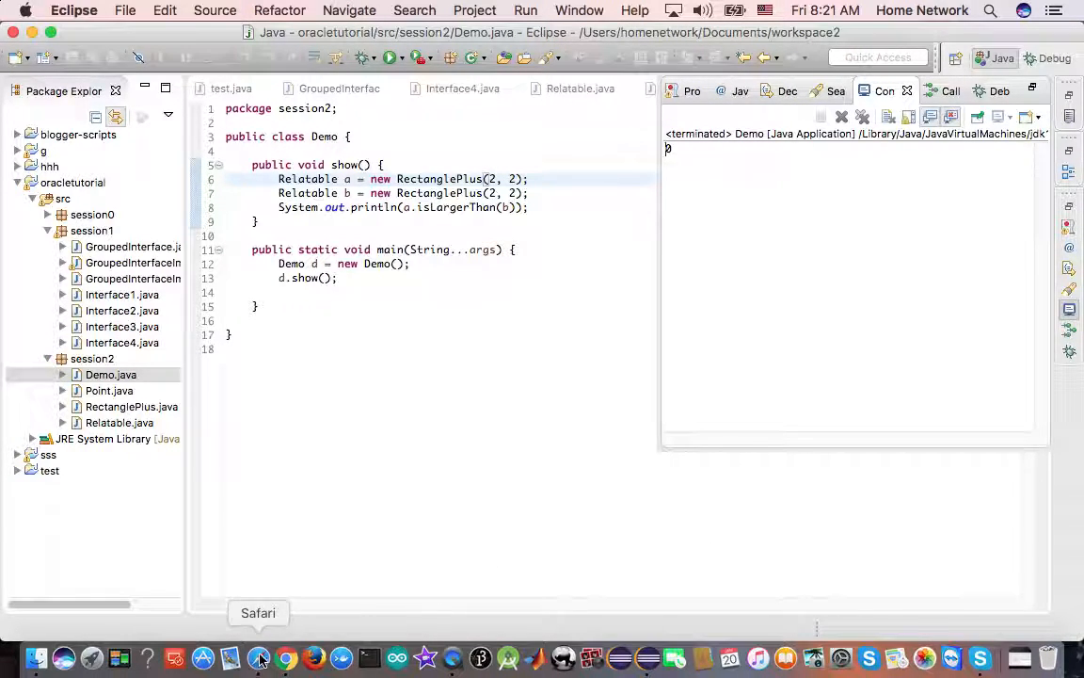
- In Safari highlight the tutorial's RectanglePlus otherRect = (RectanglePlus)other; line, then return to Eclipse
click(260, 657)
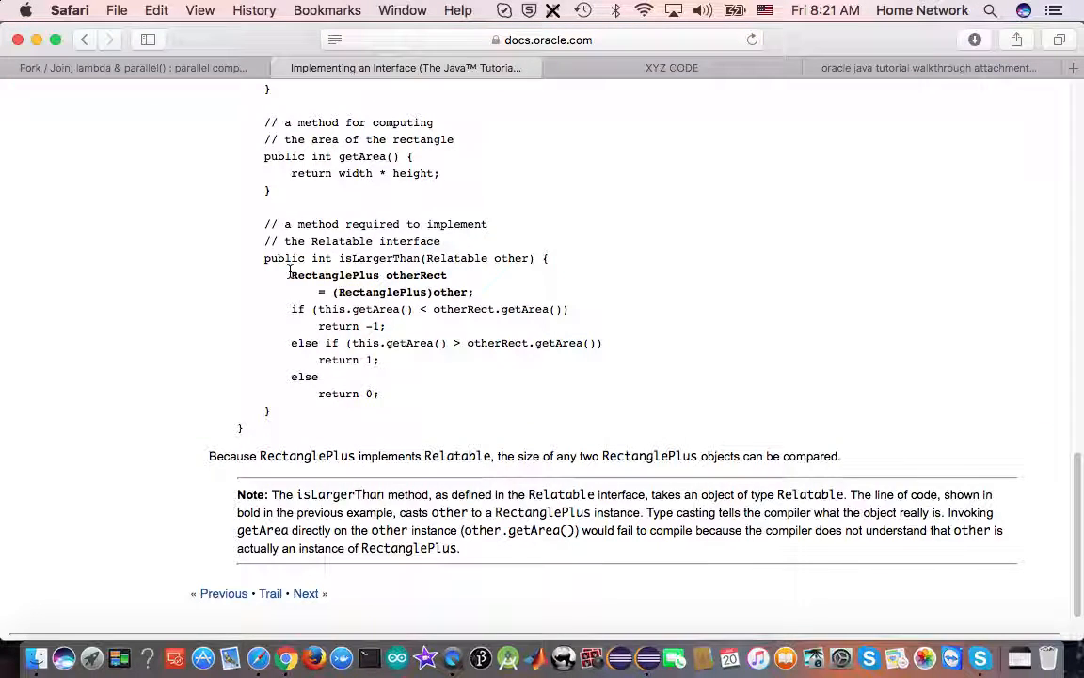
drag(289, 275, 473, 290)
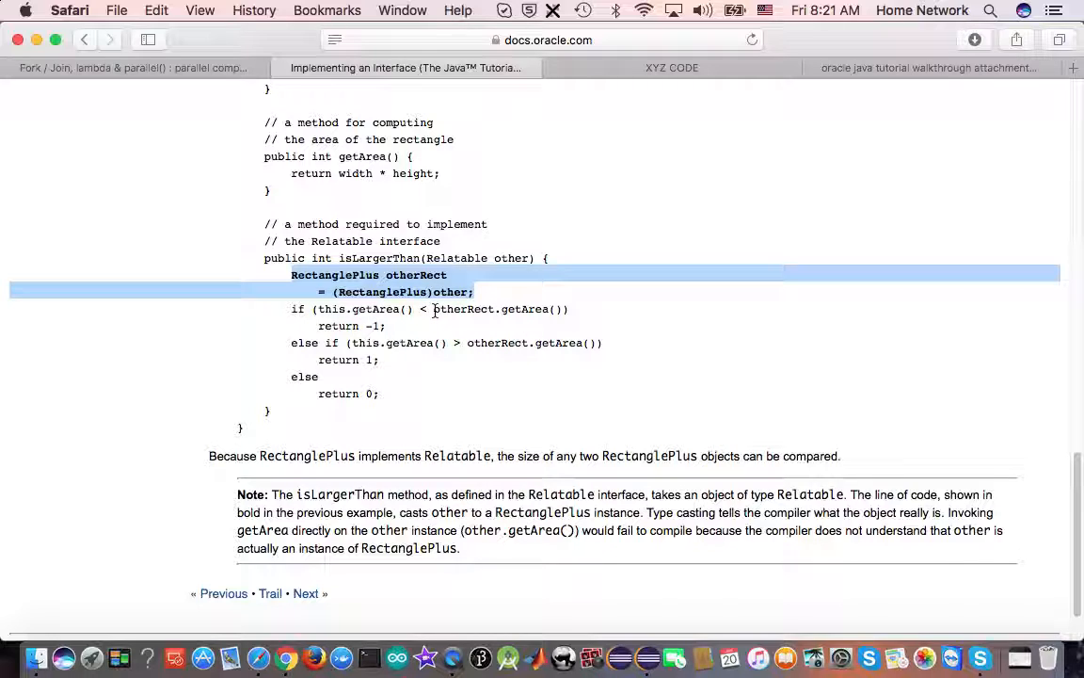
mouse_move(515, 282)
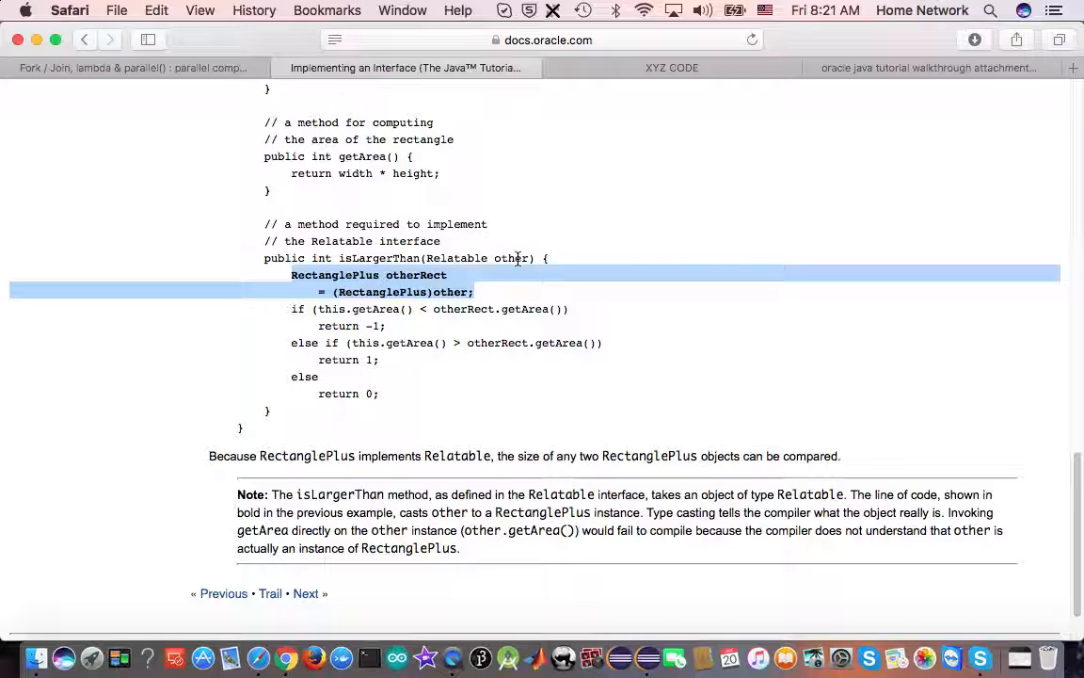
mouse_move(561, 310)
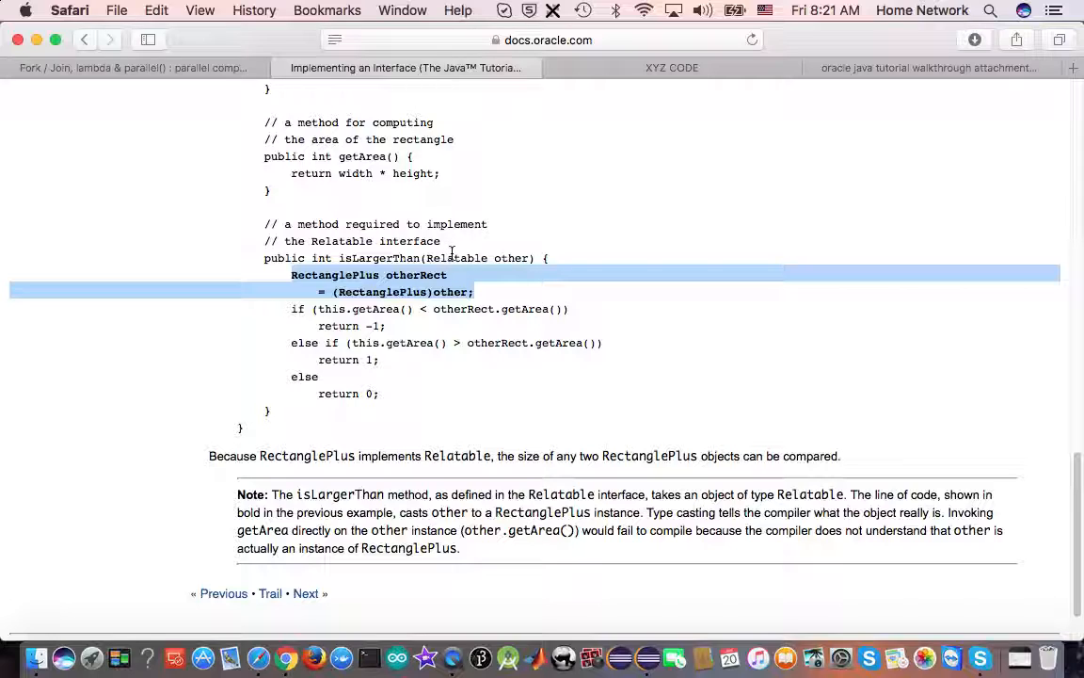
mouse_move(286, 286)
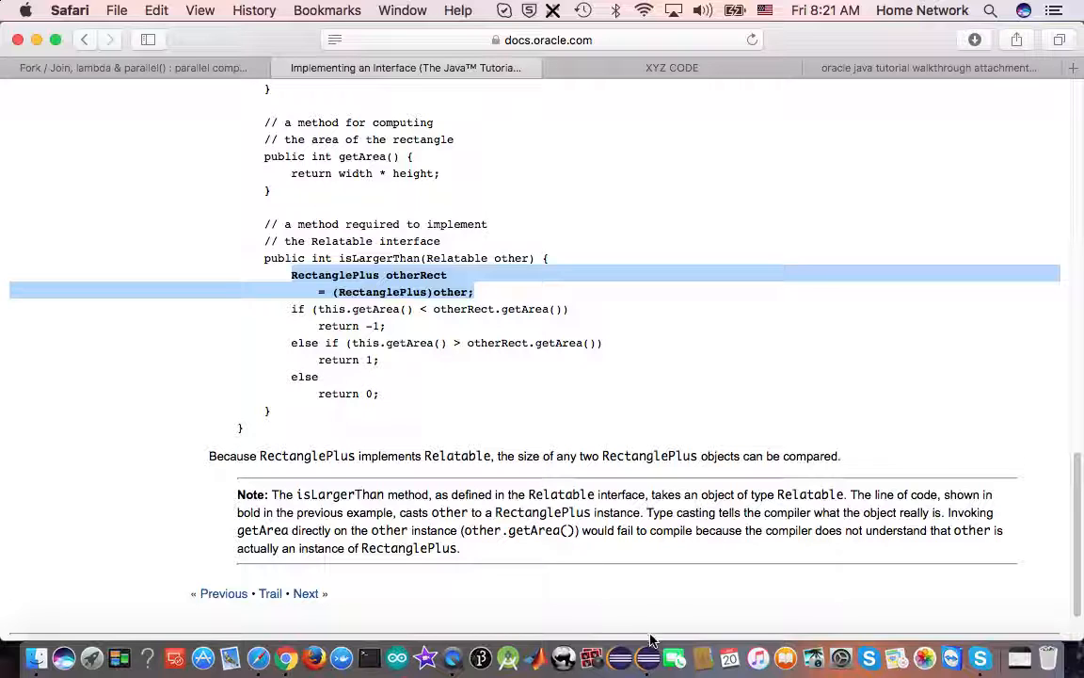
click(647, 657)
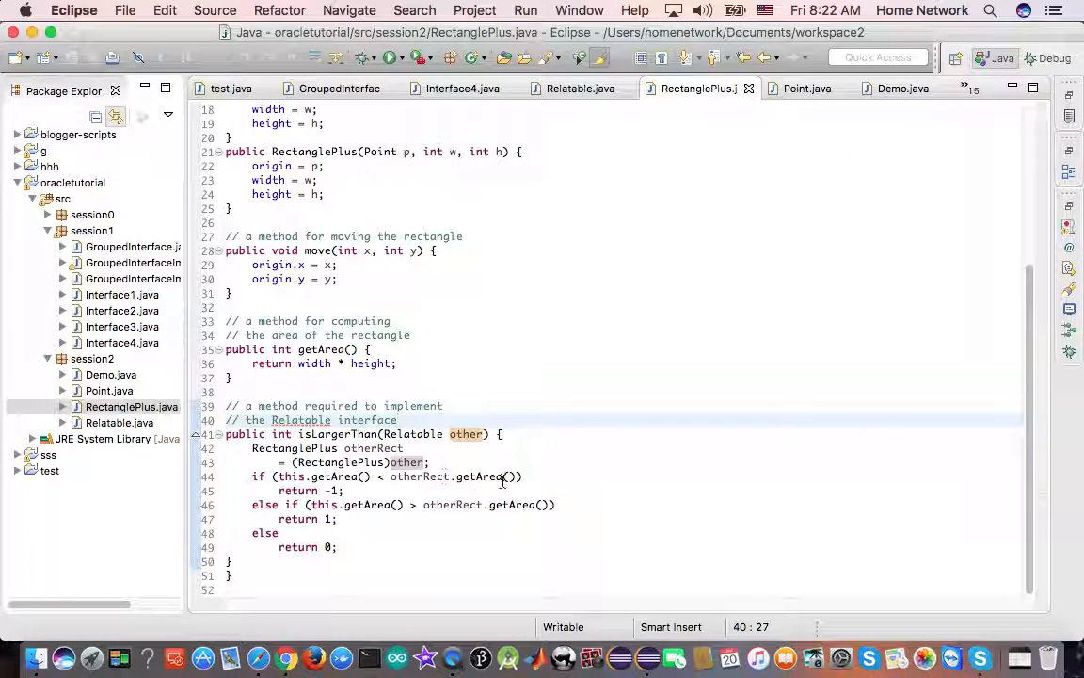
- Select otherRect in isLargerThan's first comparison to replace it with other, showing the cast is required
double_click(420, 476)
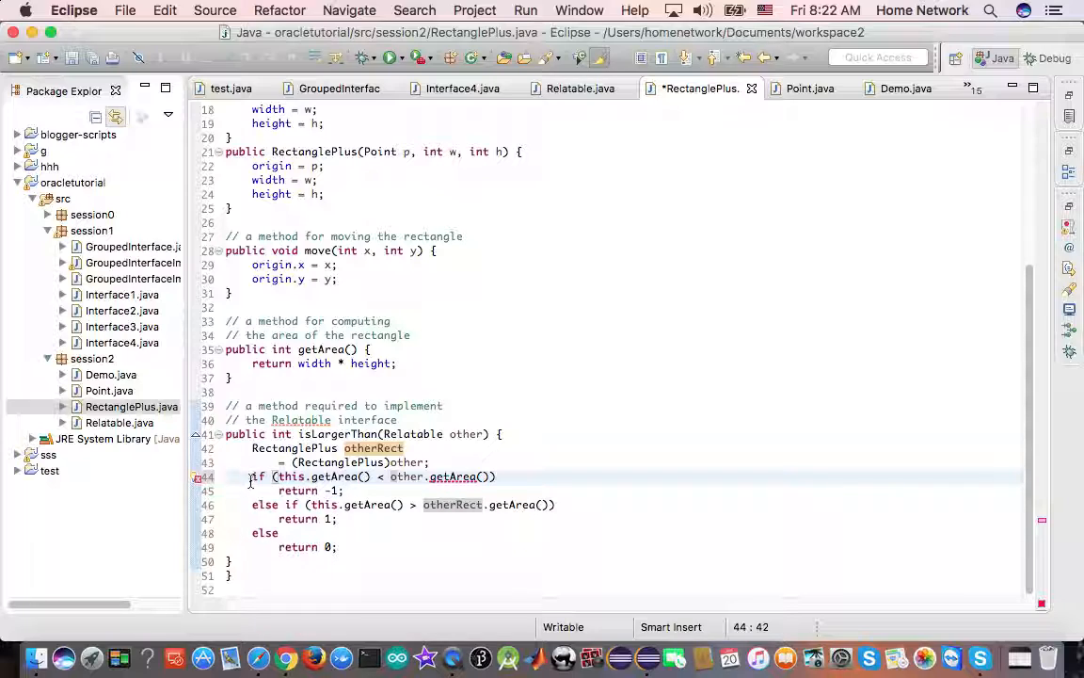
mouse_move(641, 535)
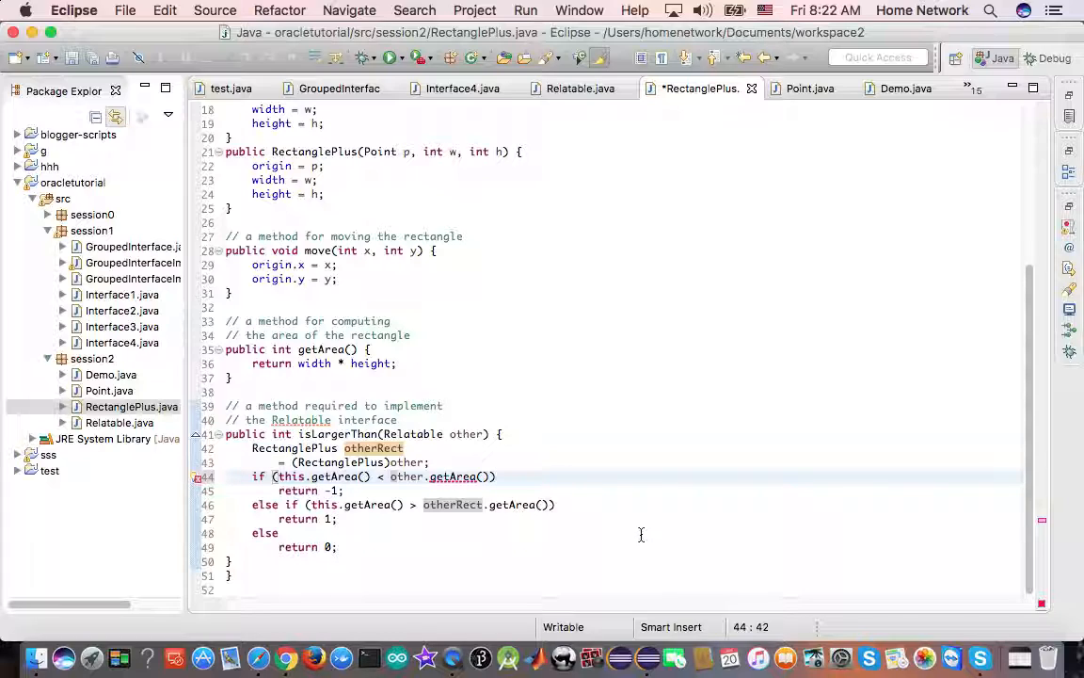